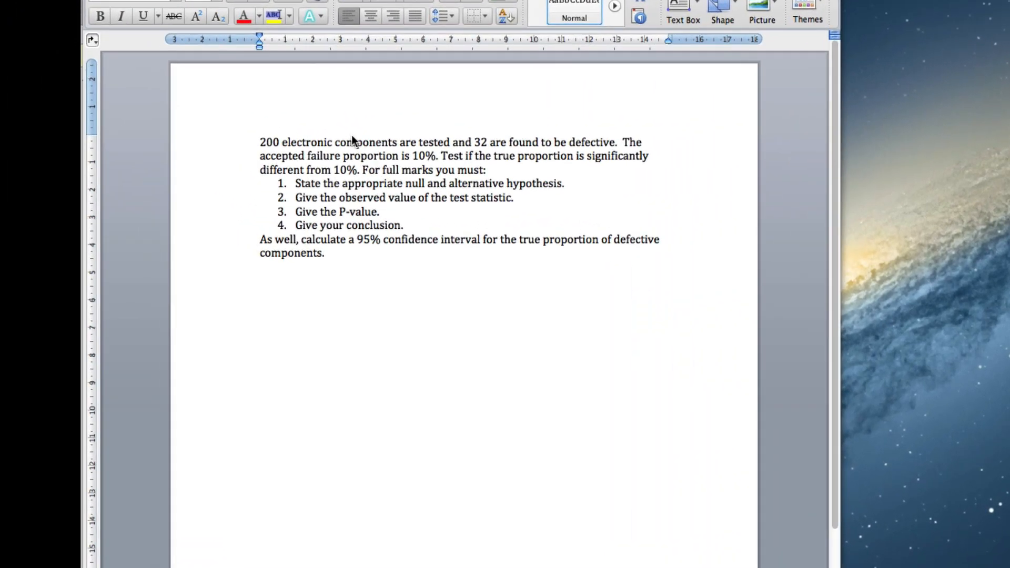
Insert the null hypothesis equation H_0: p = 0.1 on a new line under question 1.
scroll("down", 3)
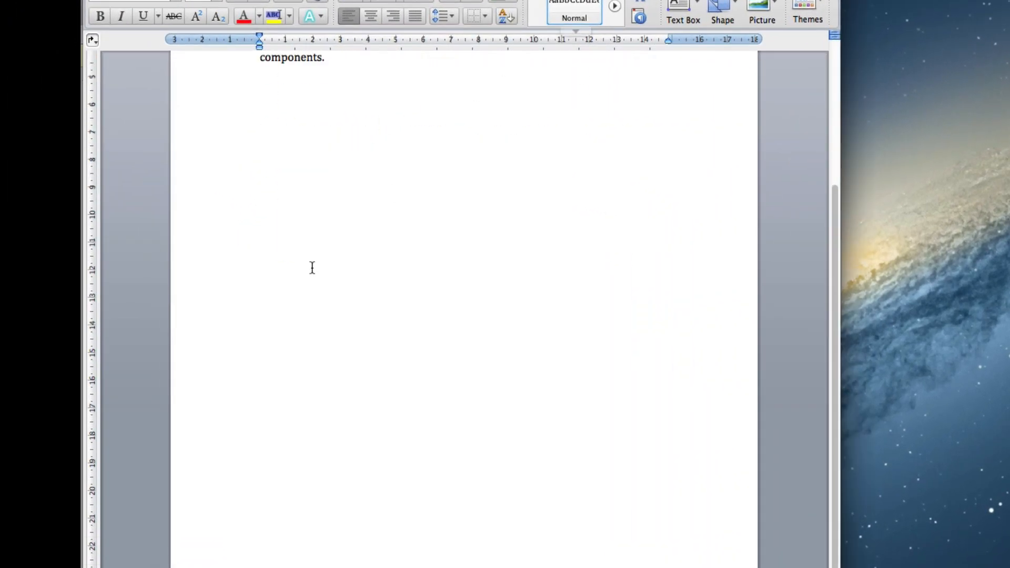
scroll("up", 3)
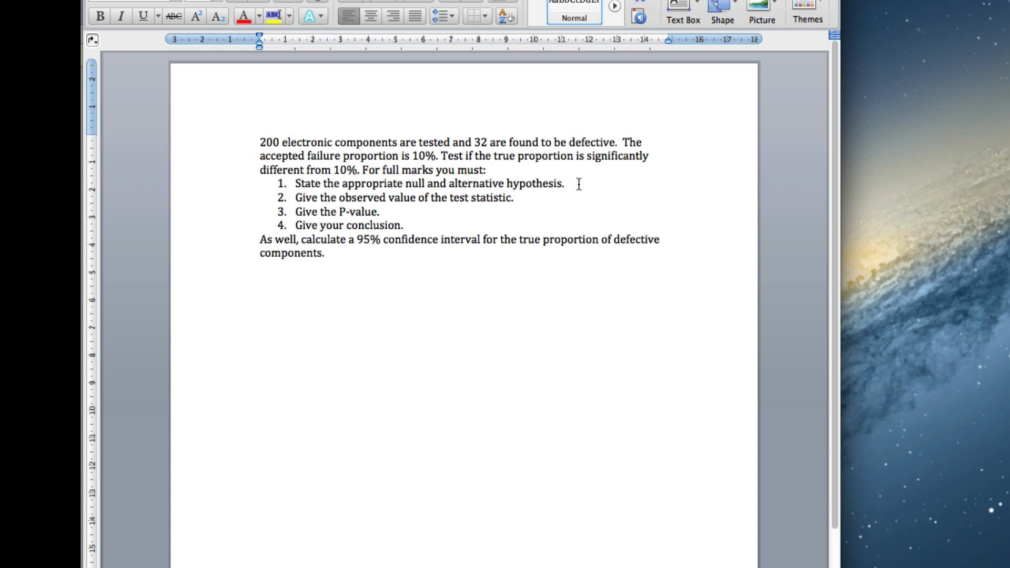
key("Return")
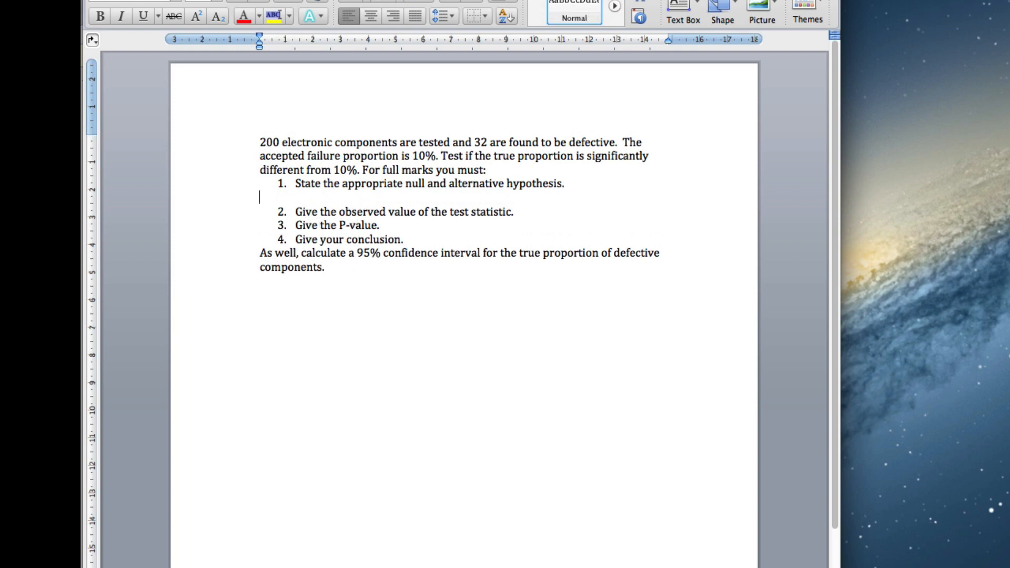
left_click(105, 15)
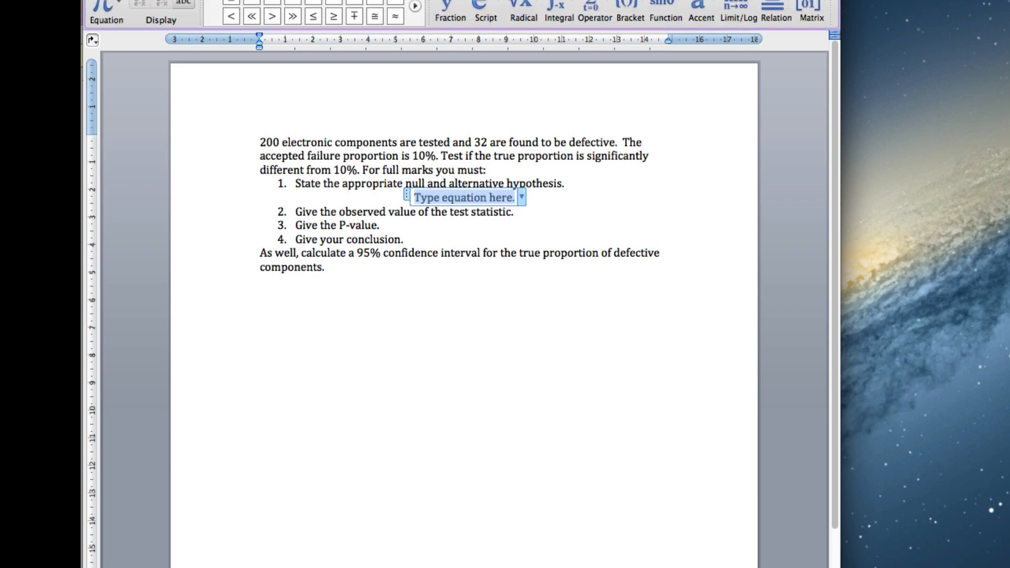
type("H_)")
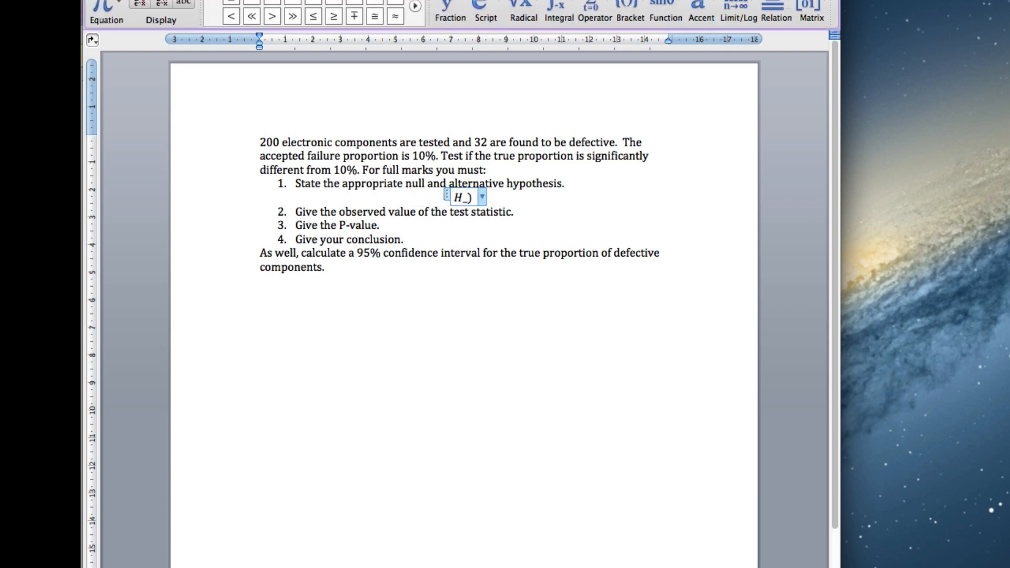
type("0")
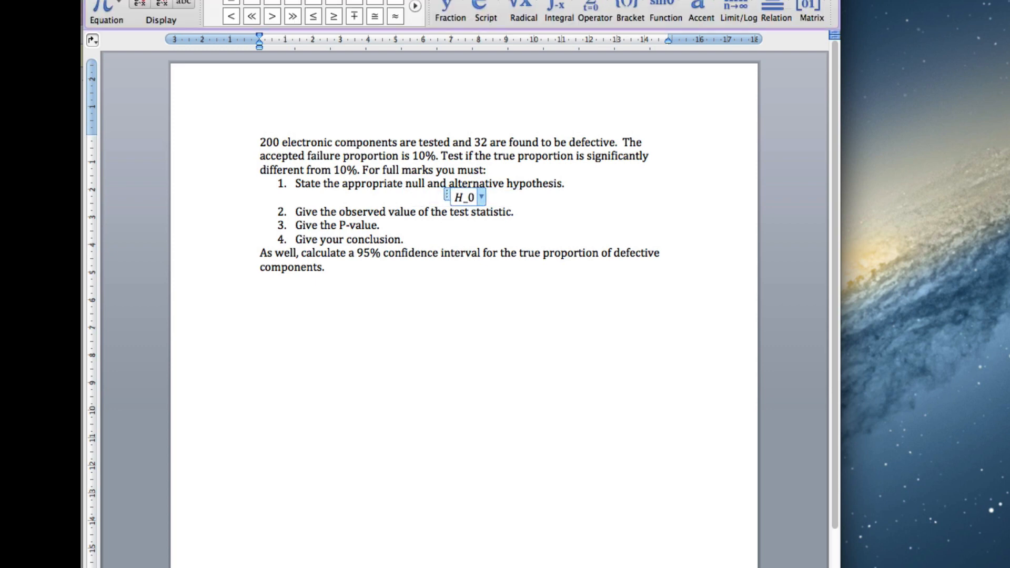
type(":")
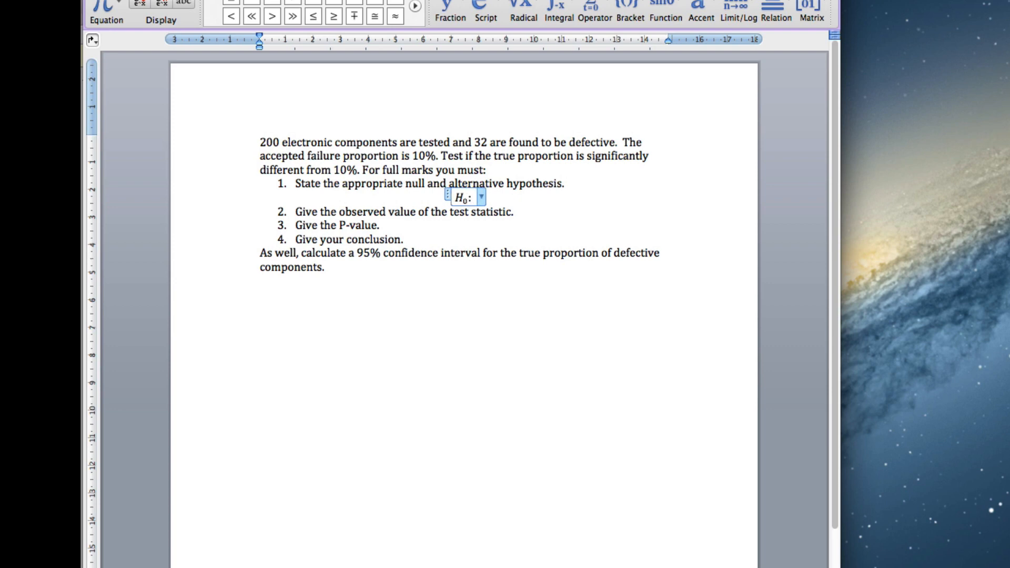
type("p")
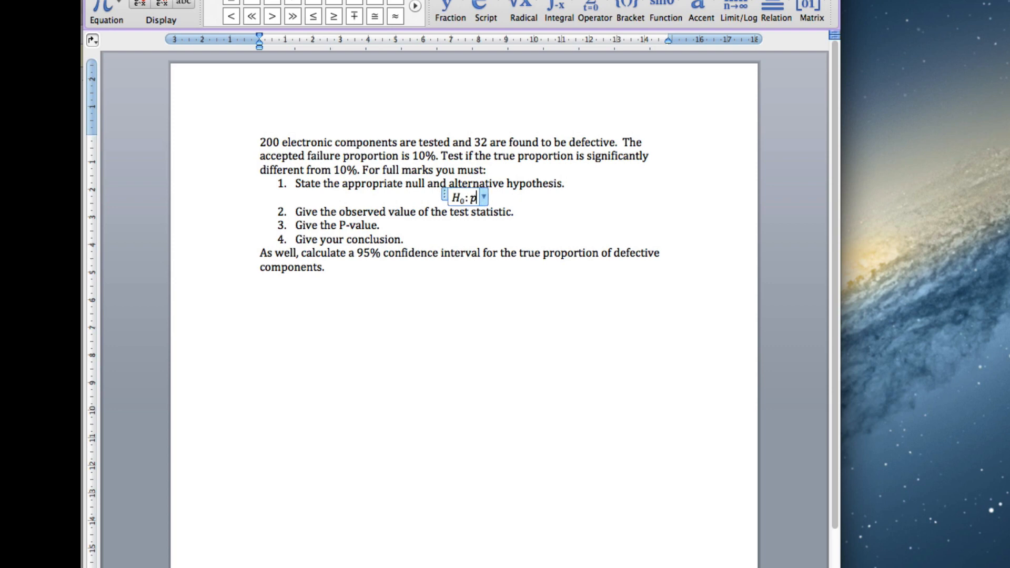
type("= 0.1")
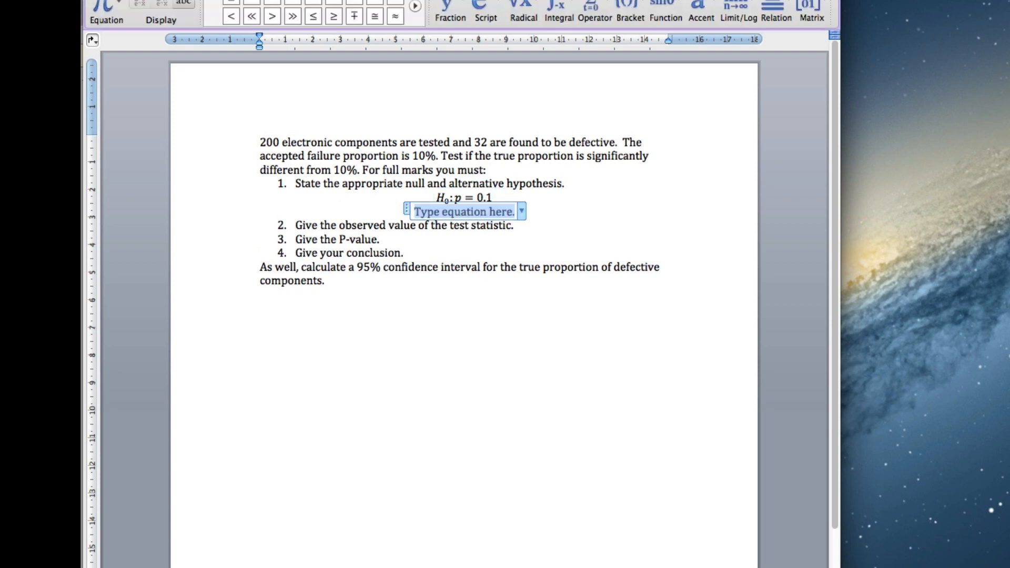
Add the alternative hypothesis equation H_a: p ≠ 0.1.
type("H_")
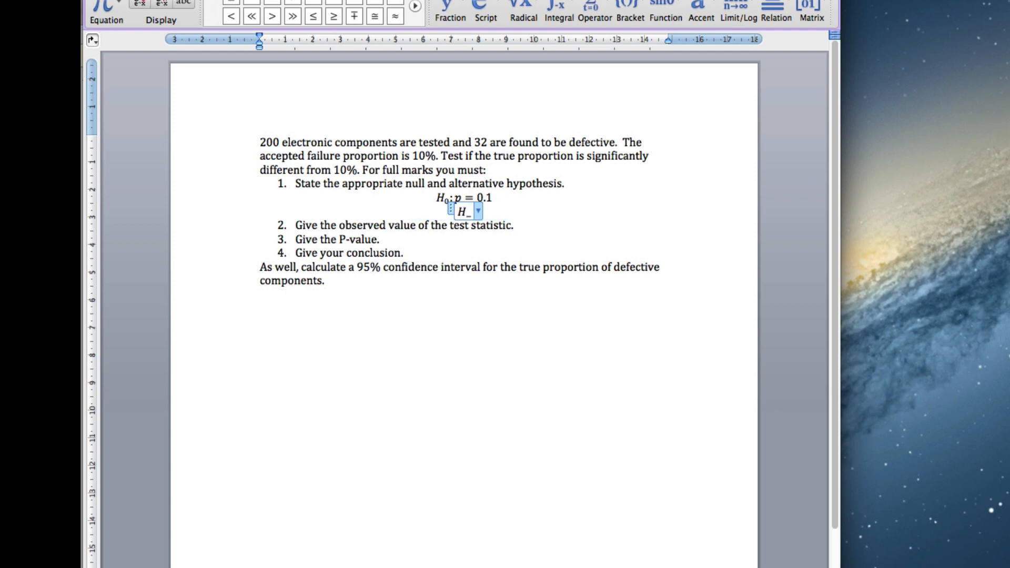
type("a:p \\")
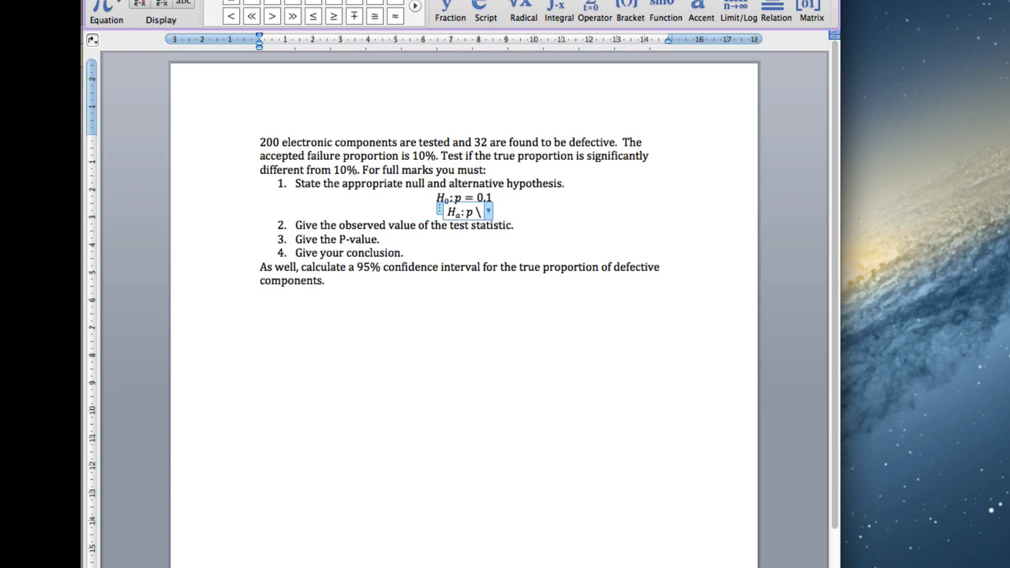
type("≠ 0")
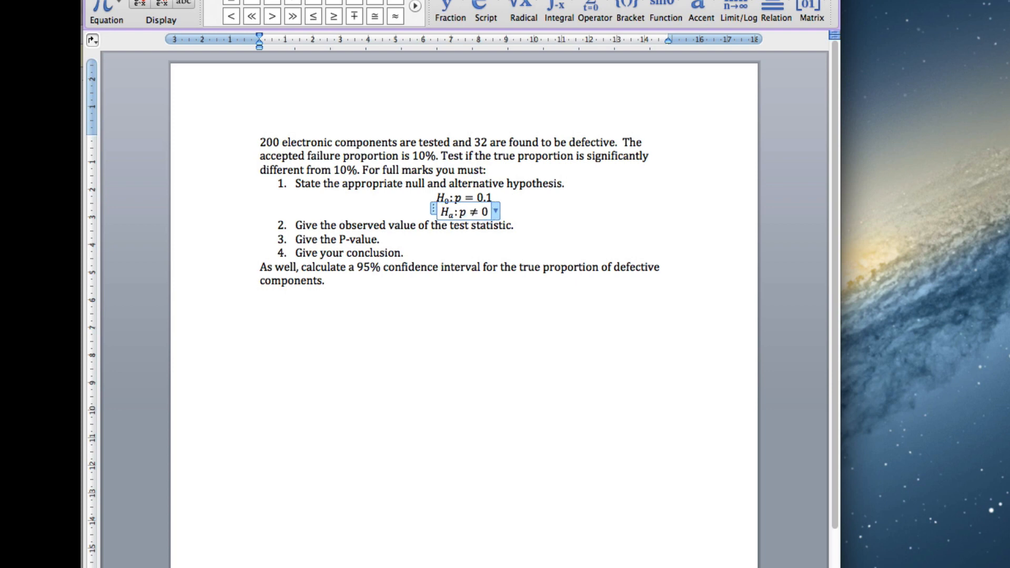
type(".1")
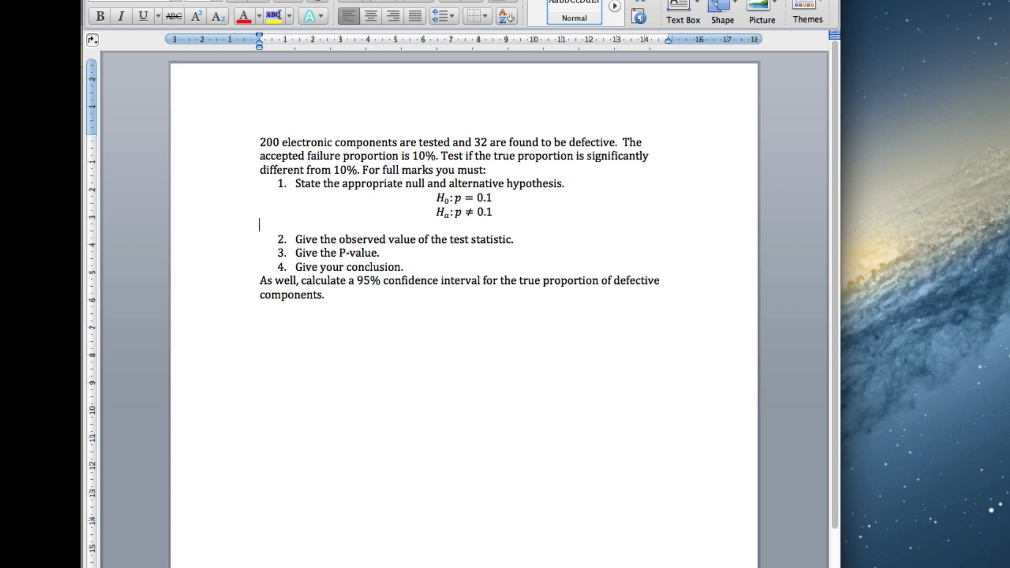
Type 'where p is the true proportion of defective components.' and add a blank line after question 2.
type("where p")
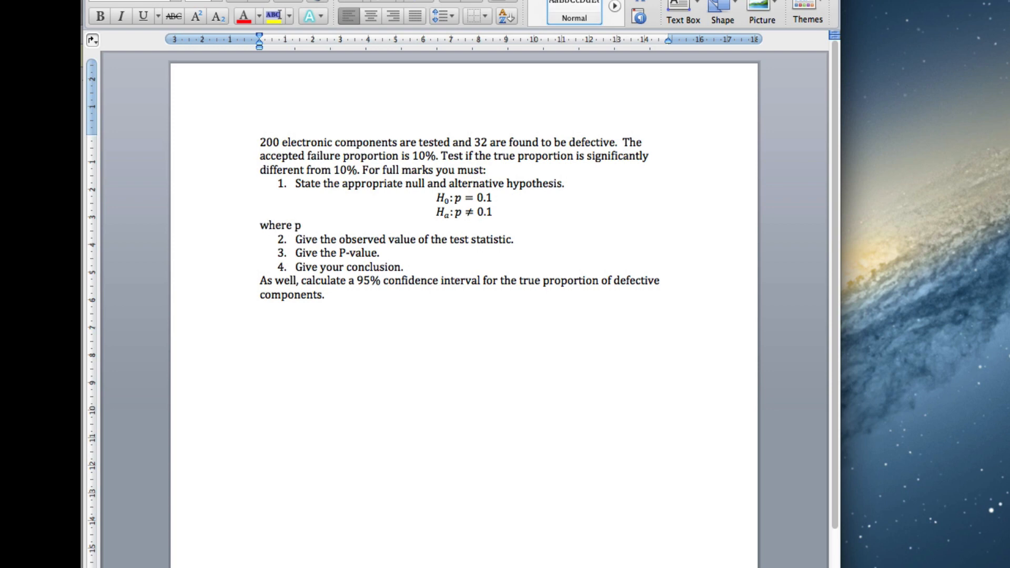
type("is the true proportion of")
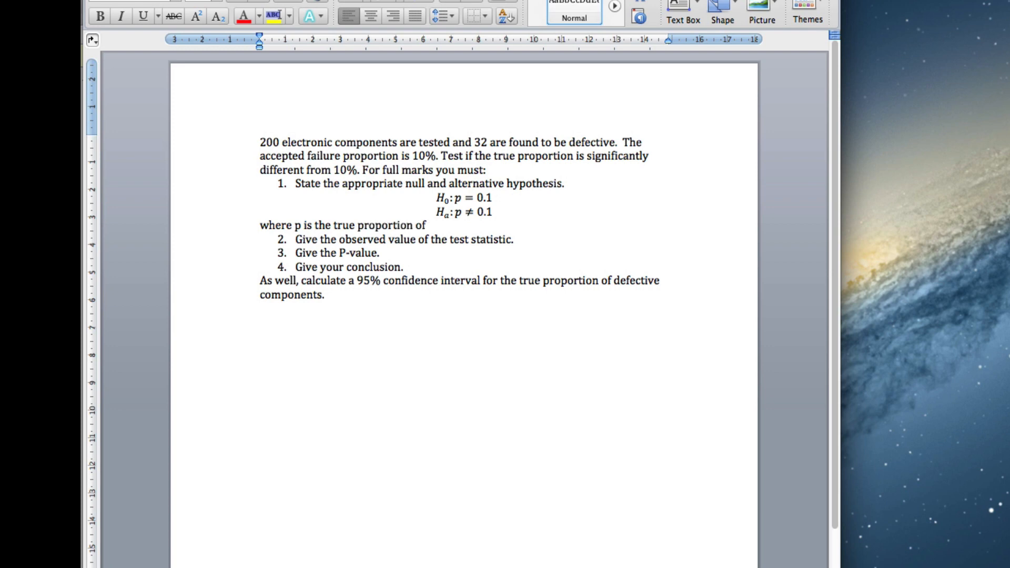
type("defective compone")
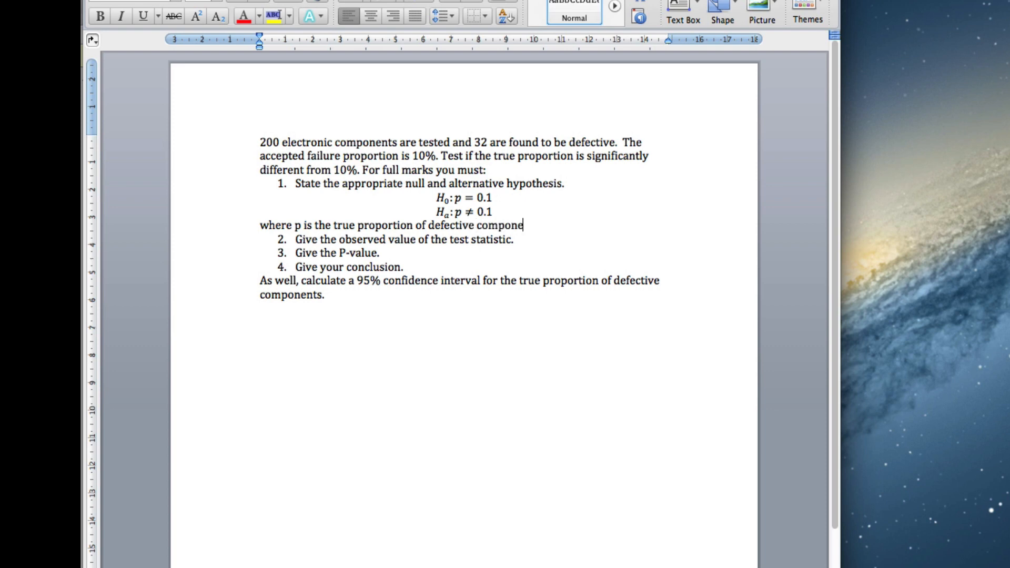
type("nts.")
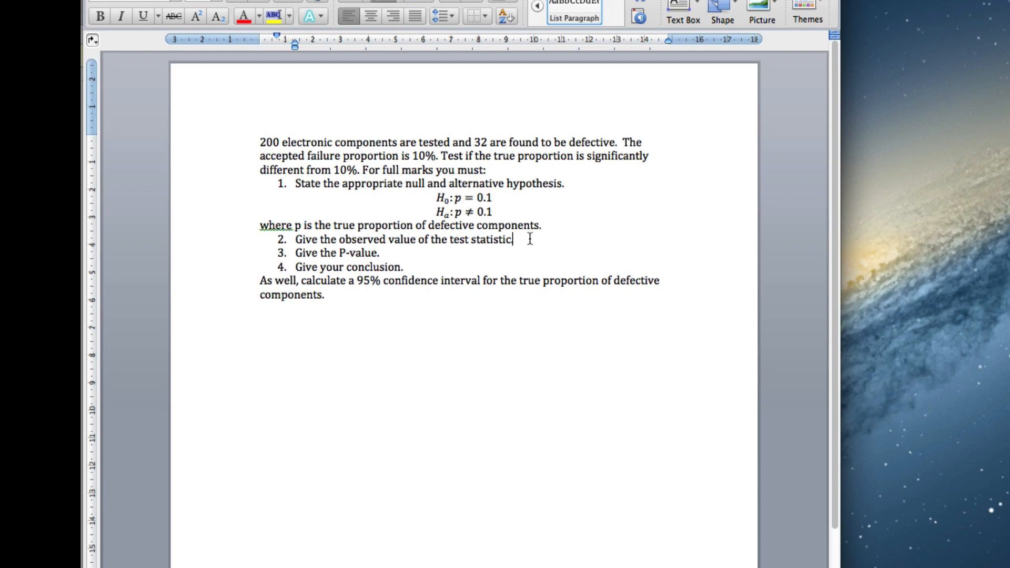
key("Return")
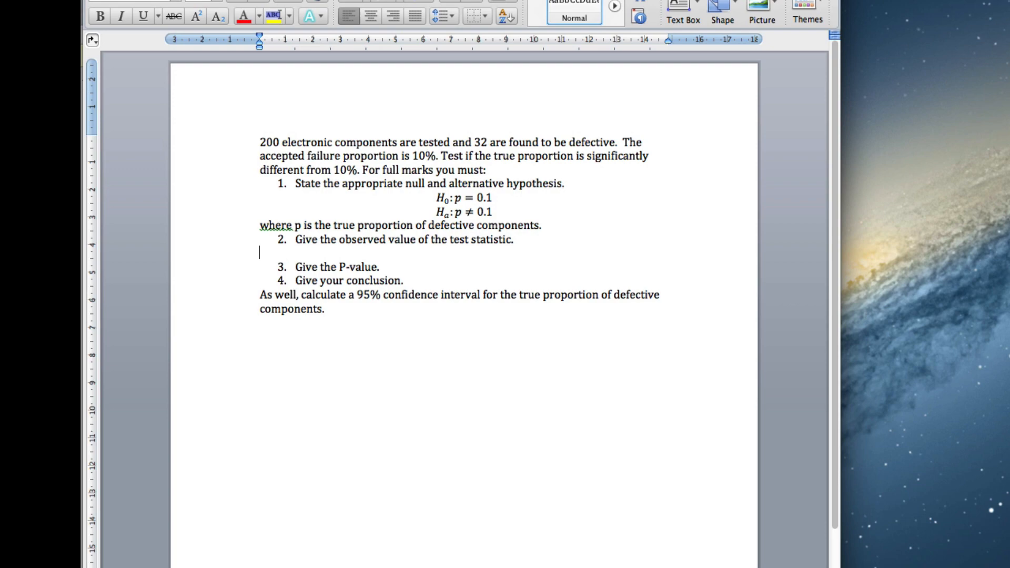
mouse_move(531, 244)
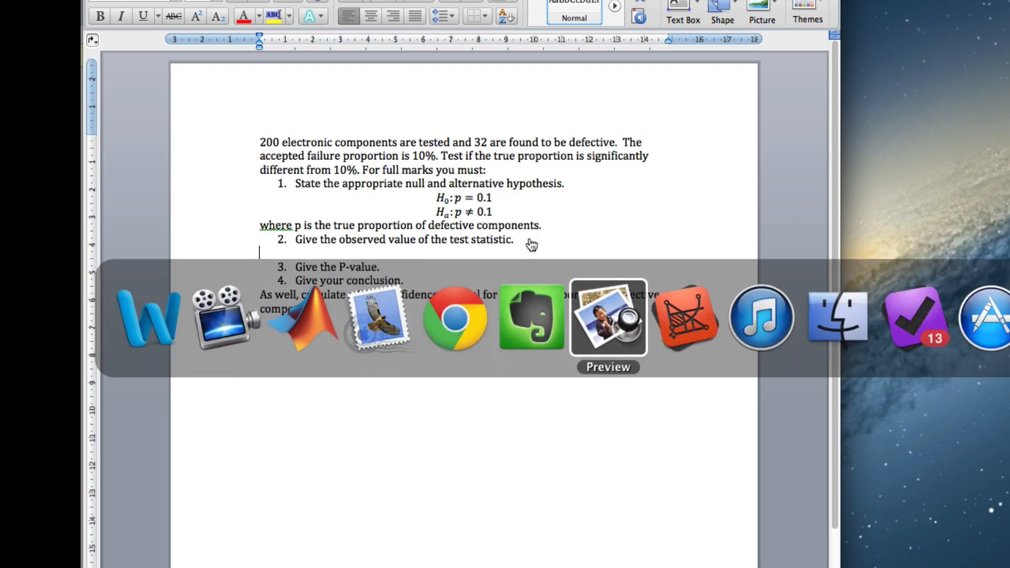
Bring up HTsingleProp_CS.pdf in Preview to review the test statistic and CI formulas.
left_click(608, 318)
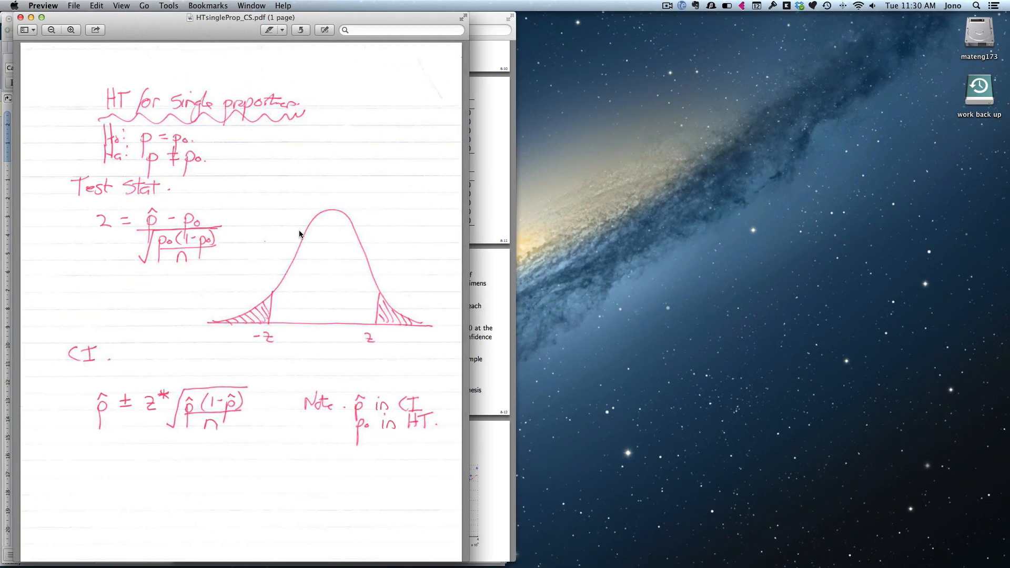
mouse_move(145, 146)
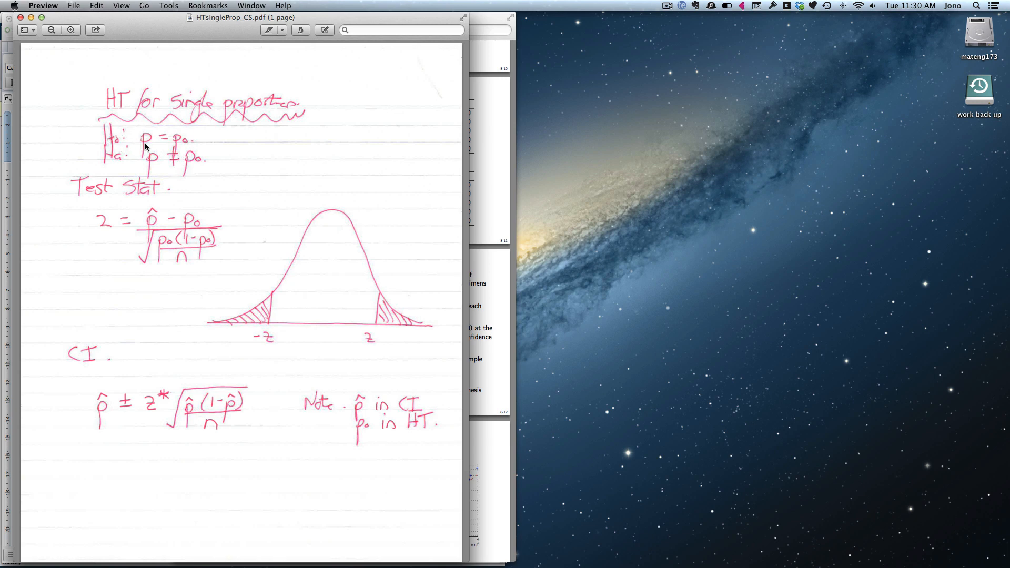
mouse_move(154, 162)
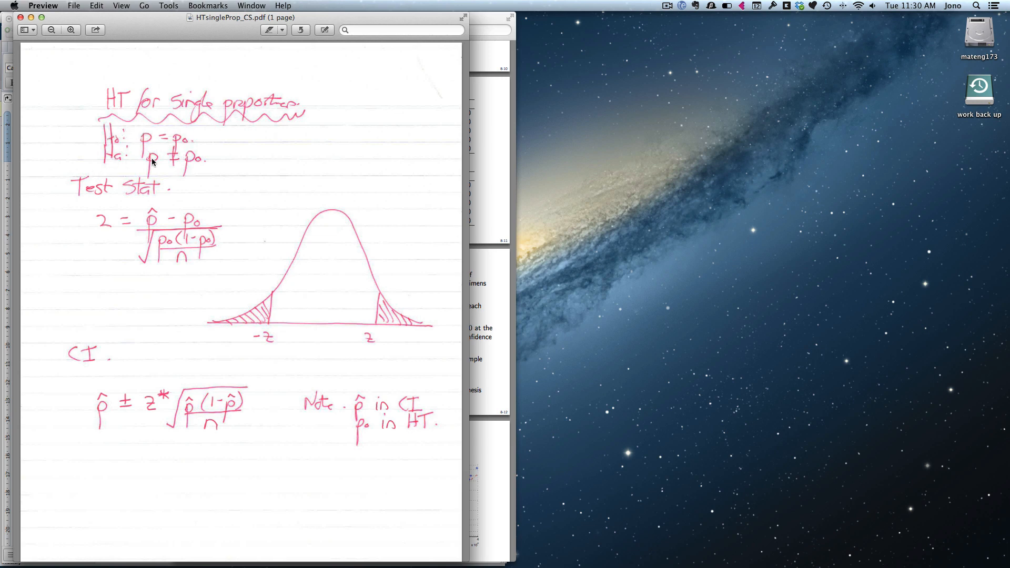
mouse_move(144, 218)
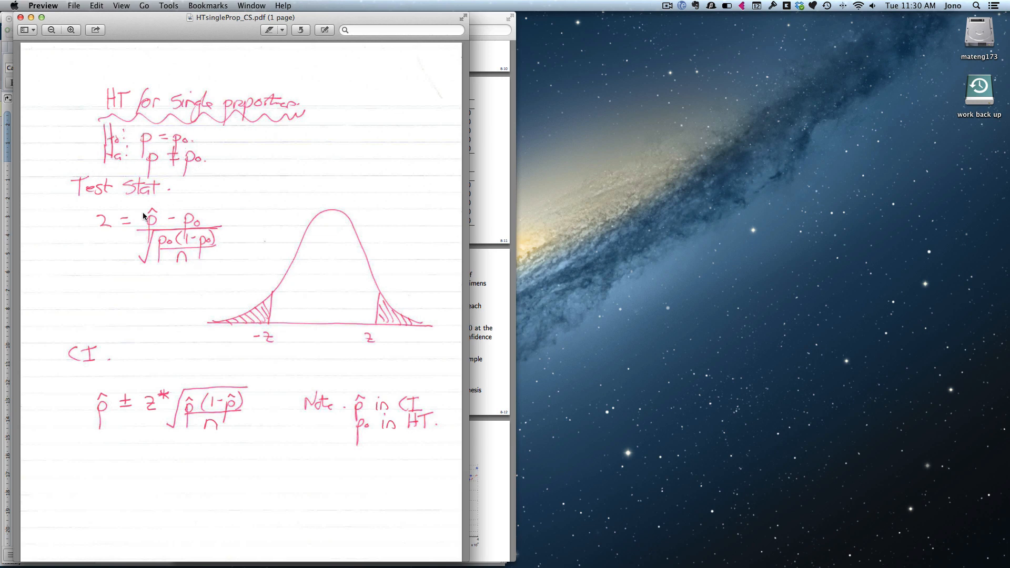
mouse_move(179, 222)
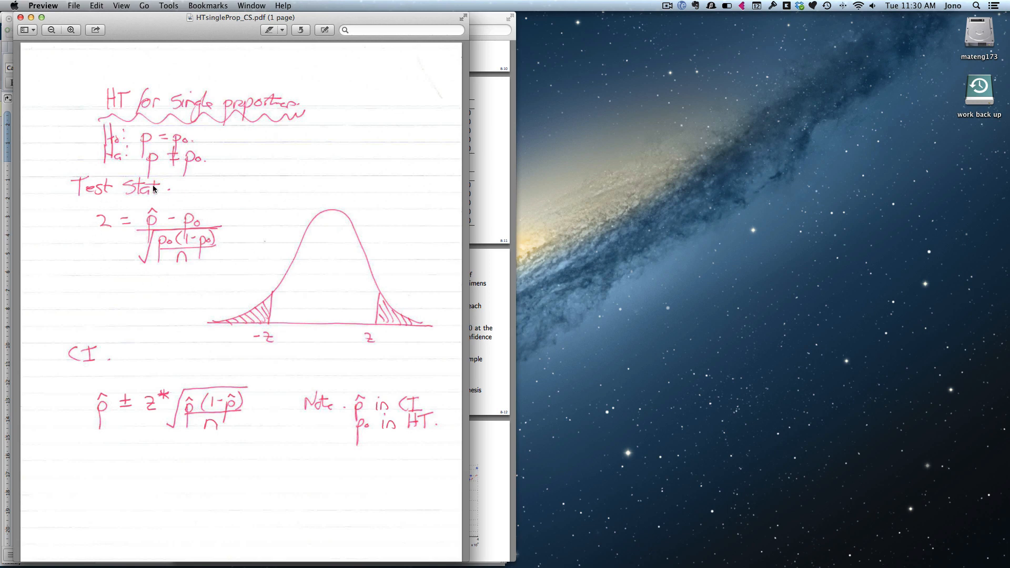
mouse_move(252, 361)
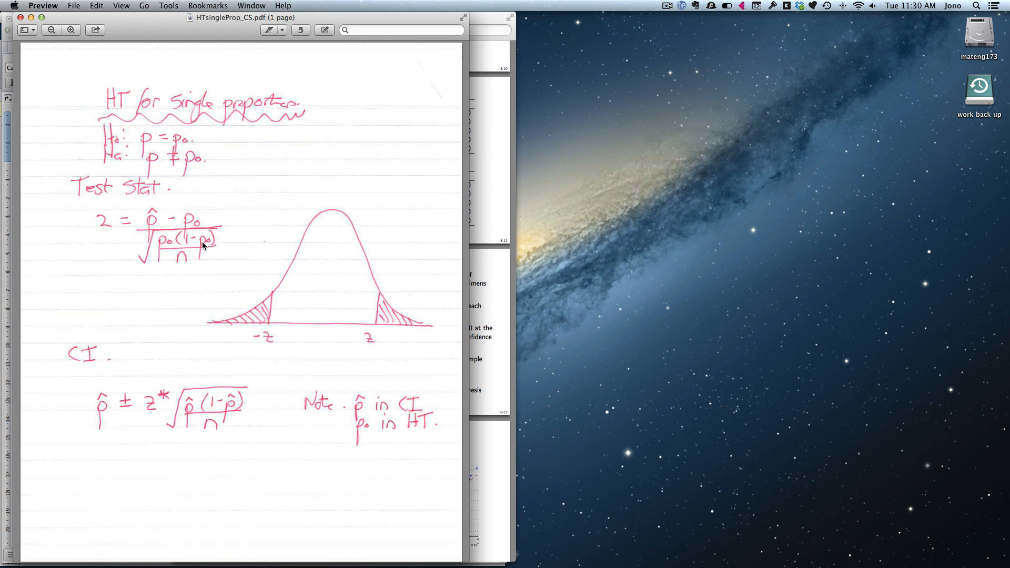
mouse_move(198, 266)
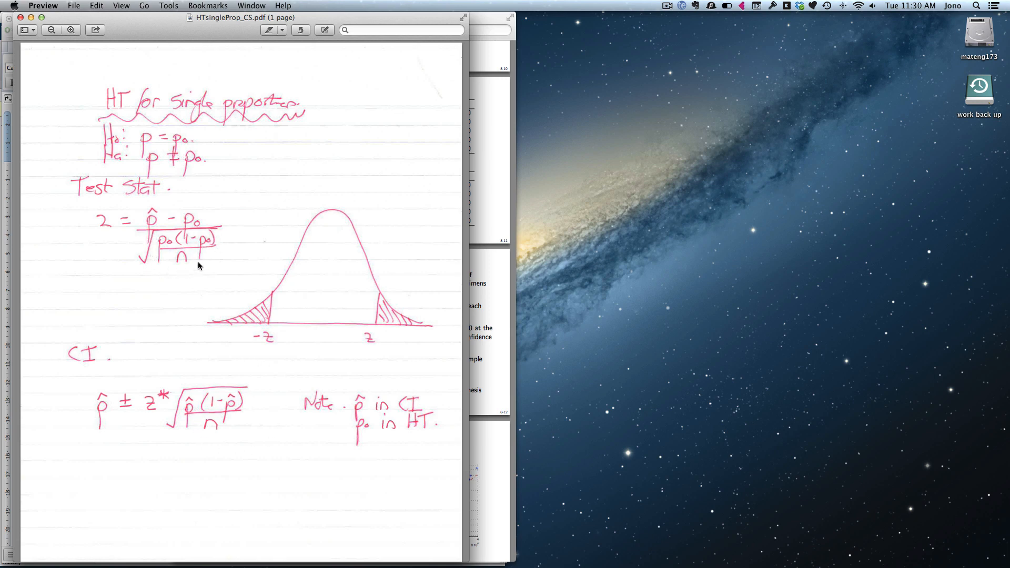
mouse_move(221, 394)
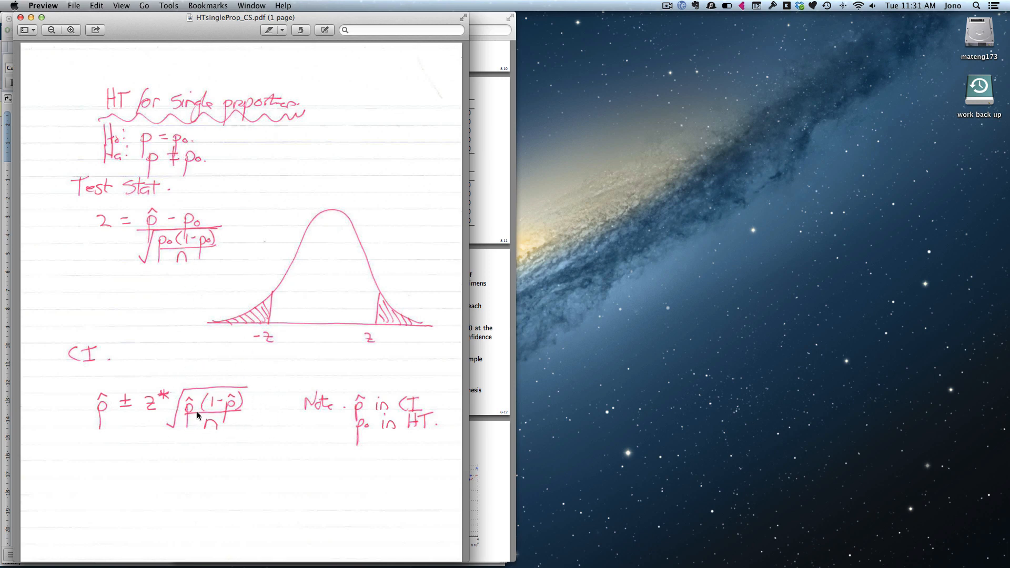
mouse_move(150, 244)
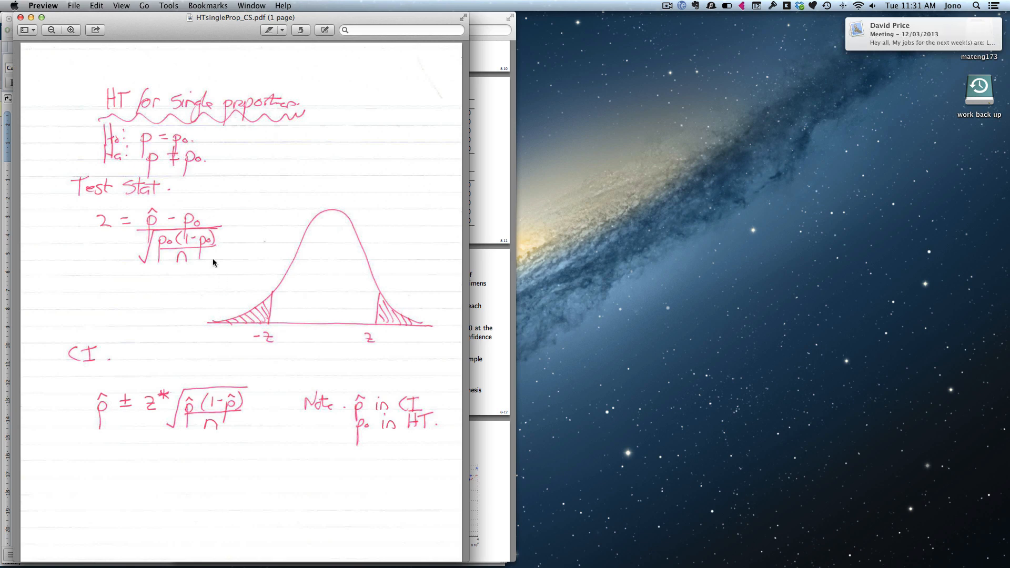
mouse_move(217, 282)
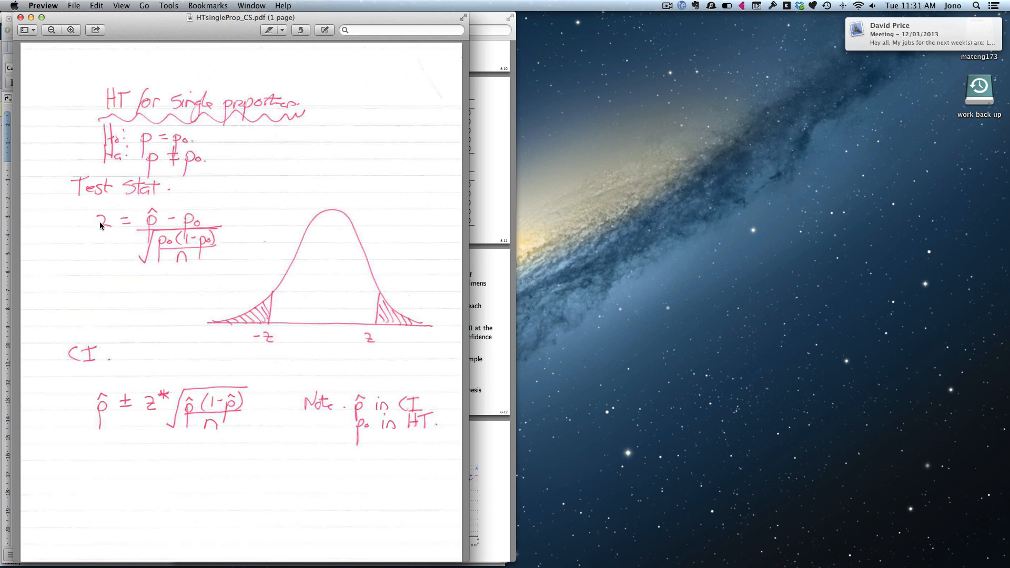
mouse_move(97, 233)
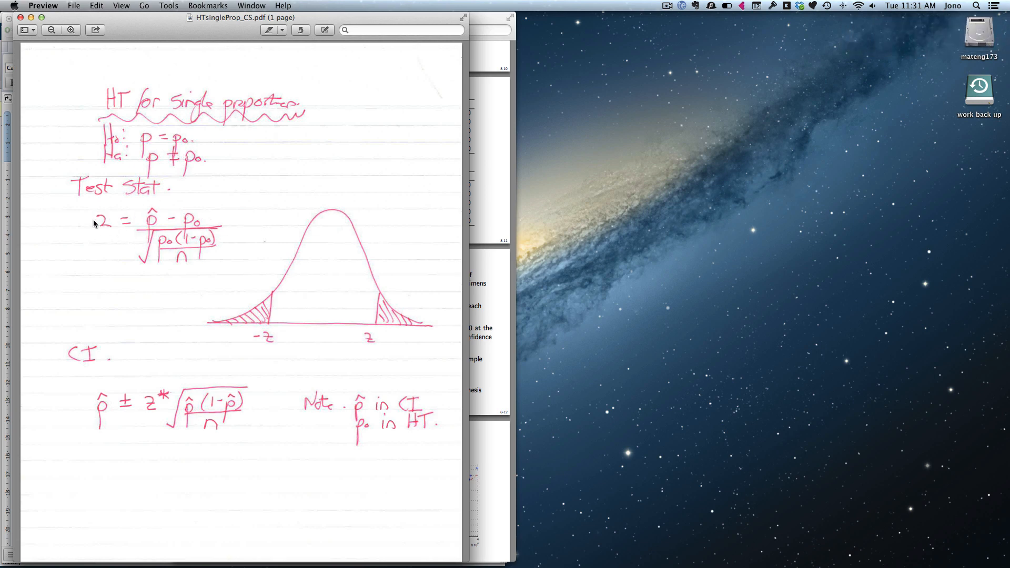
mouse_move(235, 315)
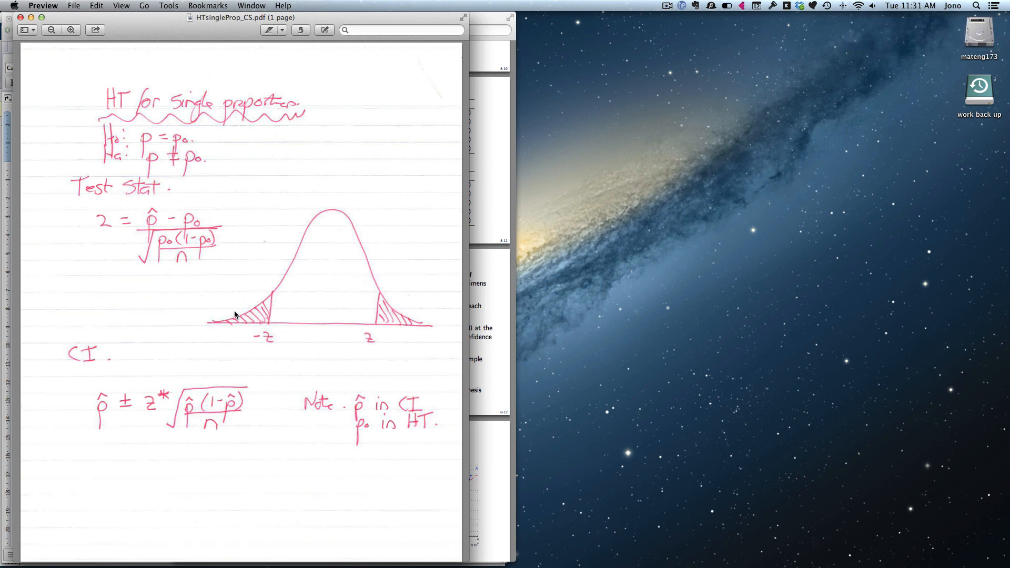
mouse_move(372, 317)
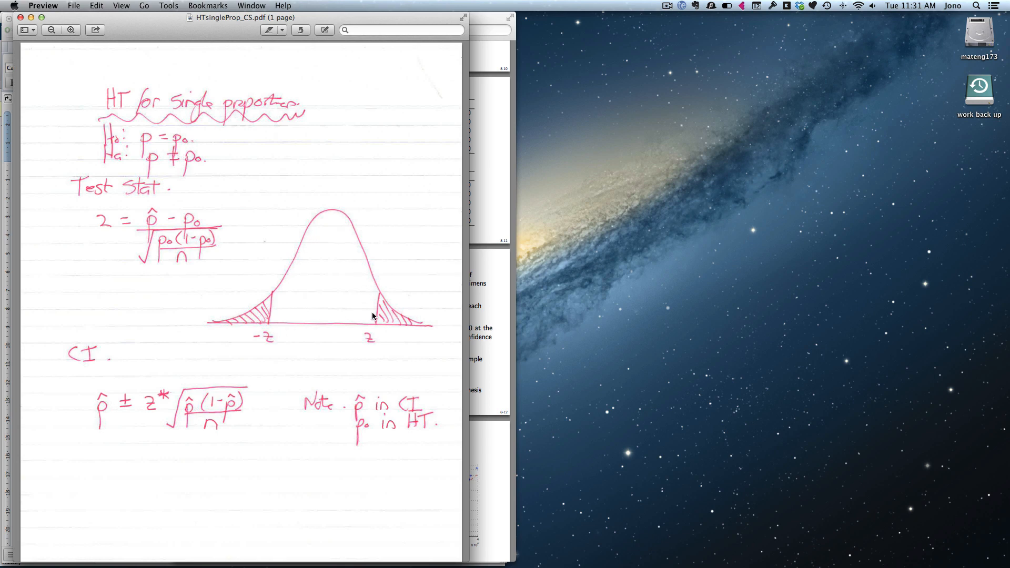
mouse_move(166, 220)
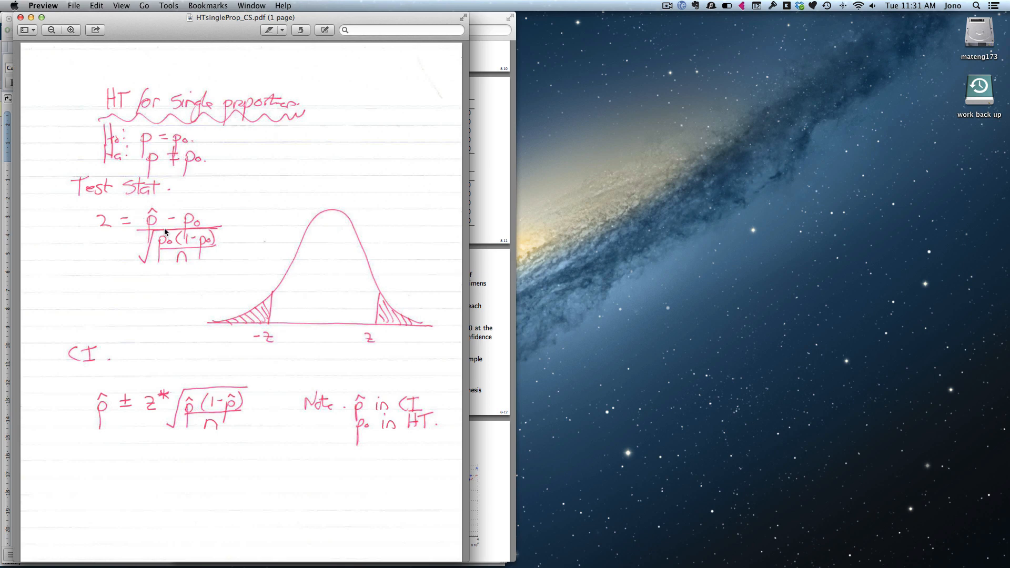
mouse_move(189, 204)
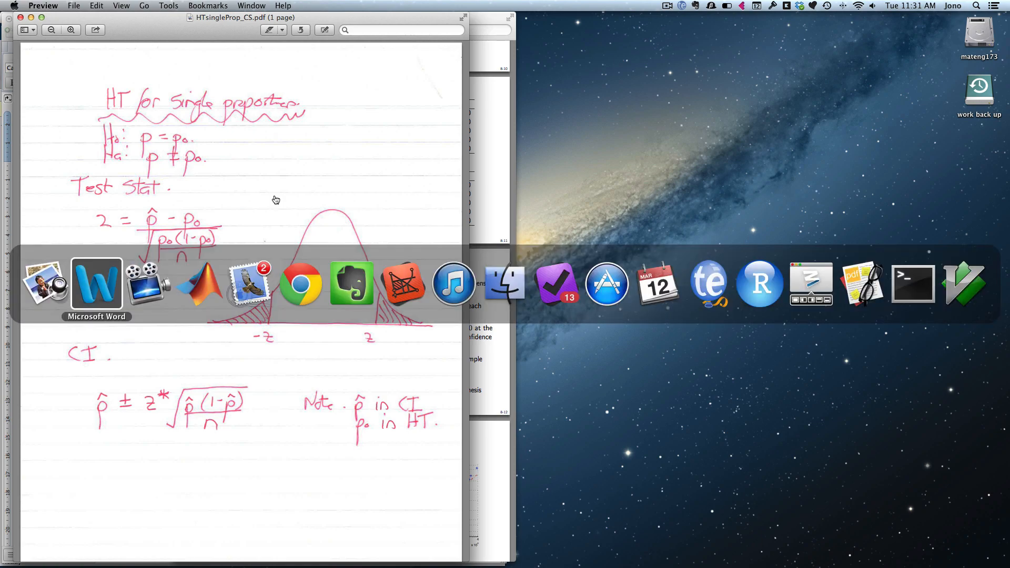
Check the counts in Word, then compute phat = 32/200 in MATLAB, giving 0.1600.
left_click(199, 284)
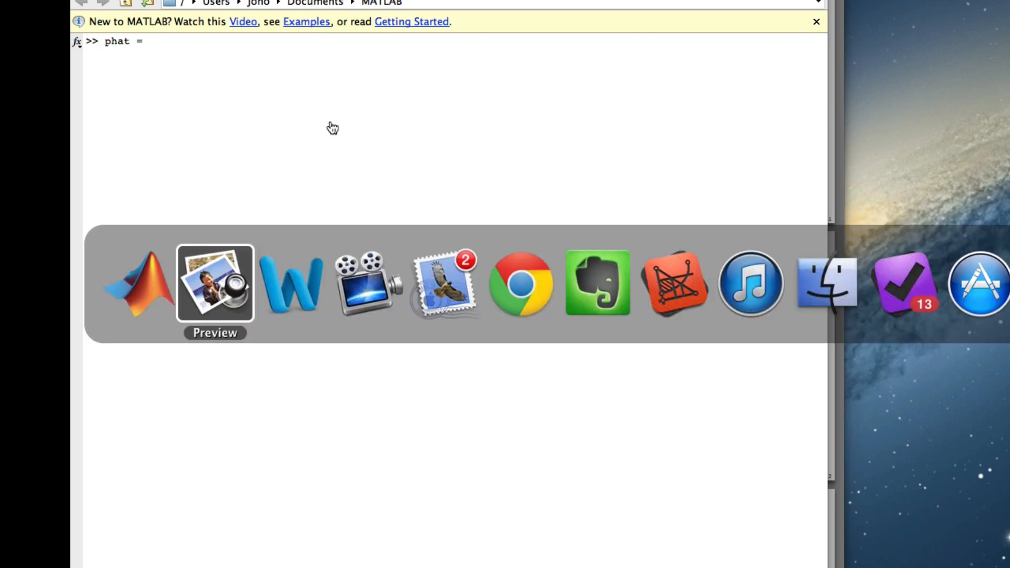
left_click(291, 284)
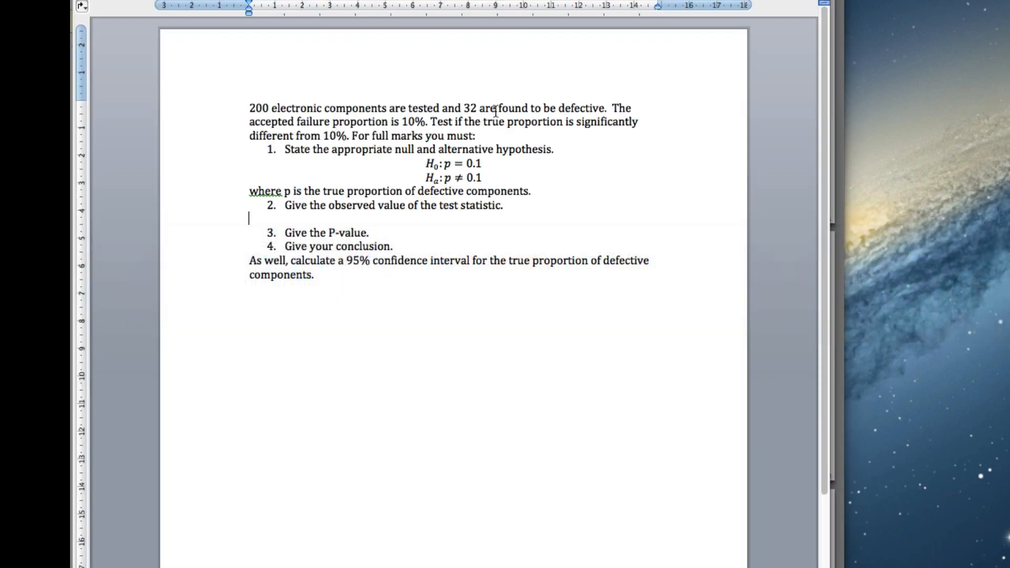
mouse_move(216, 284)
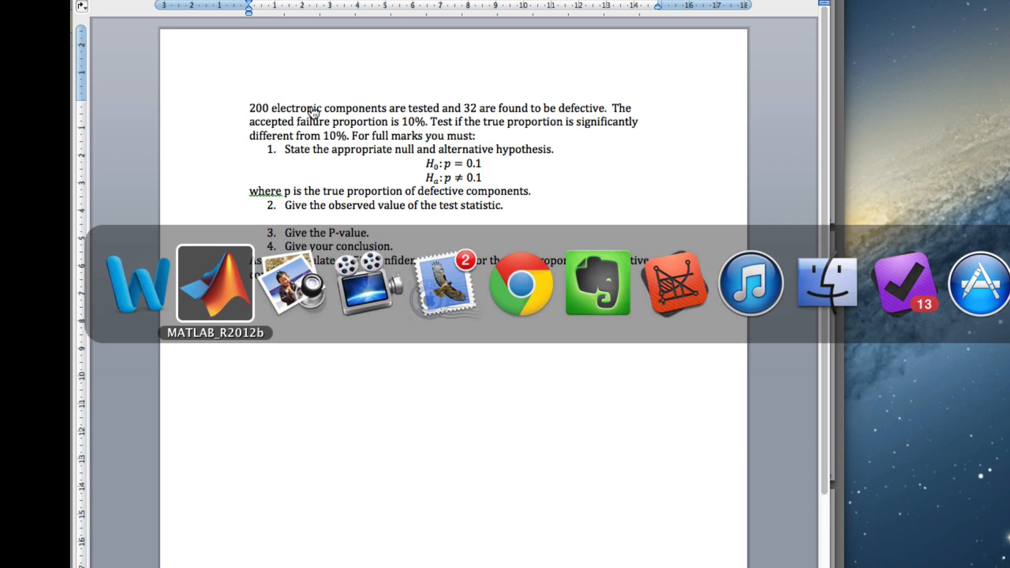
left_click(216, 284)
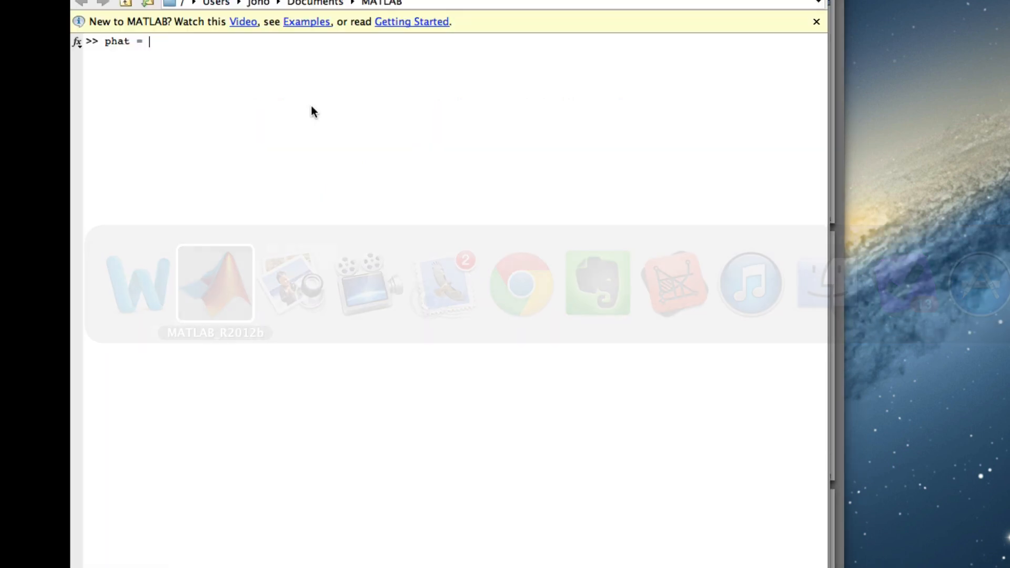
type("32/2")
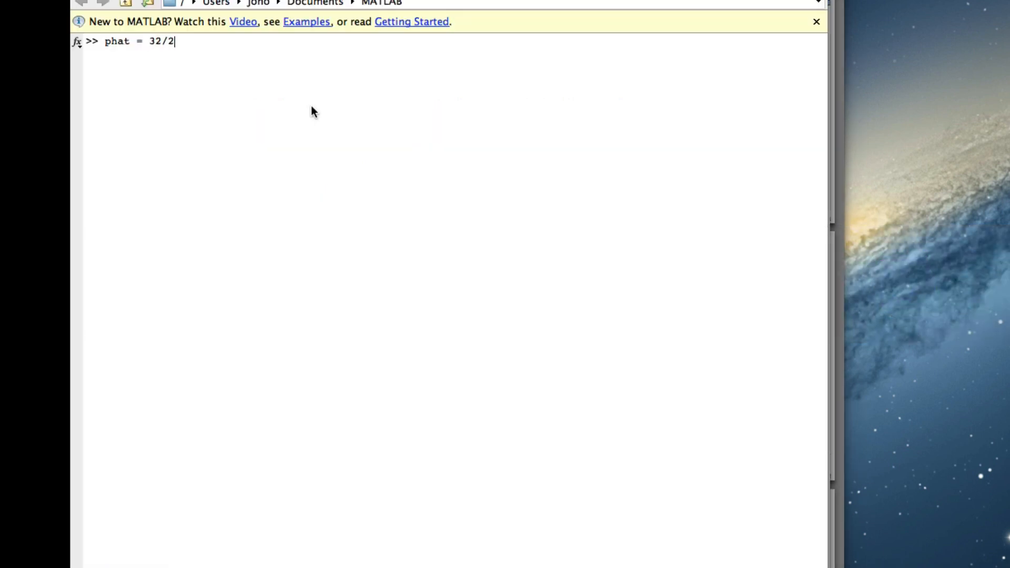
key("Return")
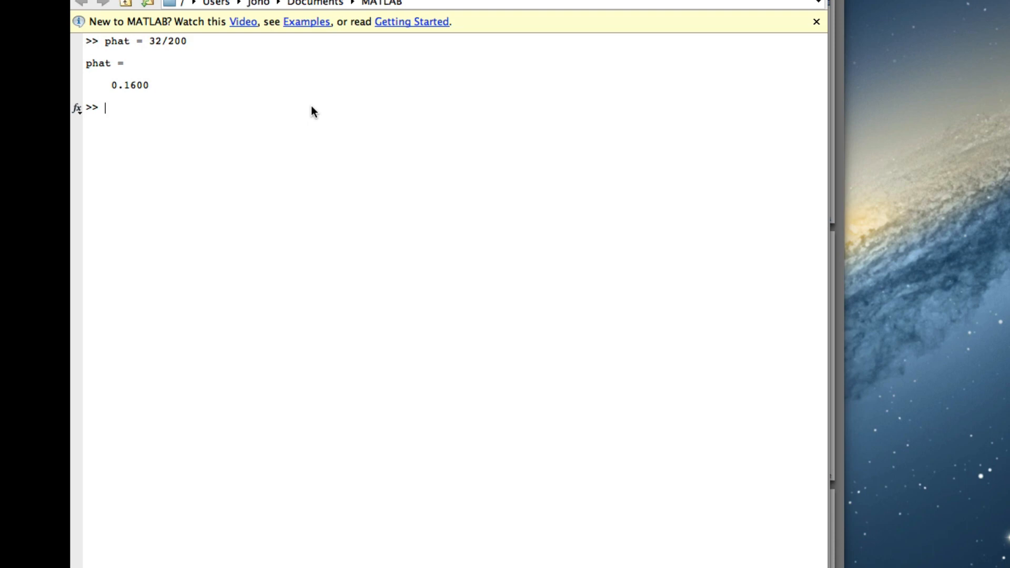
Start the z formula '(phat - 0.1) / sqrt(' while checking the notes and question.
type("z =")
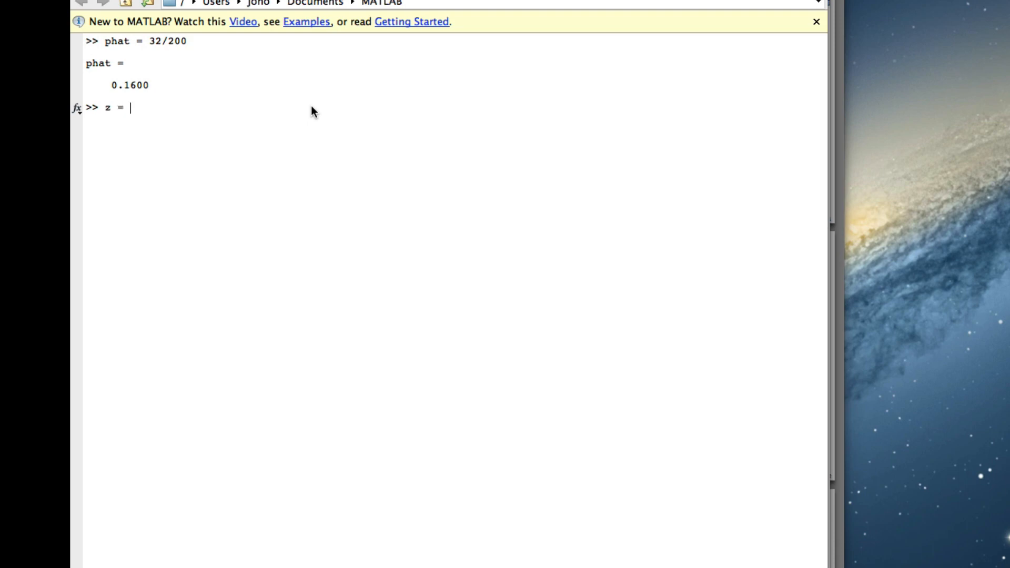
type("(")
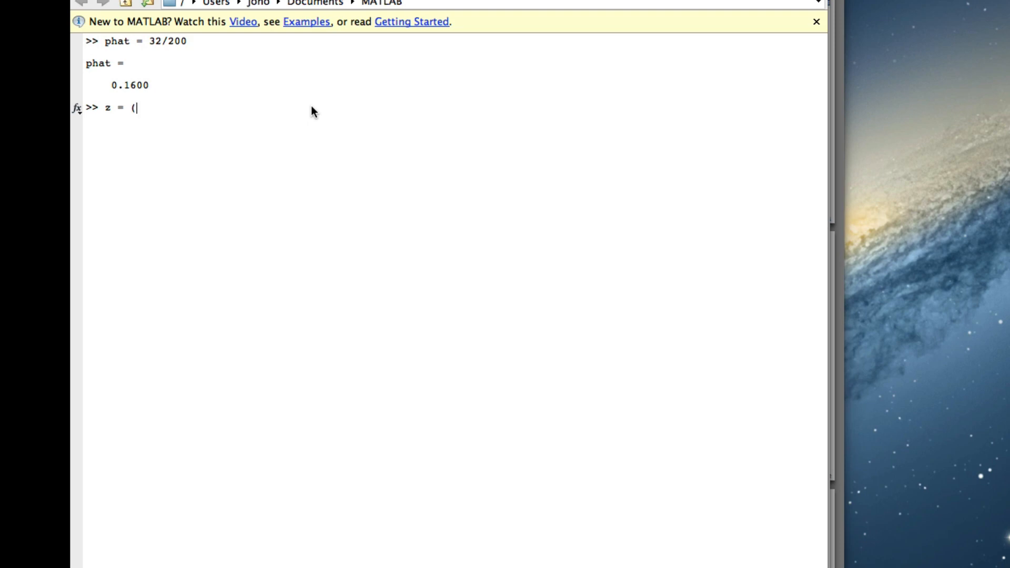
type("phat -")
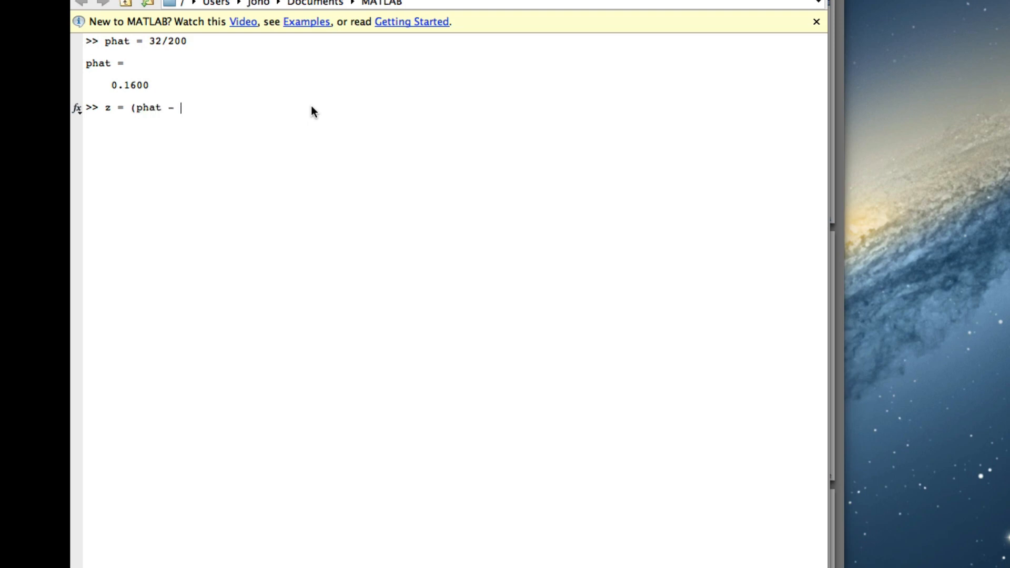
left_click(291, 284)
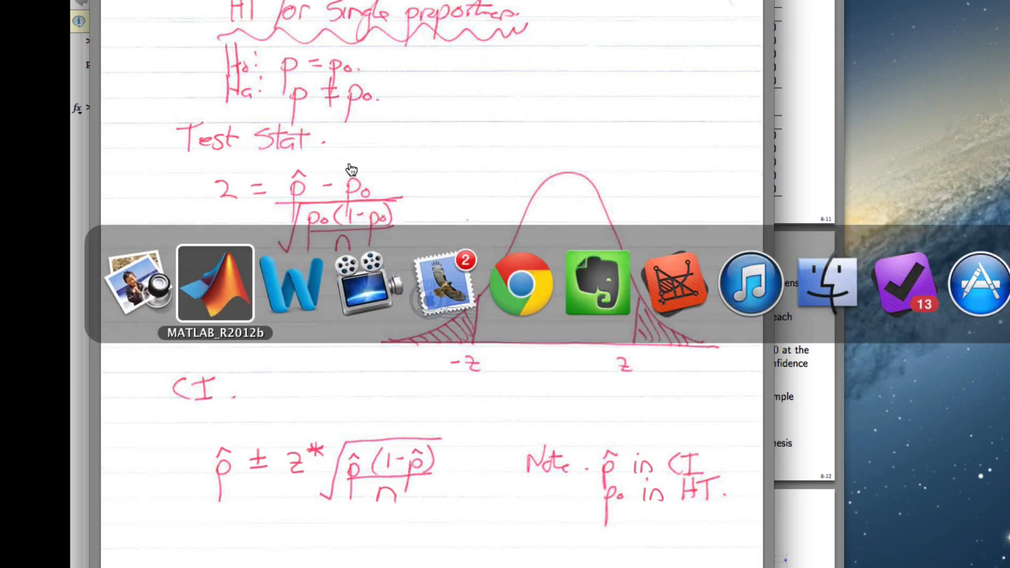
left_click(292, 285)
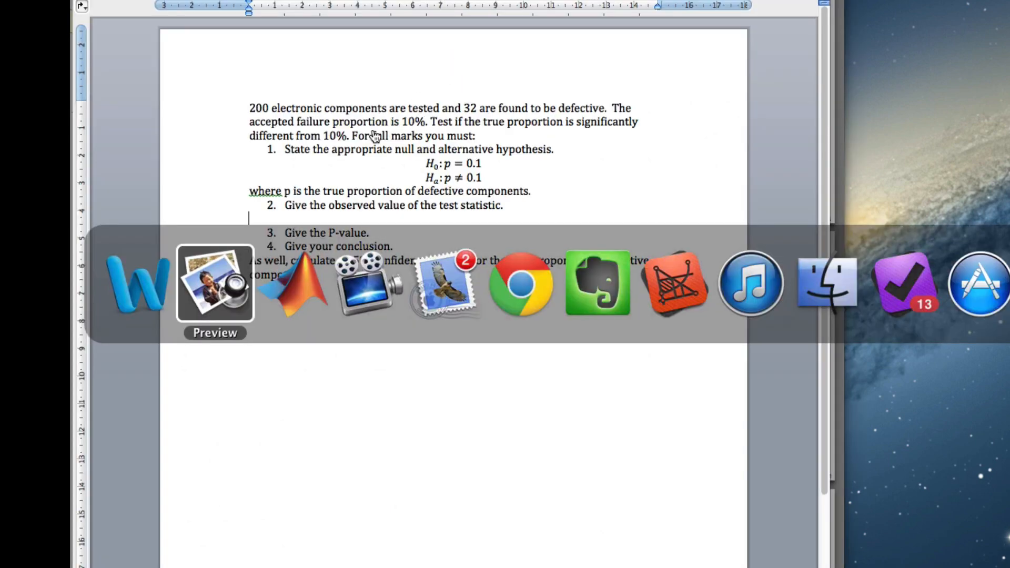
left_click(291, 284)
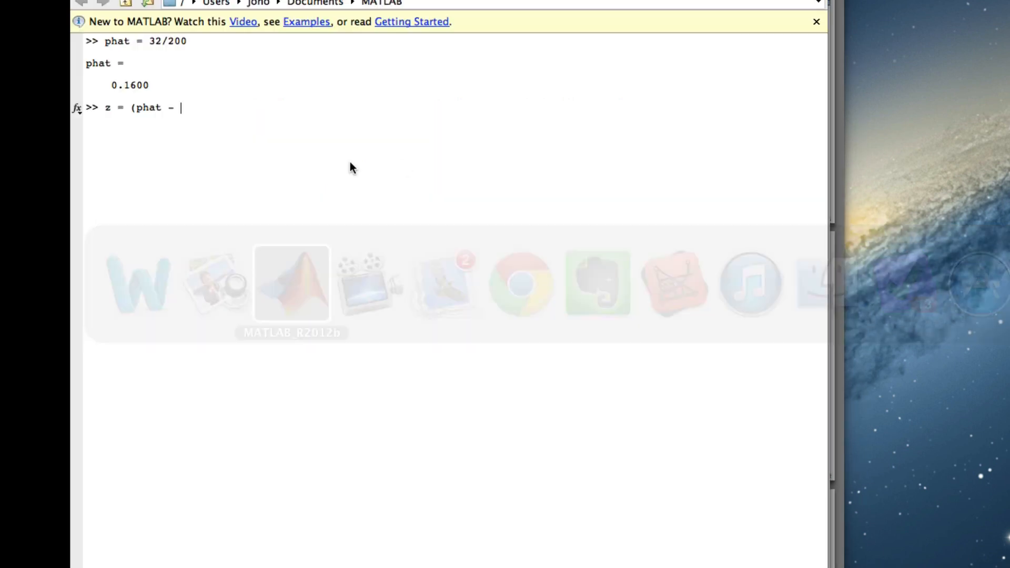
type("0.1")
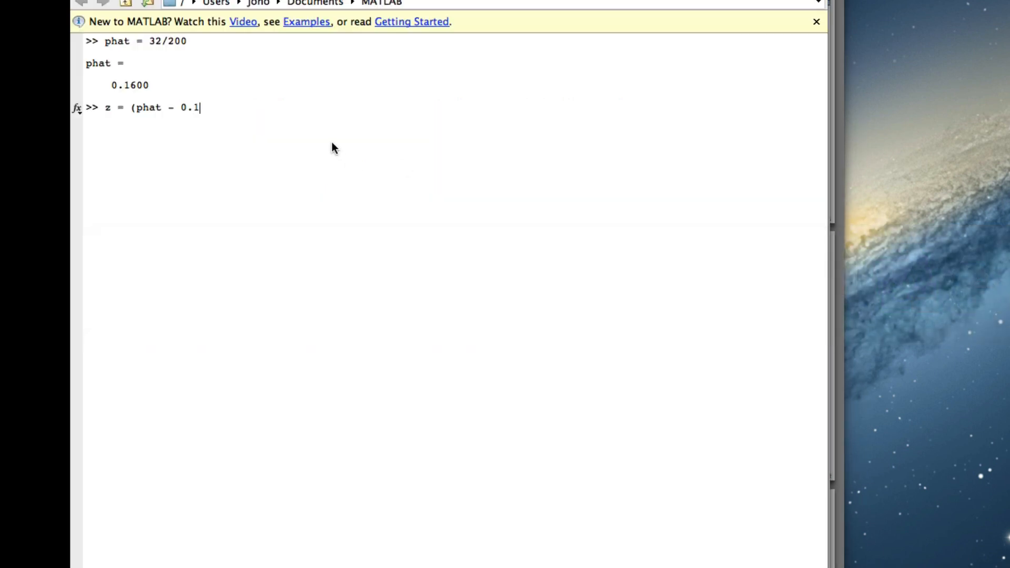
type(") /")
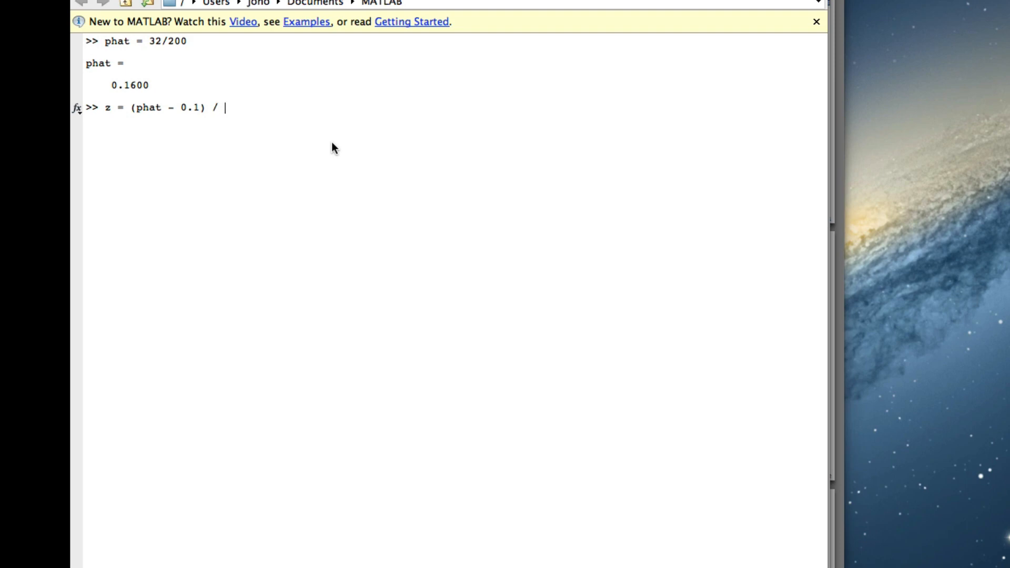
type("sqrt(")
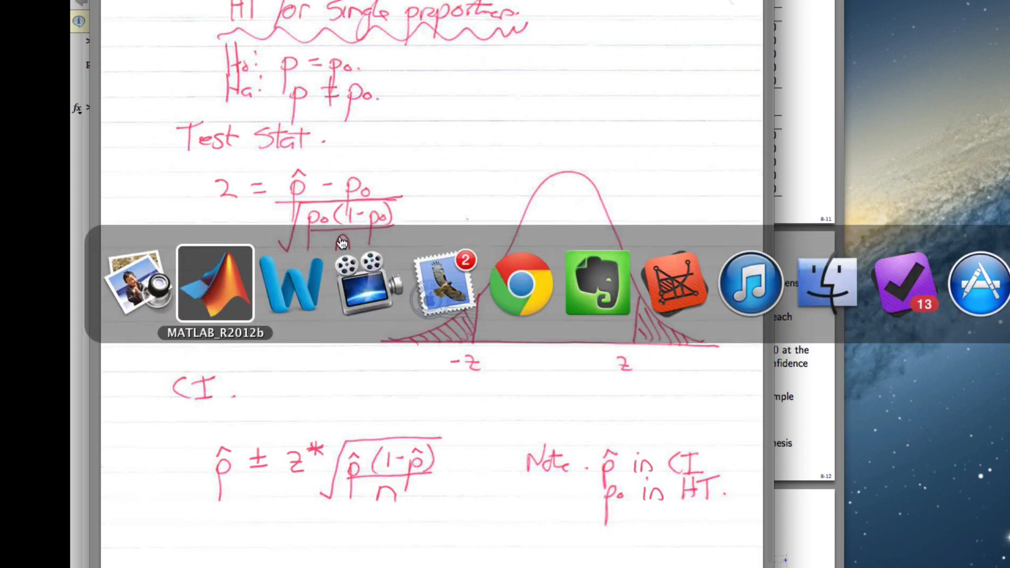
Complete sqrt(0.1*(1-0.1)/200) and run it, getting z = 2.8284.
left_click(215, 284)
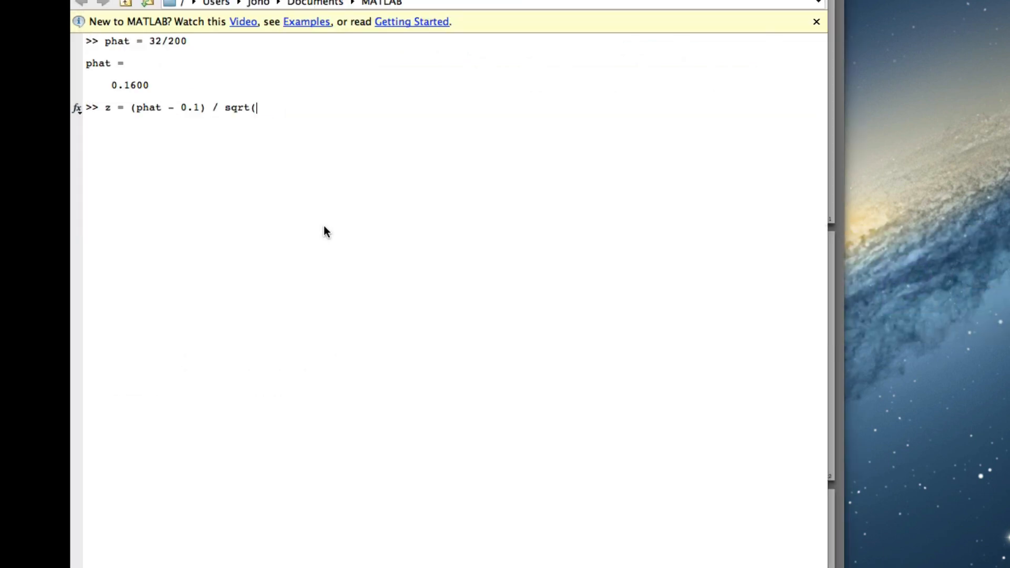
type("0.1*")
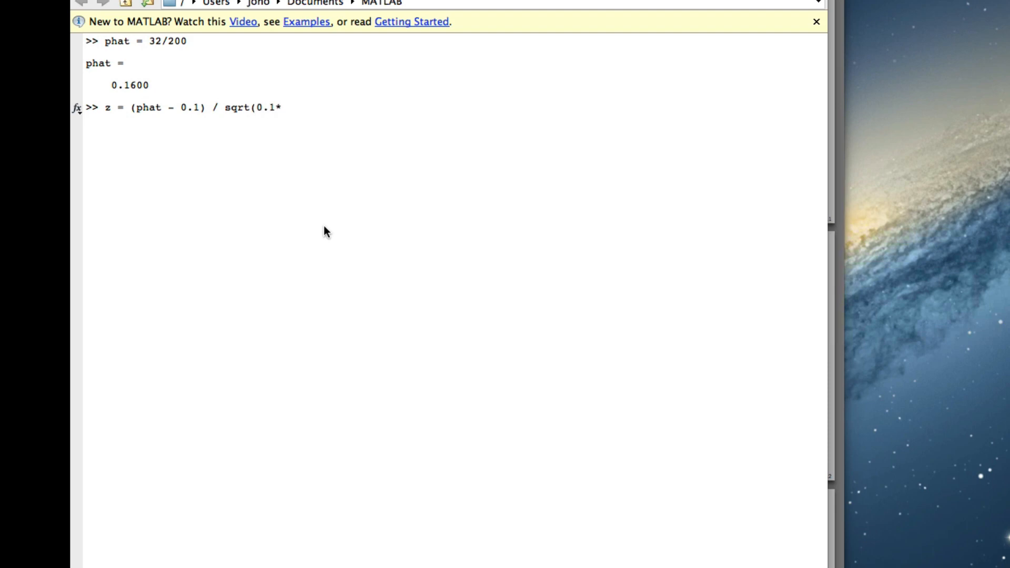
type("(1-0.")
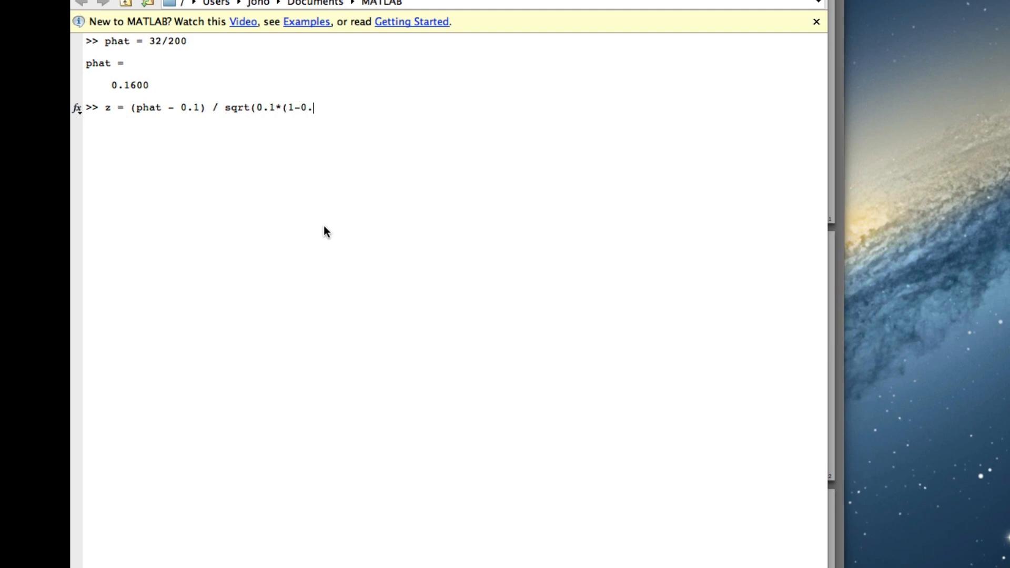
type("1)/")
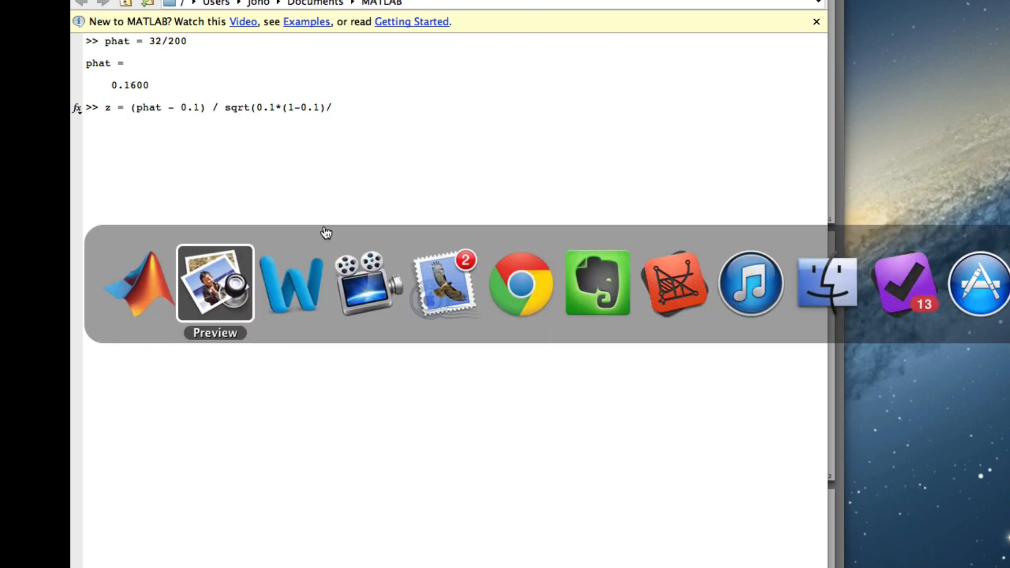
left_click(291, 284)
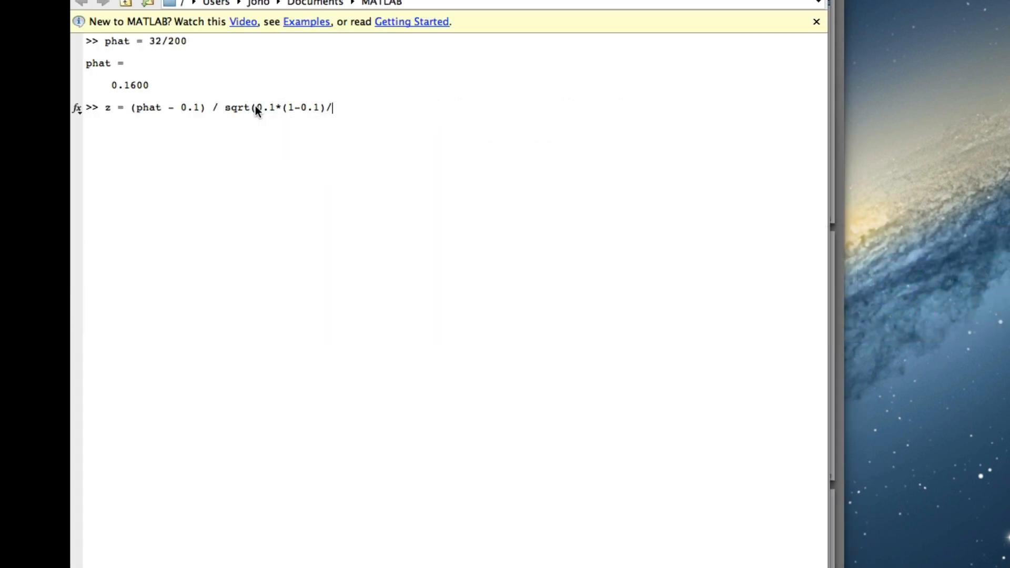
type("200")
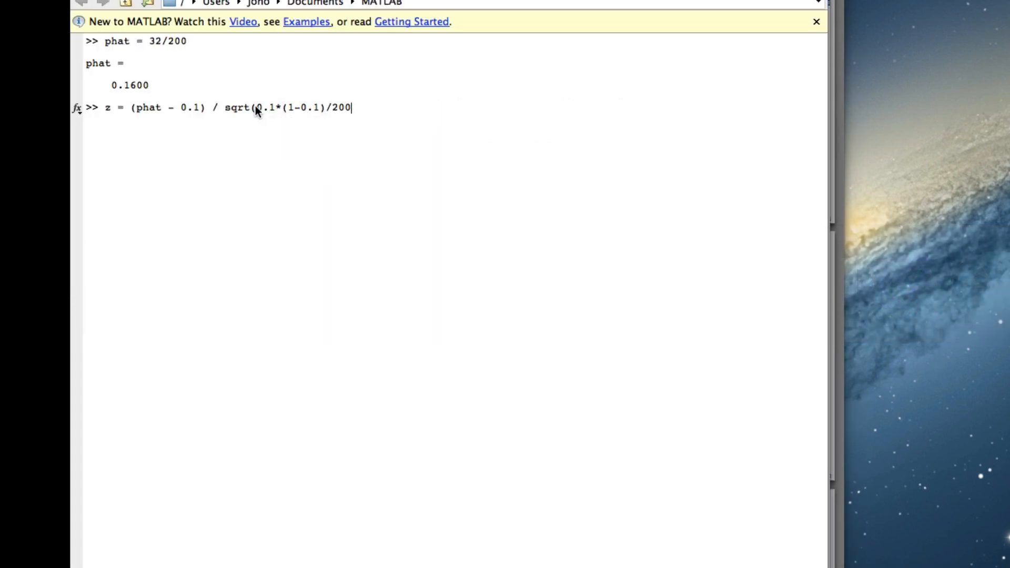
type(")")
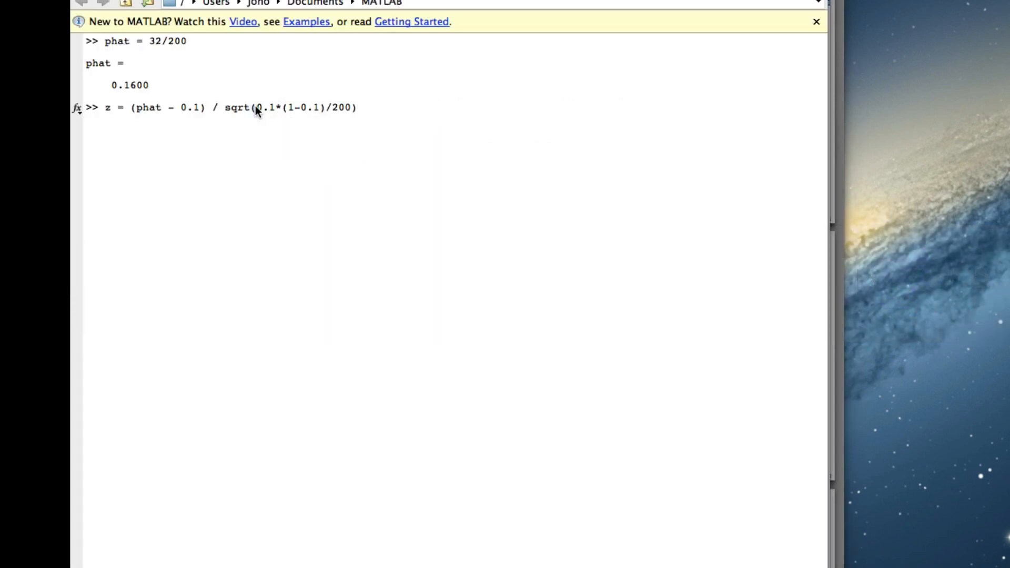
key("Return")
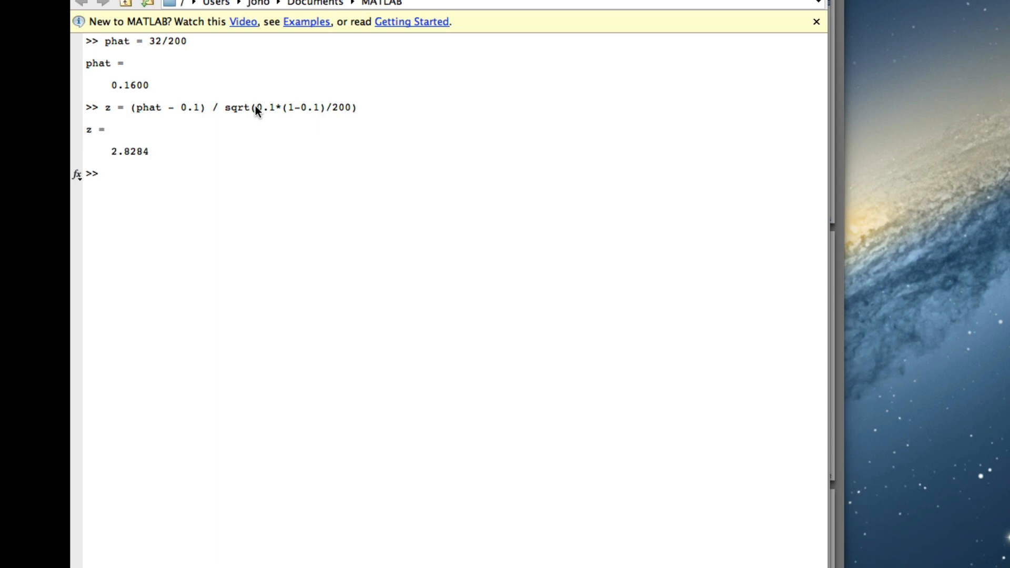
mouse_move(116, 159)
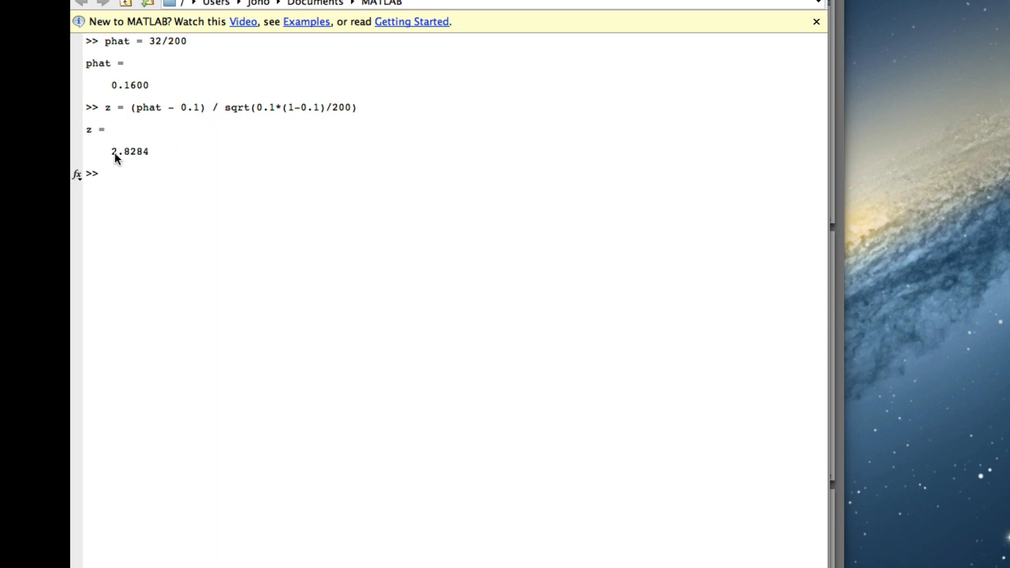
Copy the z value 2.8284 from MATLAB into Word under question 2.
double_click(128, 152)
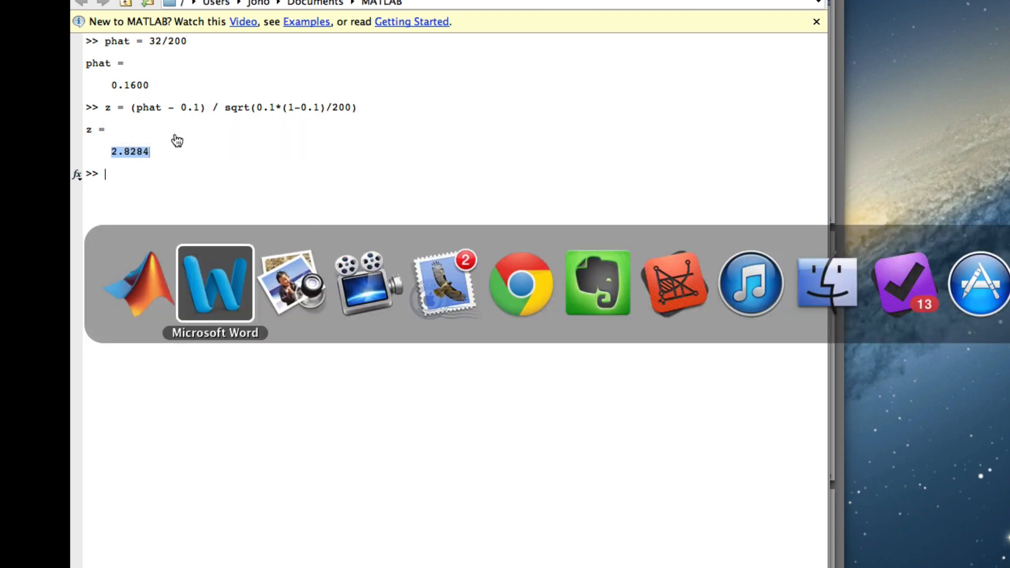
left_click(215, 284)
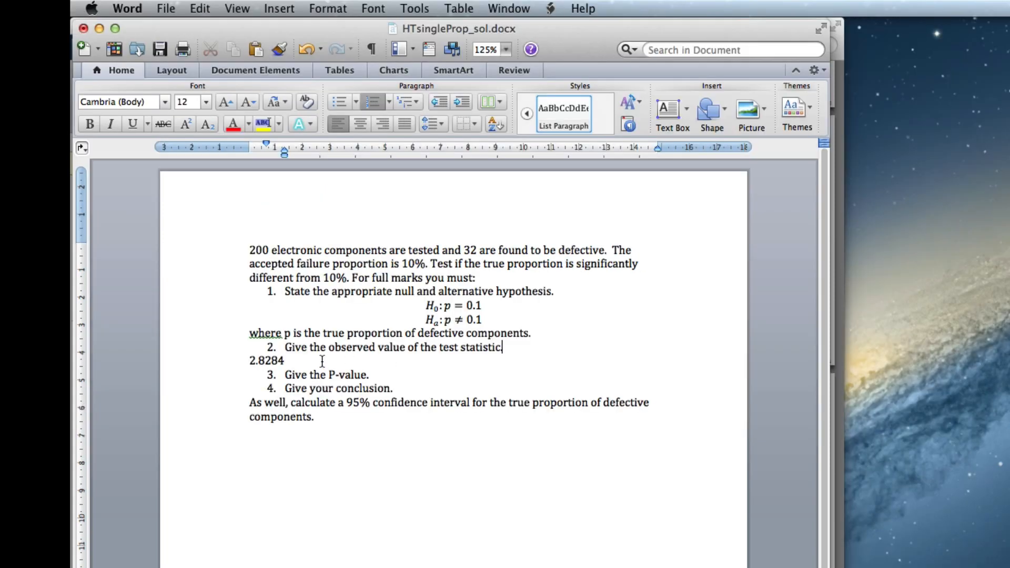
left_click(284, 361)
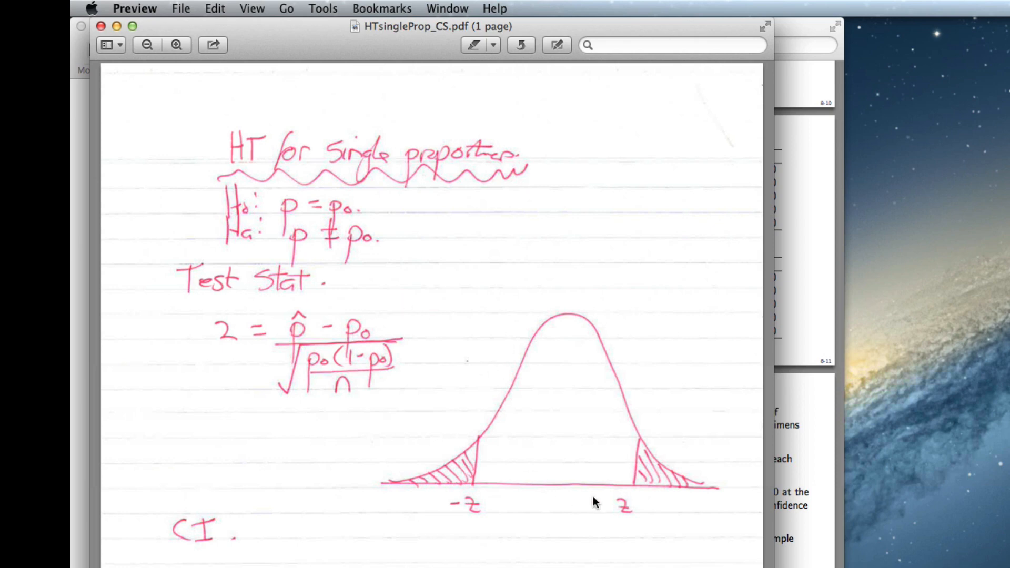
mouse_move(567, 518)
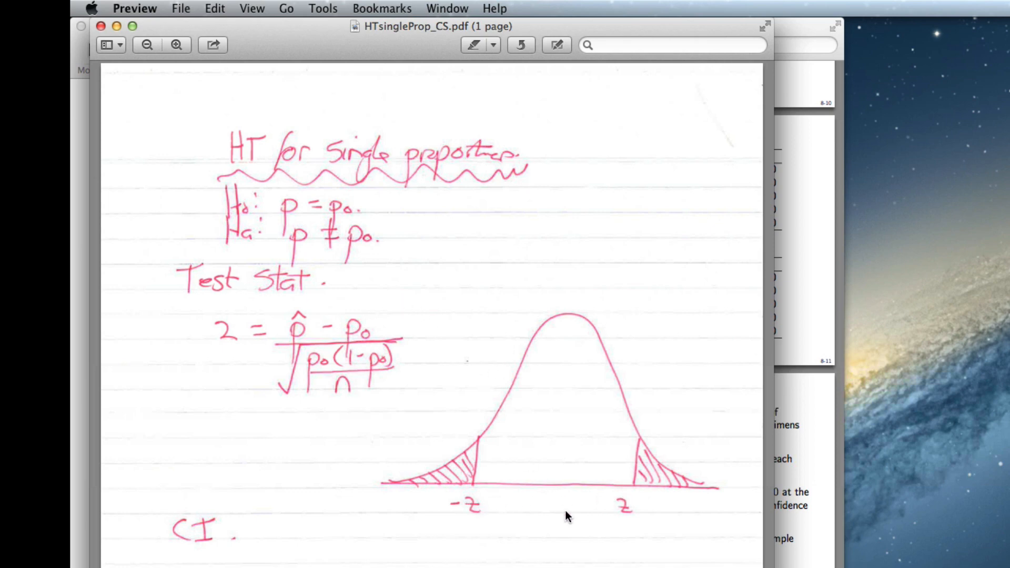
mouse_move(569, 514)
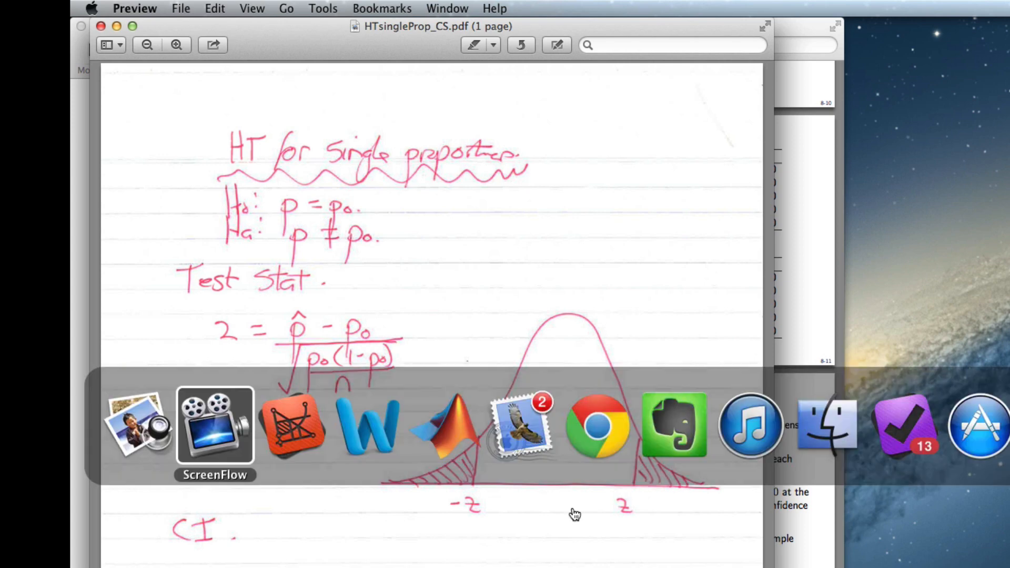
left_click(442, 425)
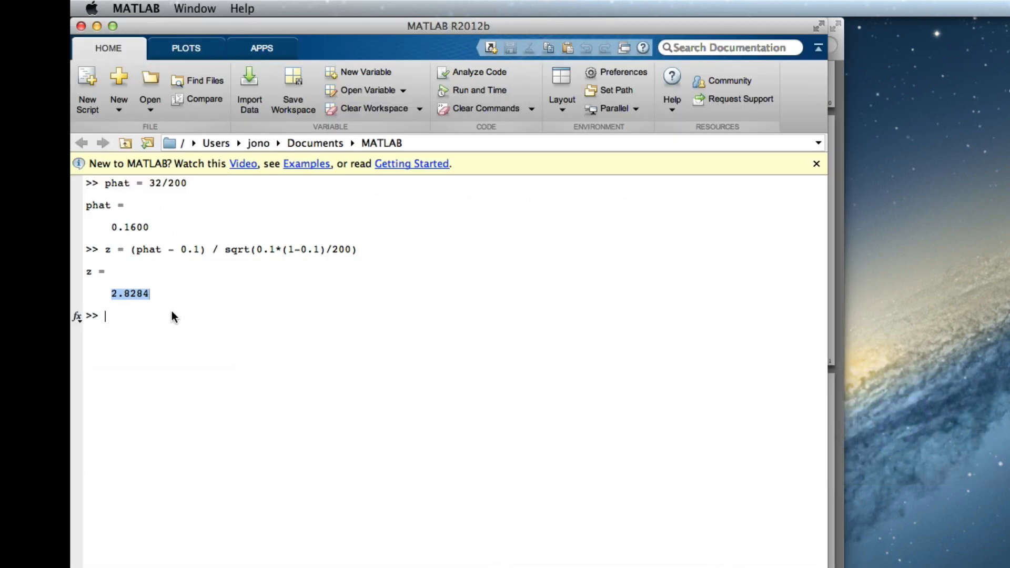
mouse_move(175, 317)
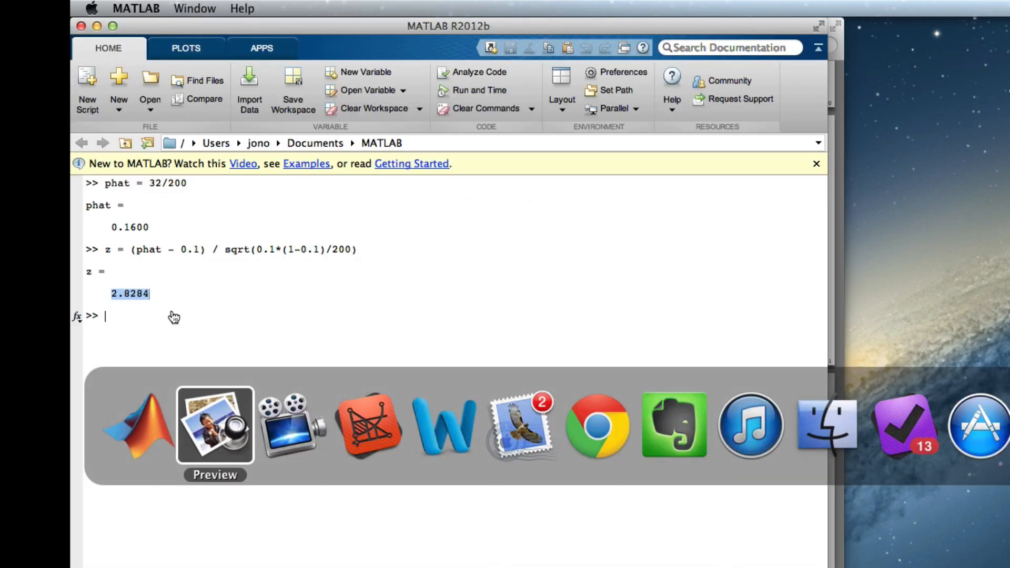
left_click(216, 425)
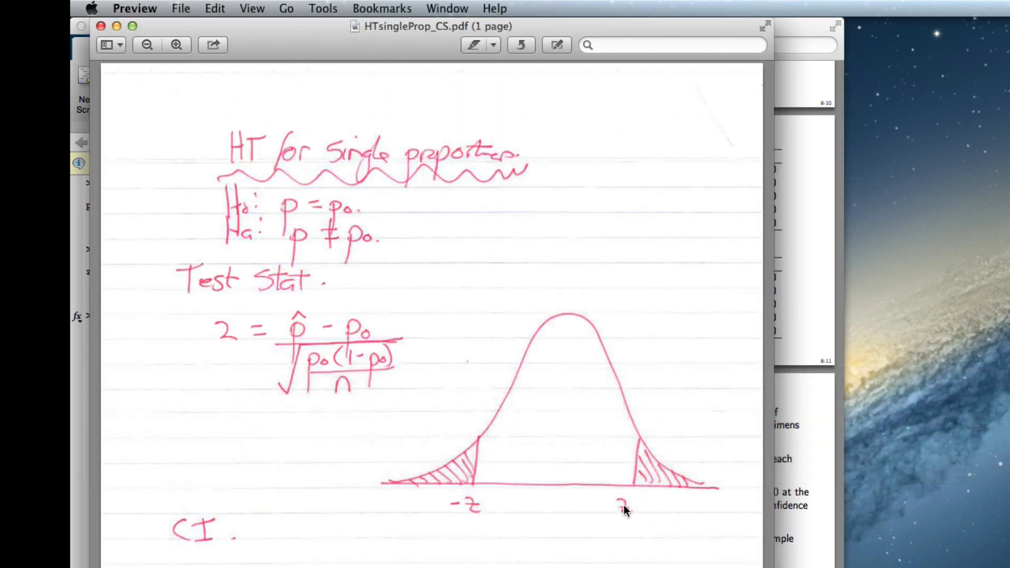
mouse_move(487, 493)
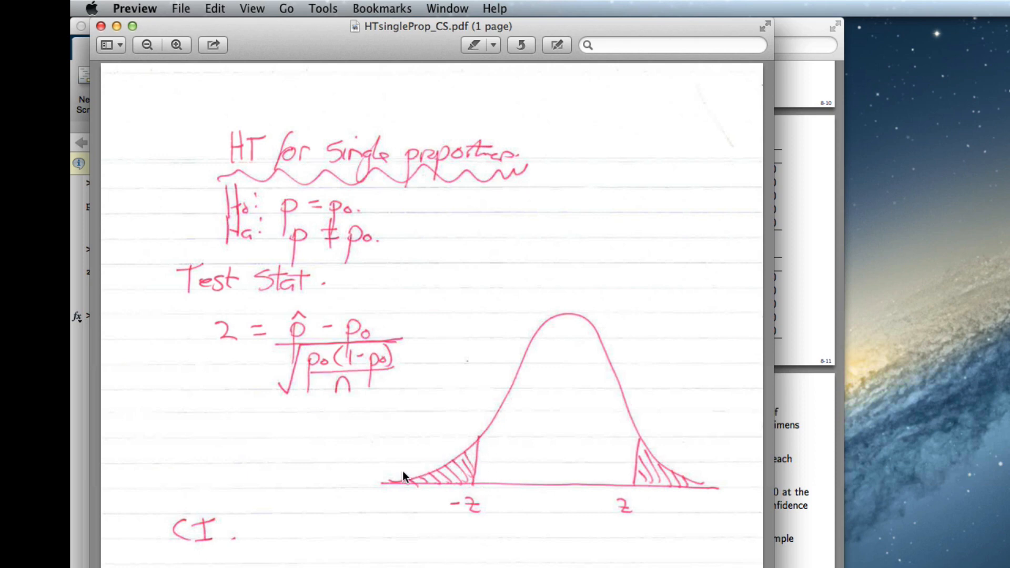
mouse_move(466, 454)
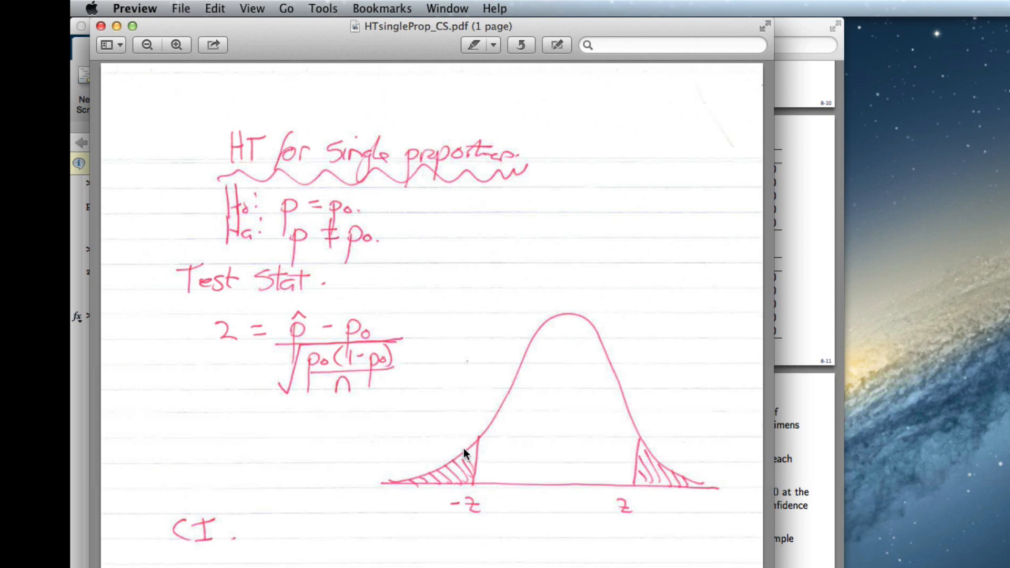
mouse_move(630, 472)
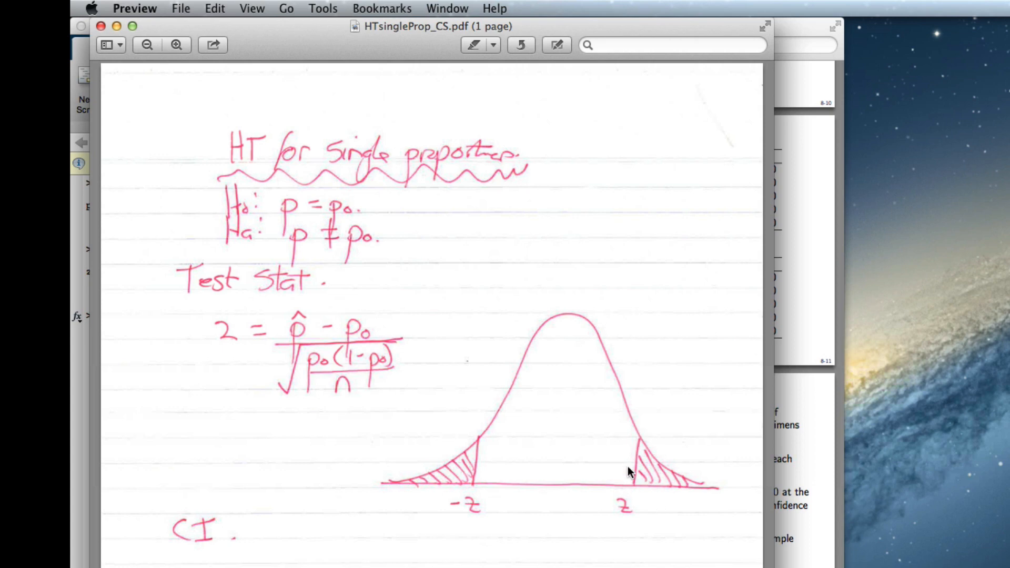
mouse_move(651, 472)
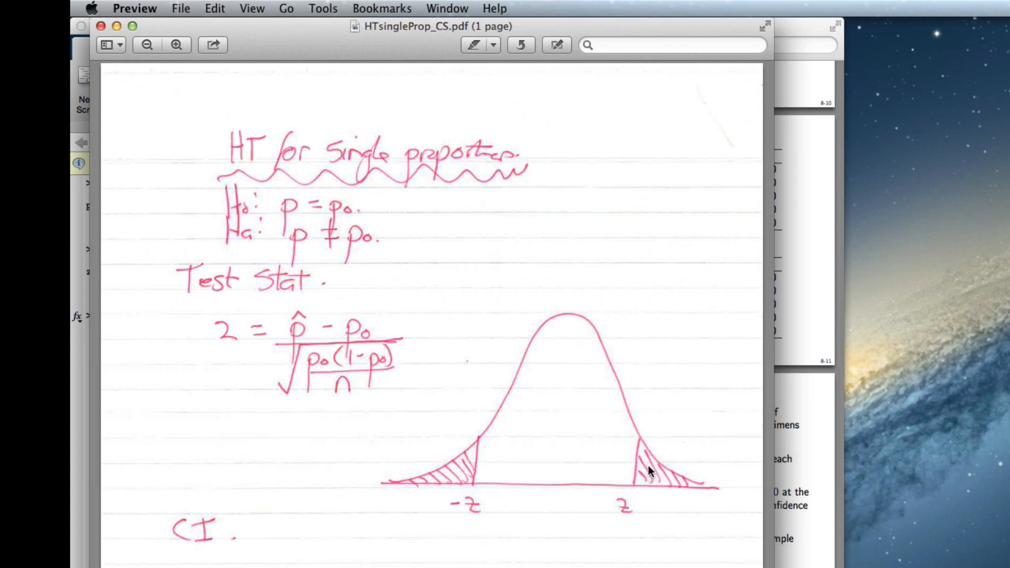
mouse_move(387, 469)
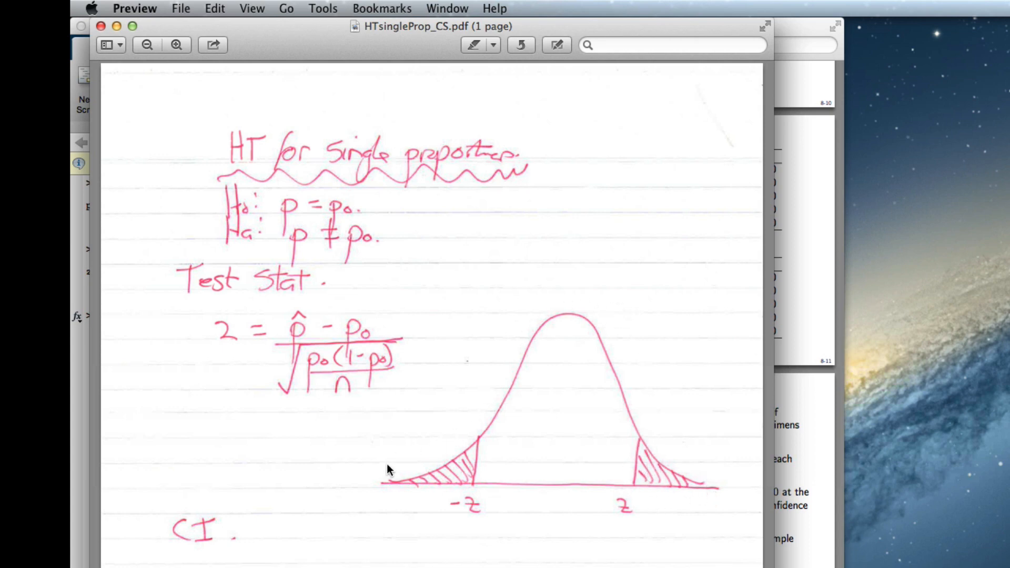
mouse_move(424, 480)
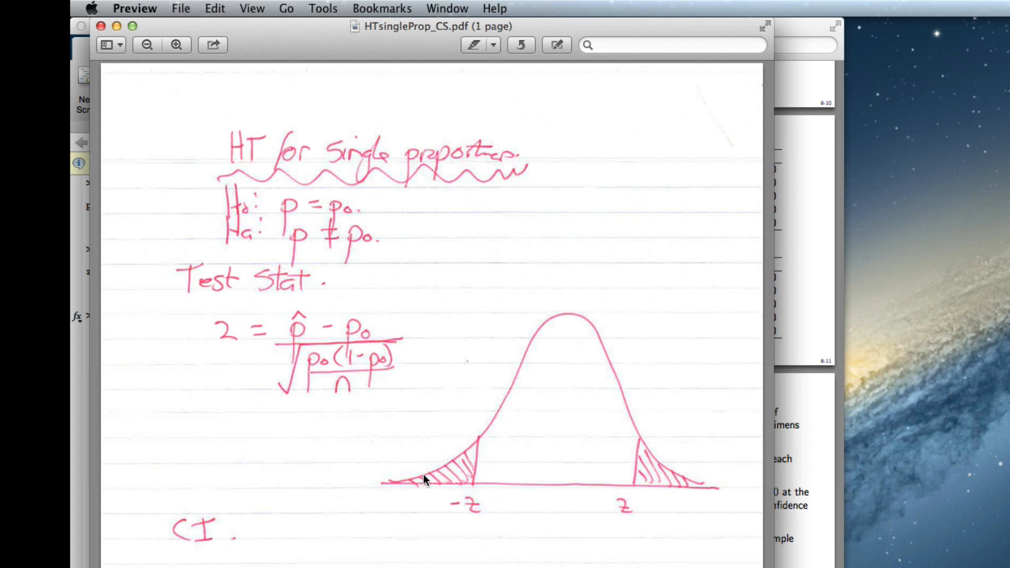
mouse_move(638, 440)
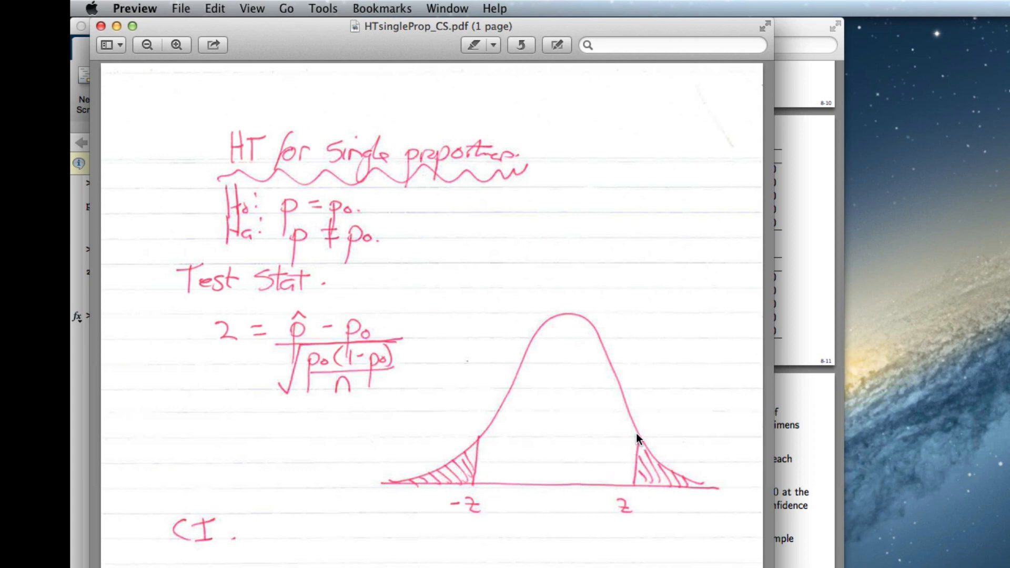
mouse_move(617, 372)
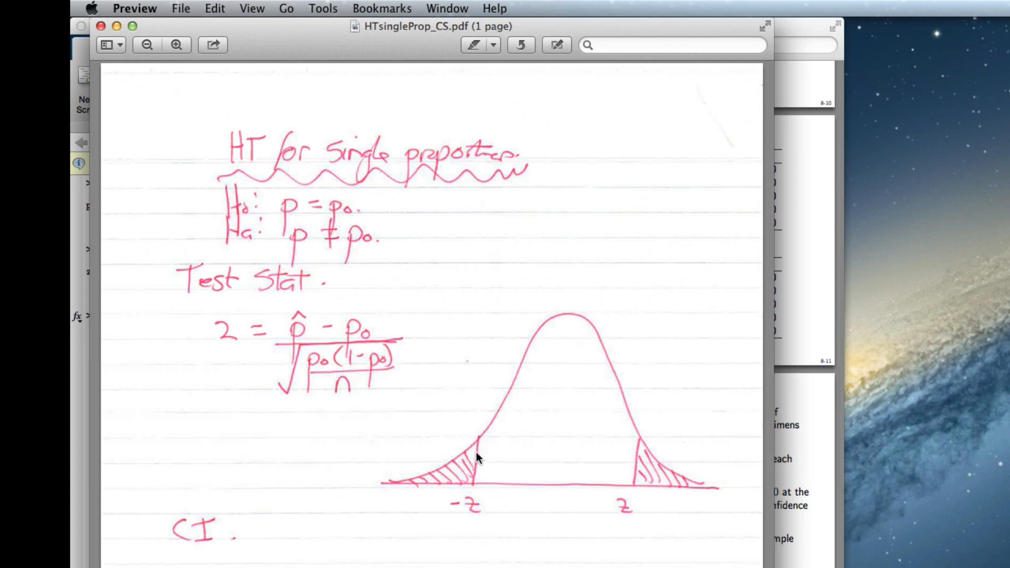
mouse_move(477, 467)
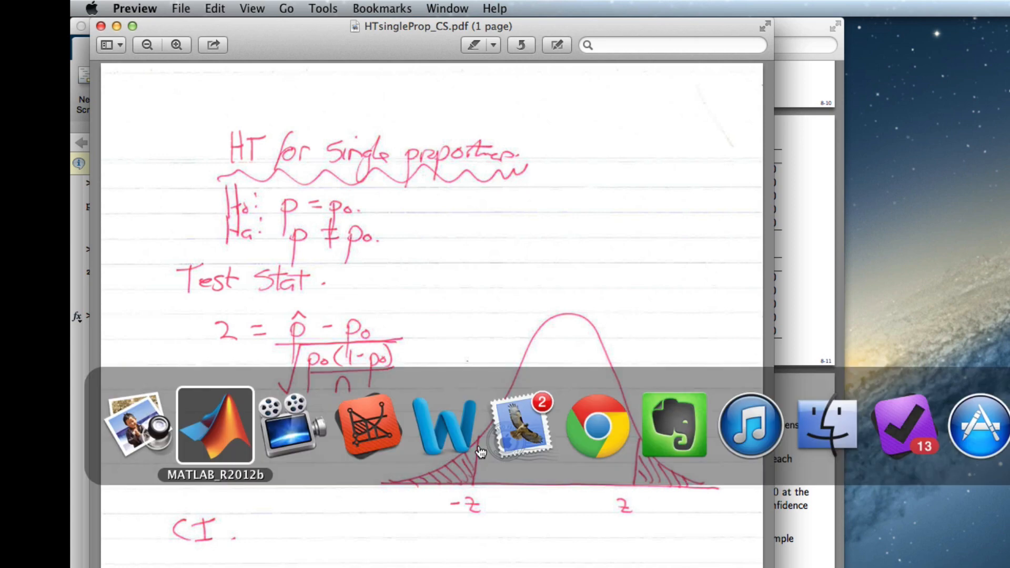
Run normcdf(-2.8284) in MATLAB to get the lower-tail probability.
left_click(216, 425)
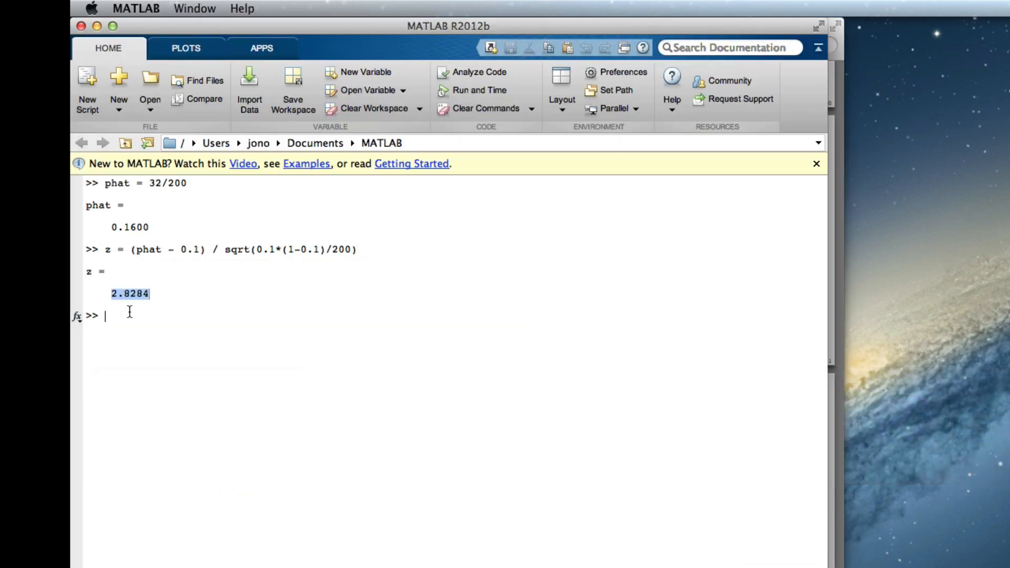
type("normcdf")
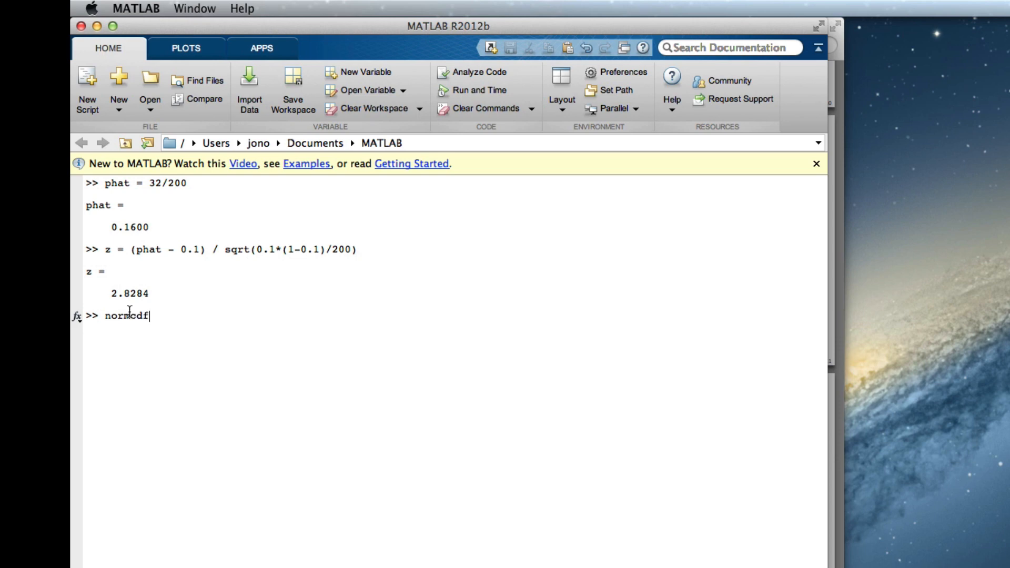
type("(")
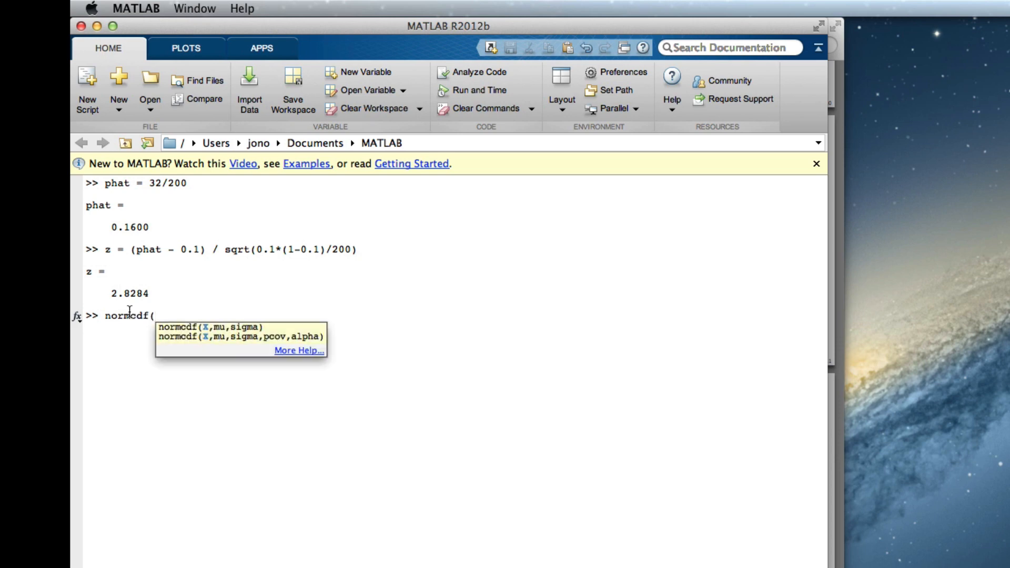
type("-2.")
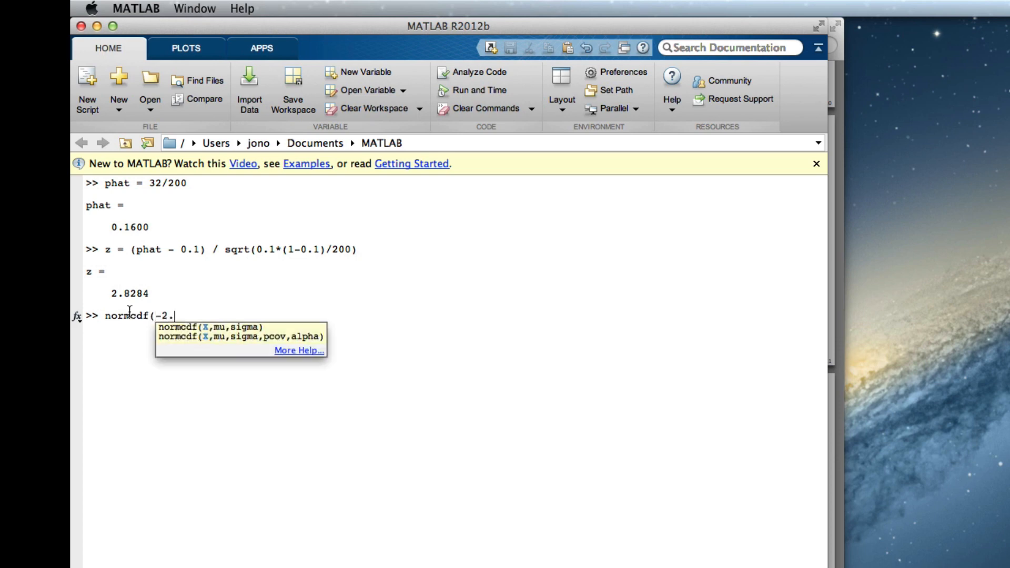
type("8284")
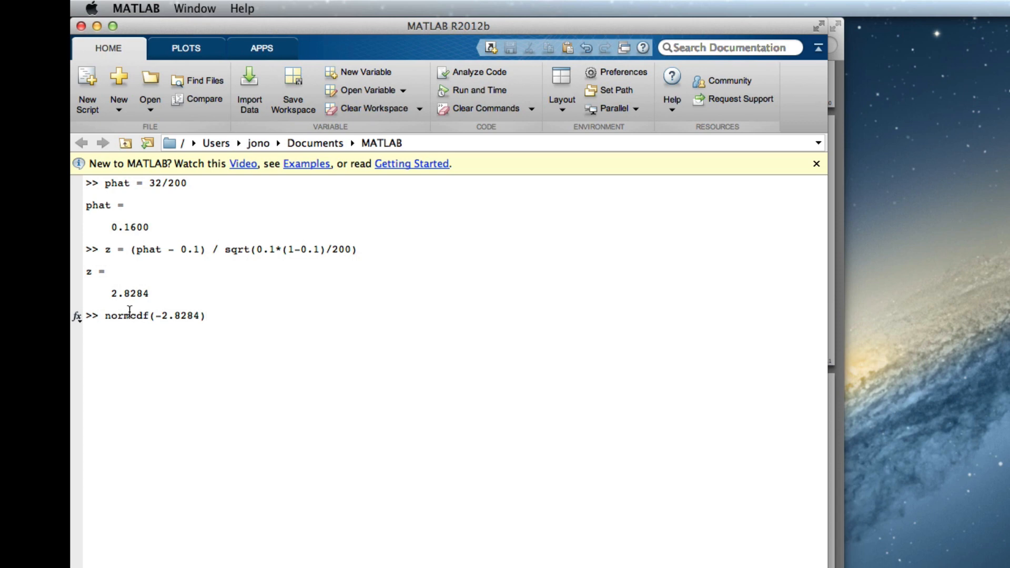
key("Return")
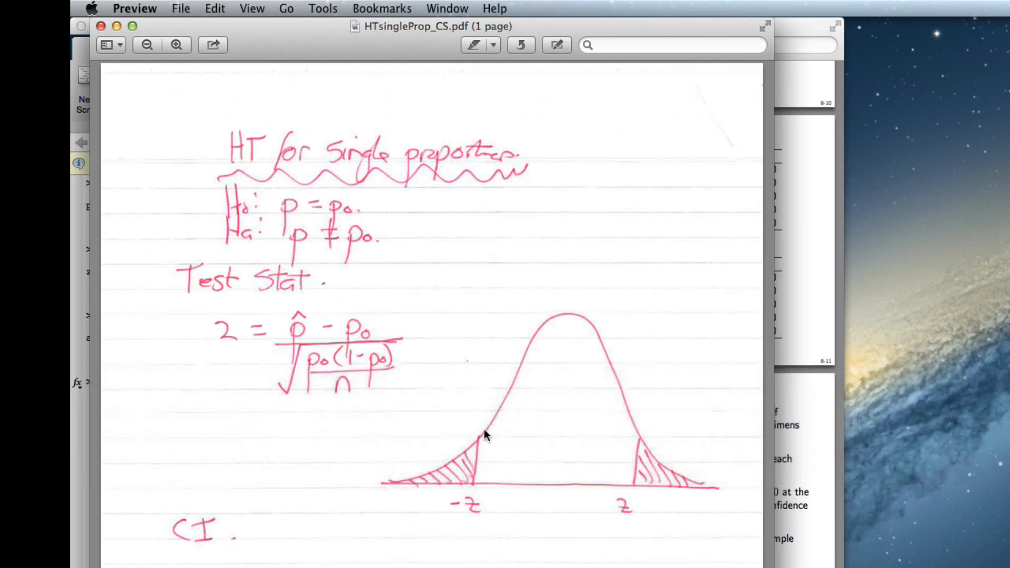
mouse_move(476, 493)
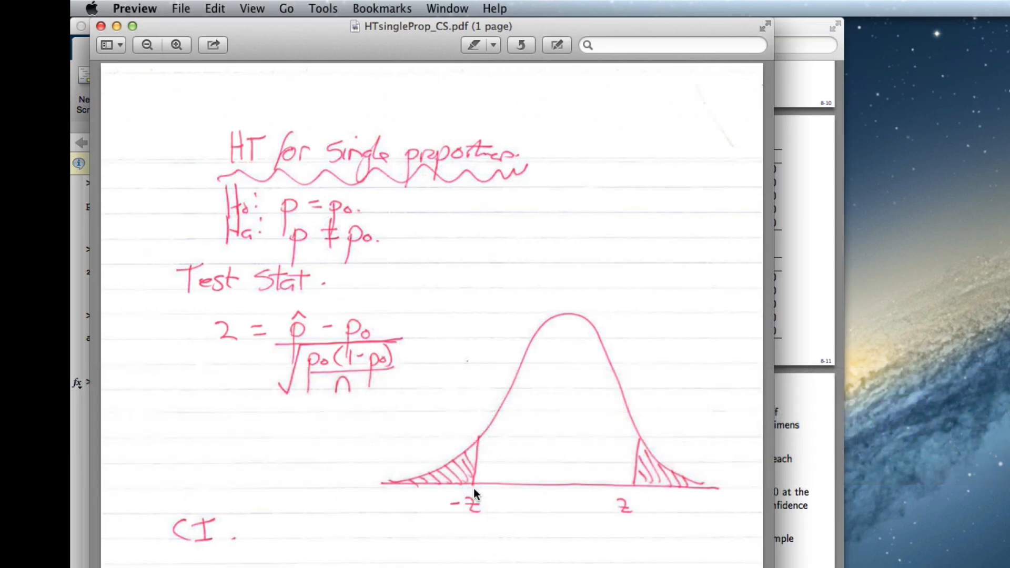
mouse_move(475, 488)
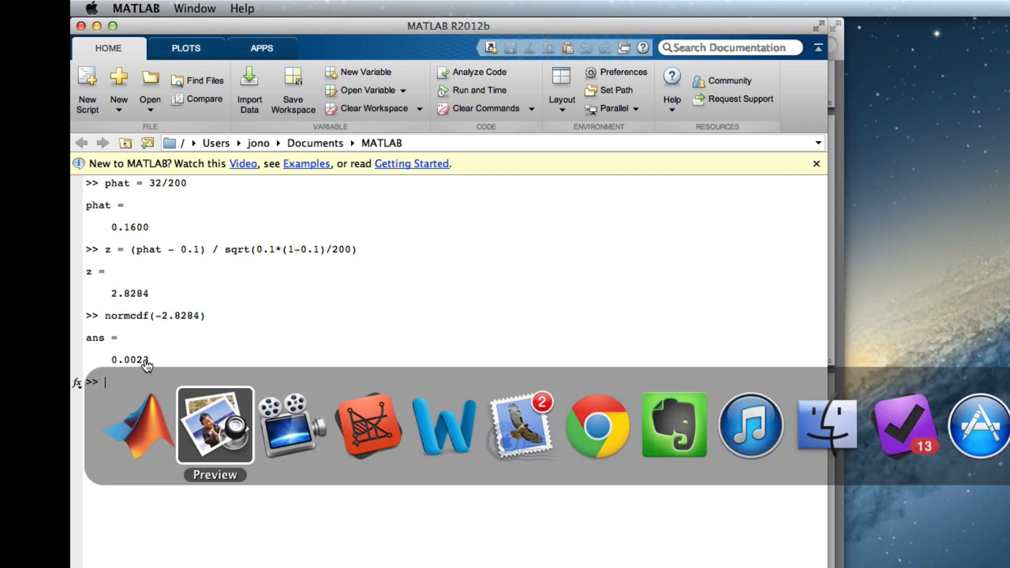
left_click(216, 425)
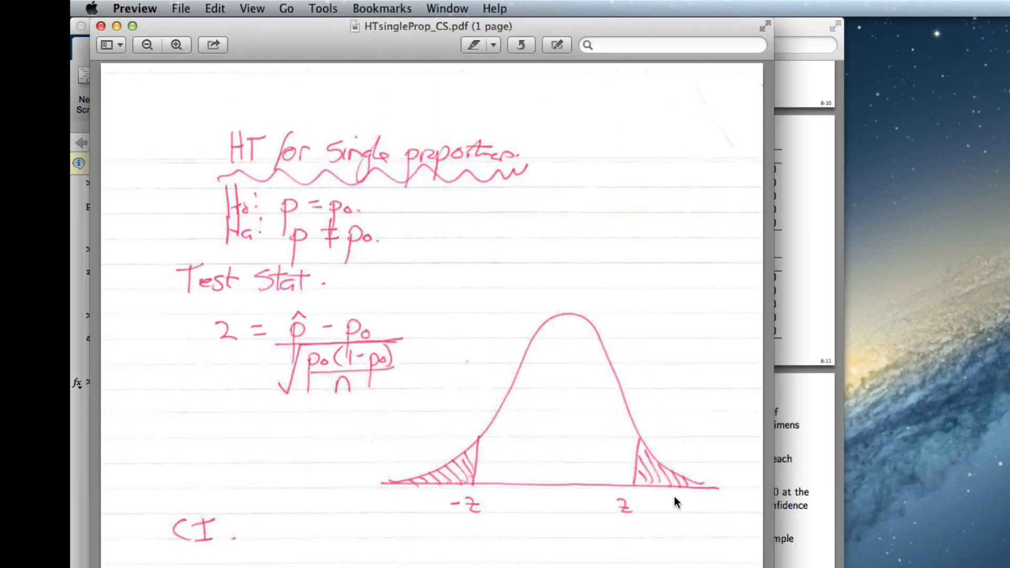
mouse_move(700, 487)
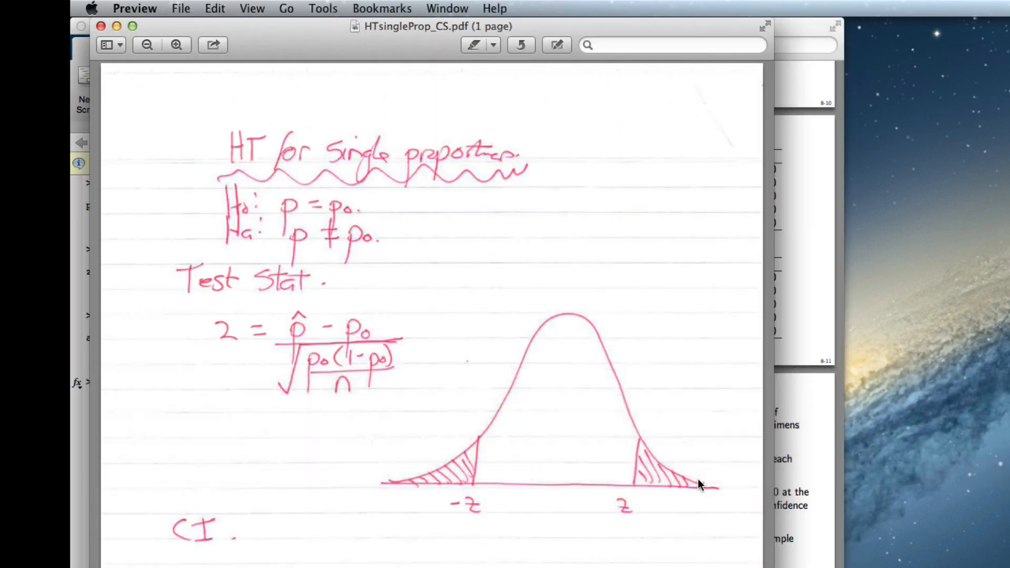
mouse_move(450, 511)
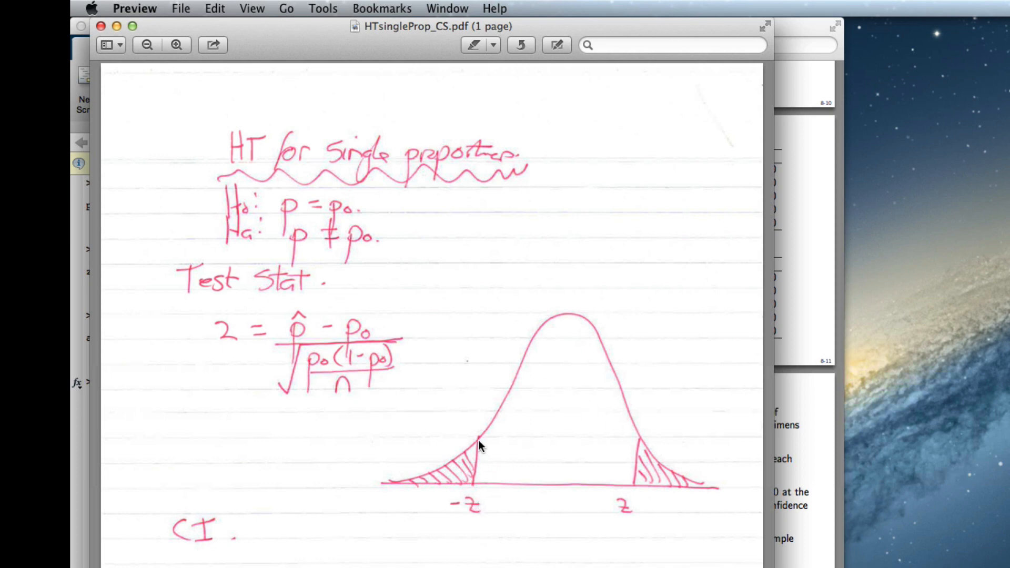
mouse_move(680, 457)
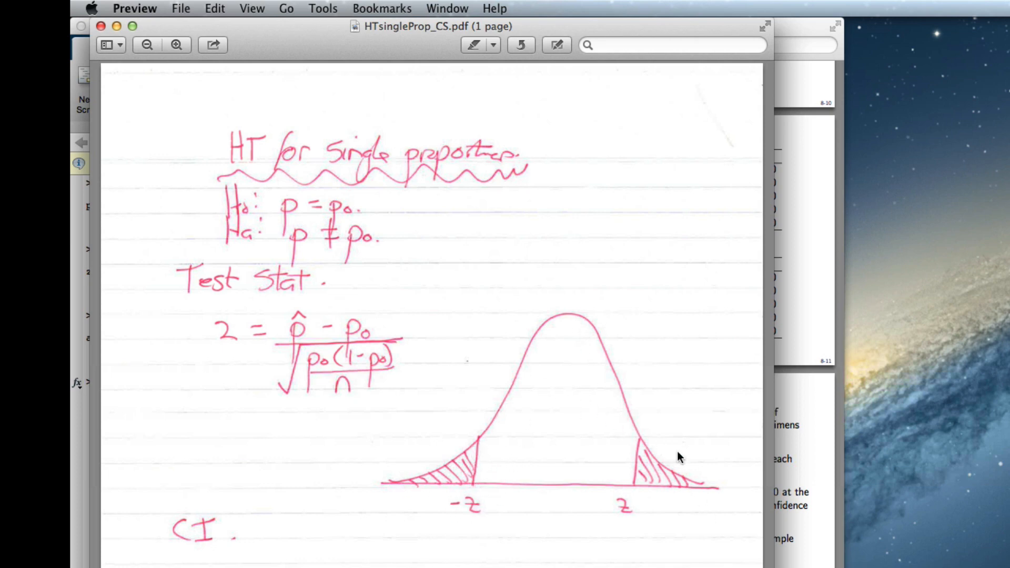
mouse_move(712, 477)
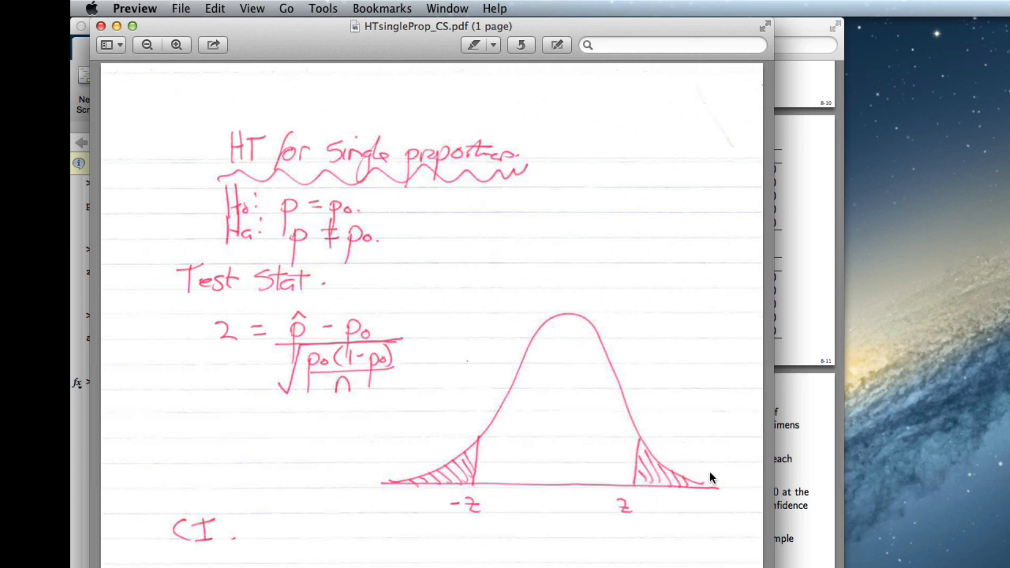
mouse_move(540, 445)
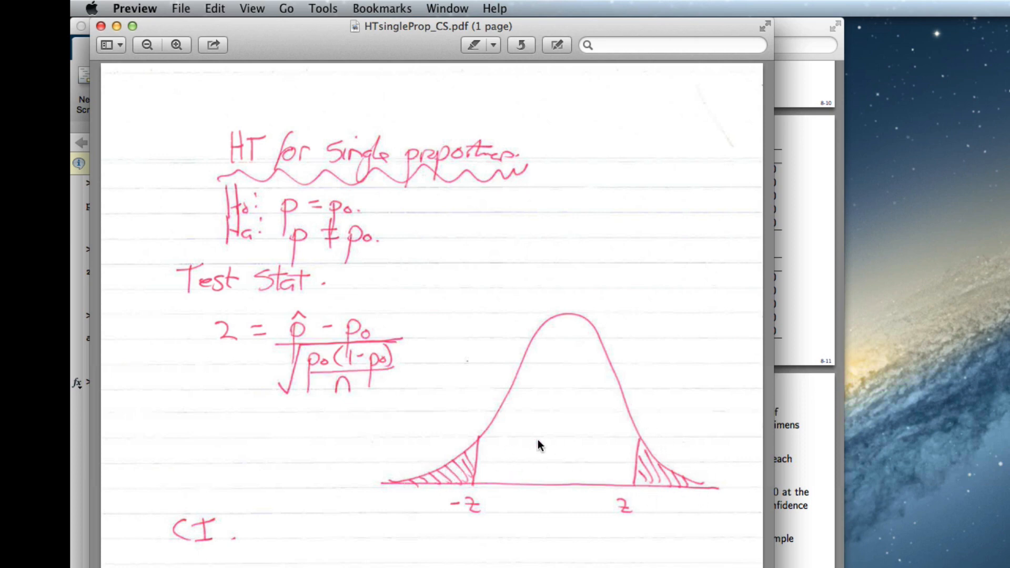
Run normcdf(-2.8284)*2 for the two-sided p-value and select the 0.0047 result.
left_click(214, 425)
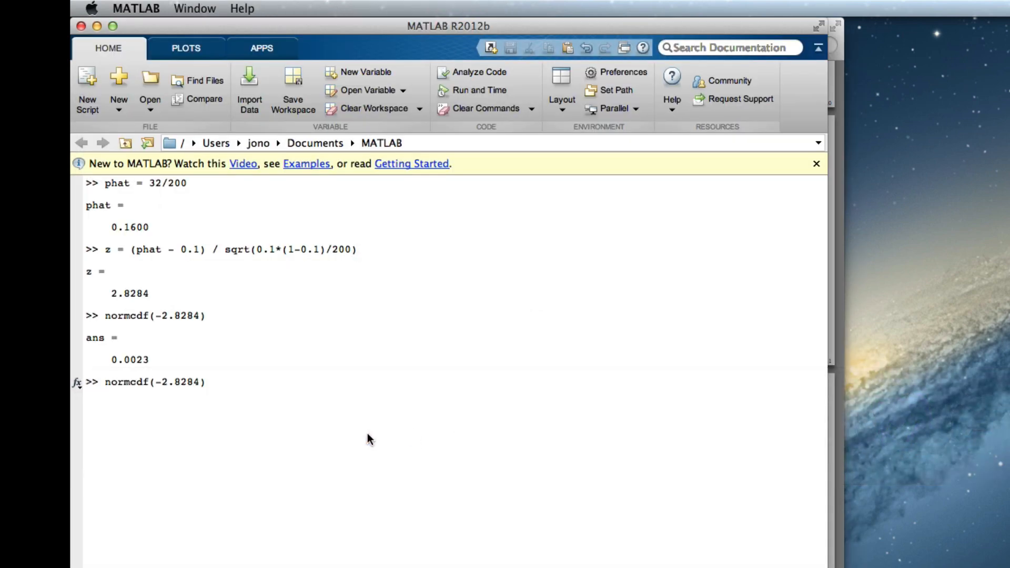
key("Return")
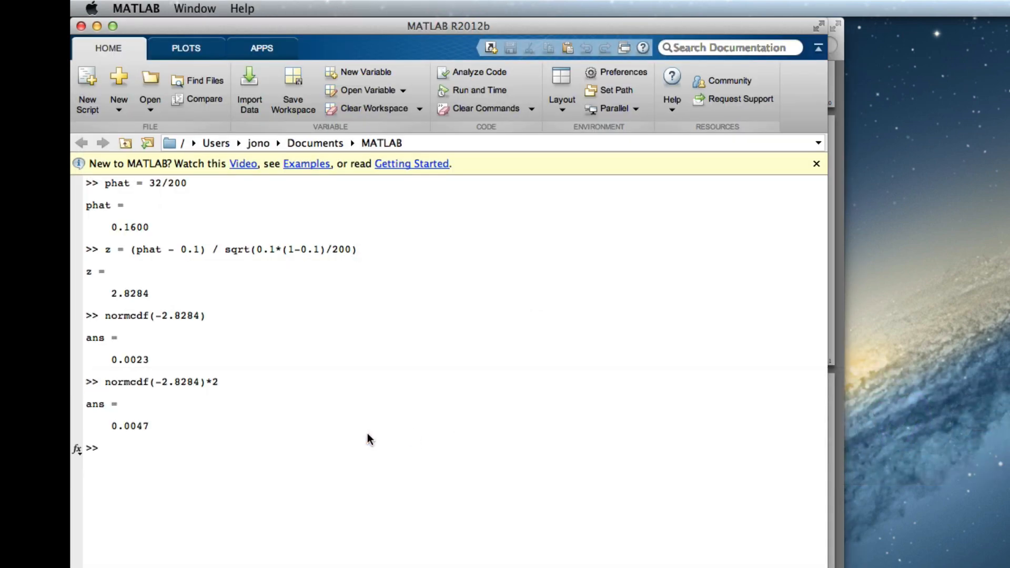
mouse_move(161, 413)
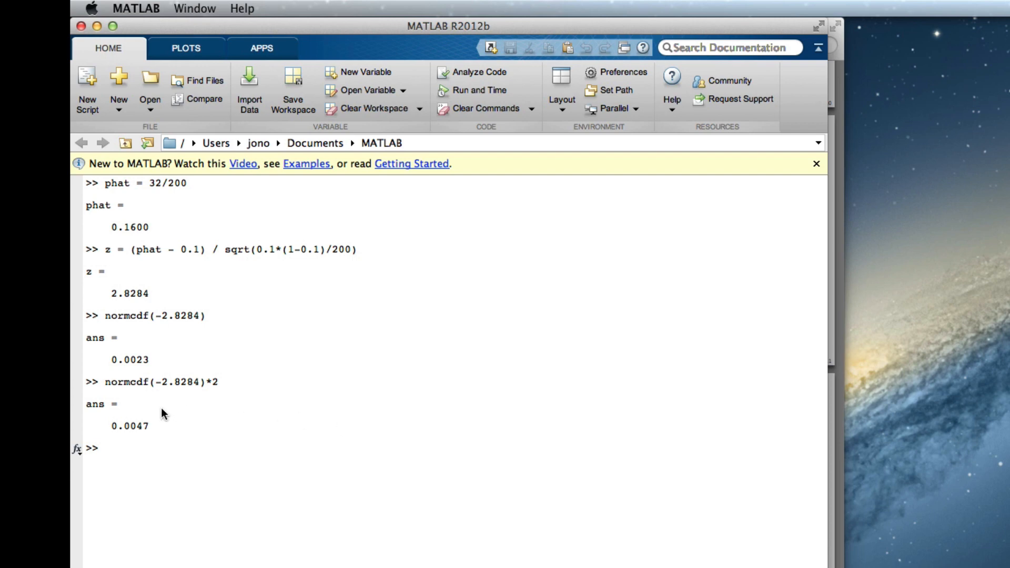
double_click(126, 426)
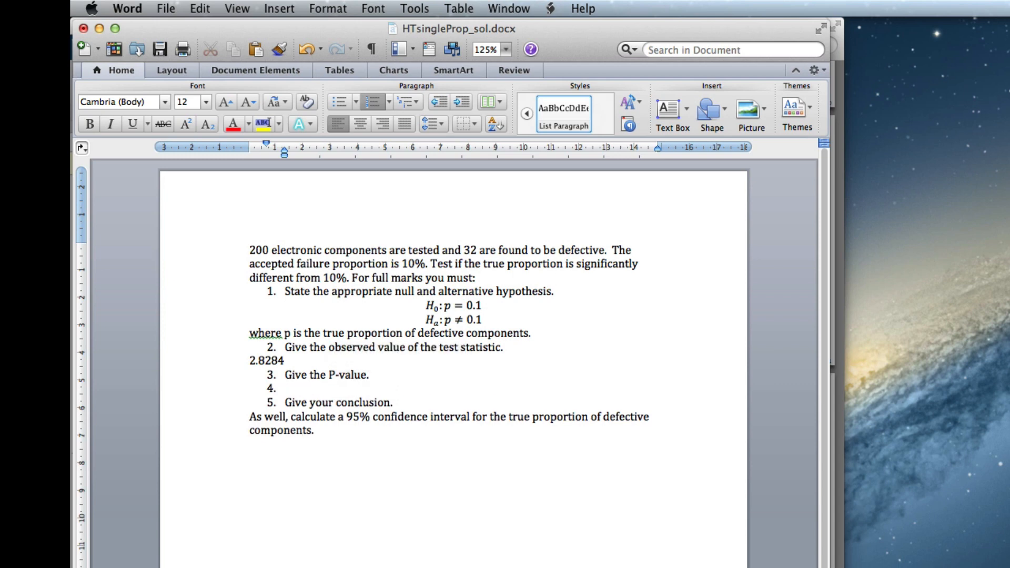
Enter the p-value 0.0047 below question 3.
type("0.0047")
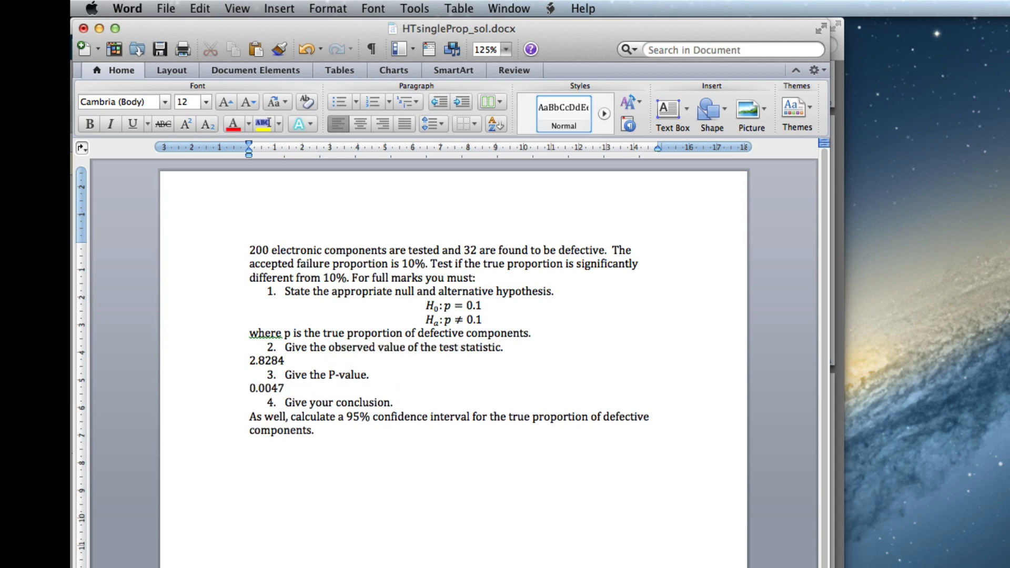
left_click(286, 388)
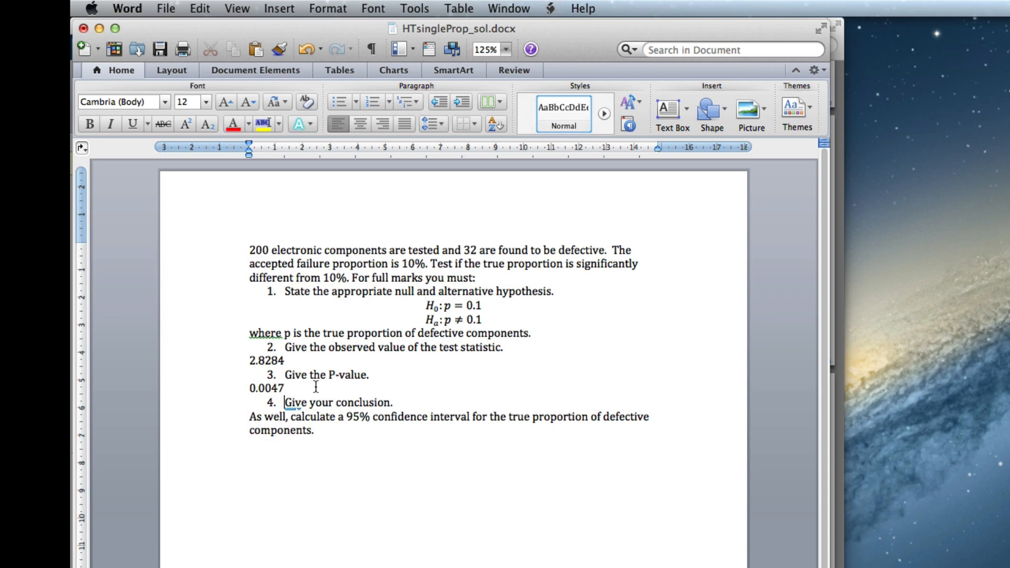
Begin the conclusion: reject the null hypothesis as P-value 0.0047 is less than 0.05.
key("Return")
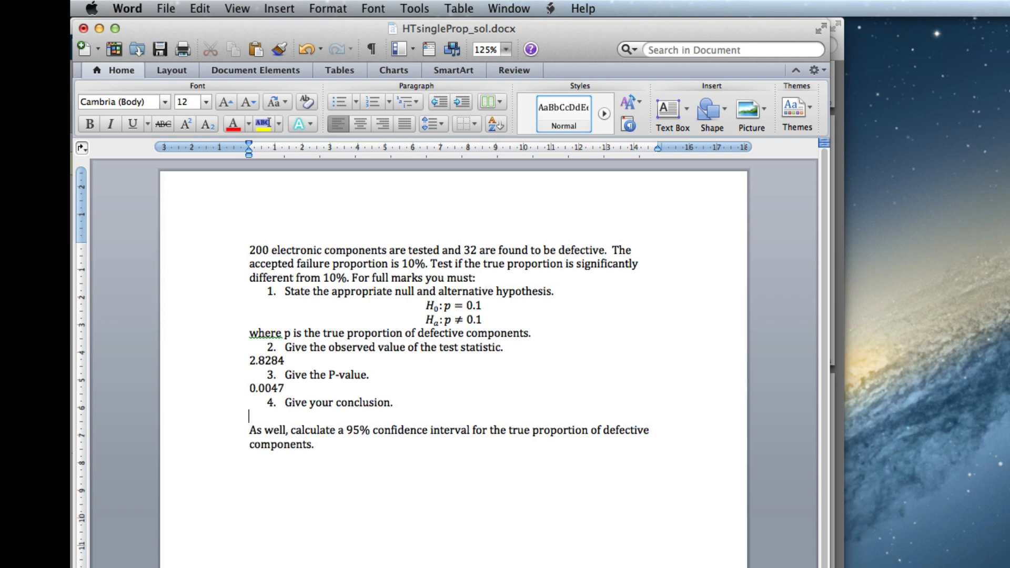
type("We")
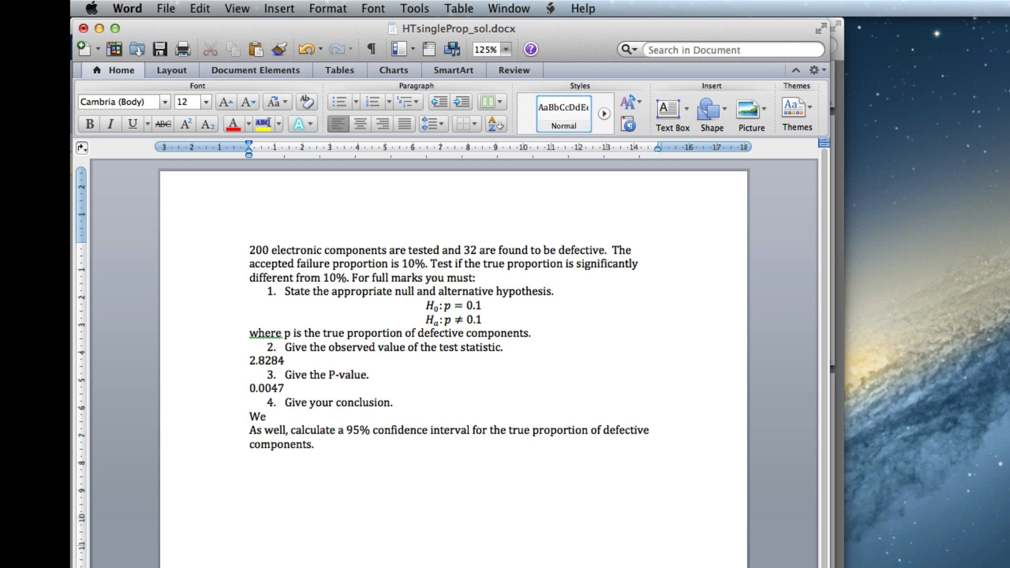
type("reject the n")
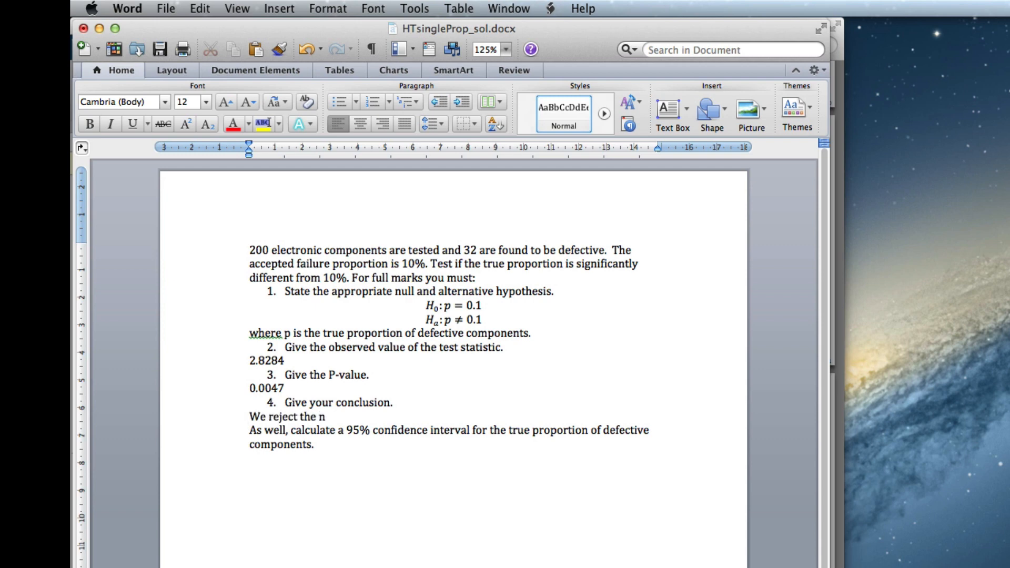
type("ull hypo")
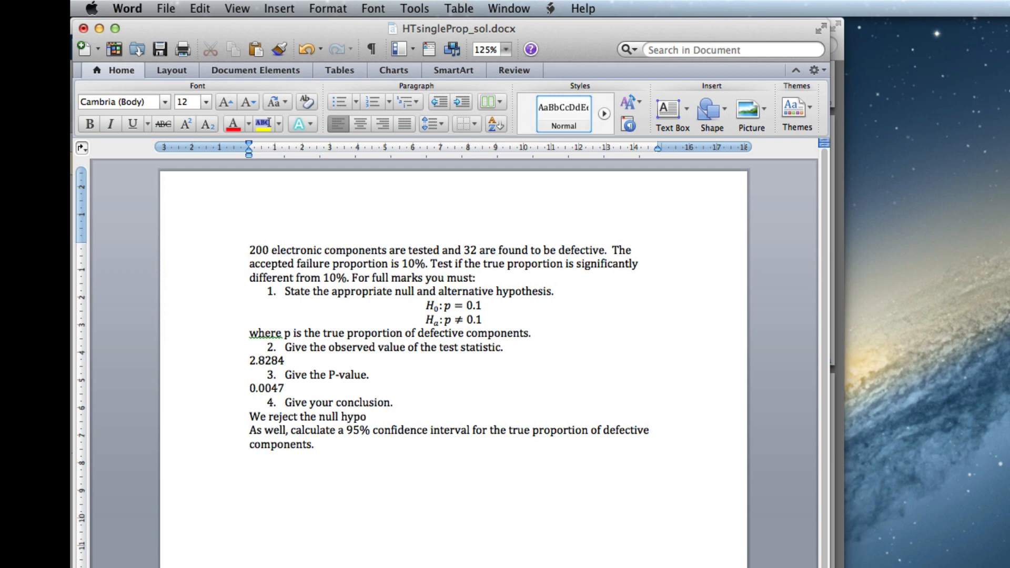
type("thesis as the p-va")
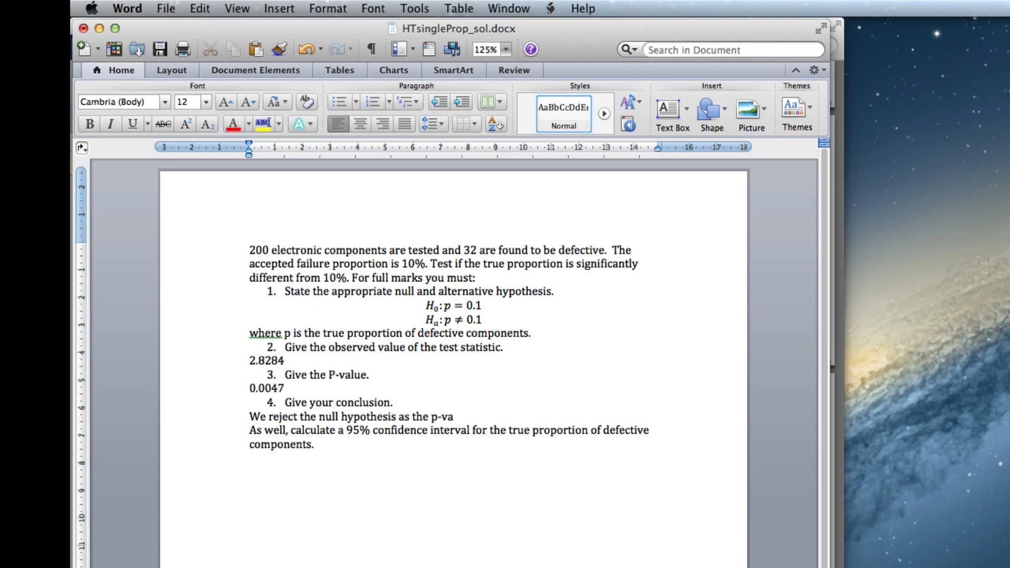
key("Backspace")
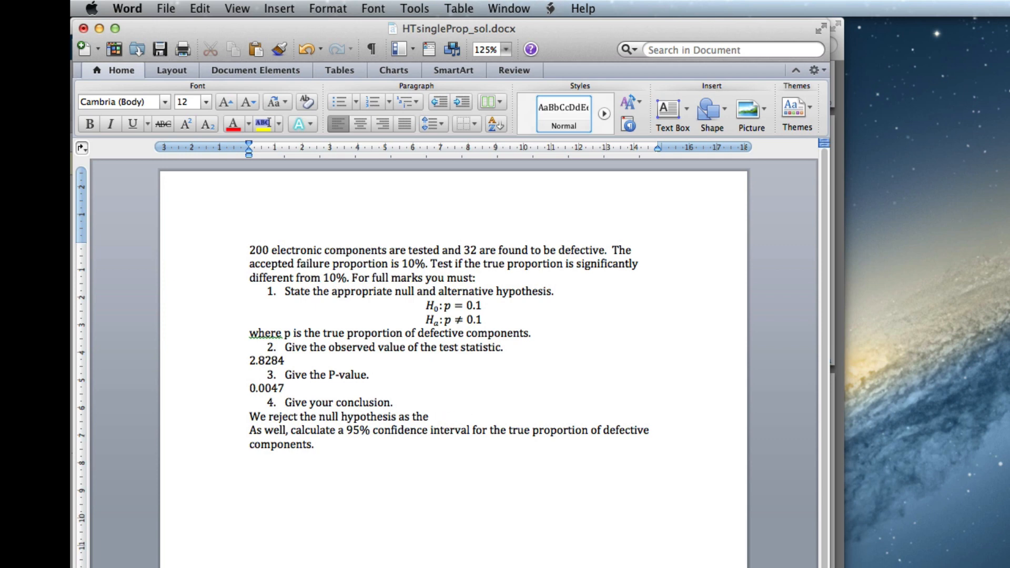
type("P_value")
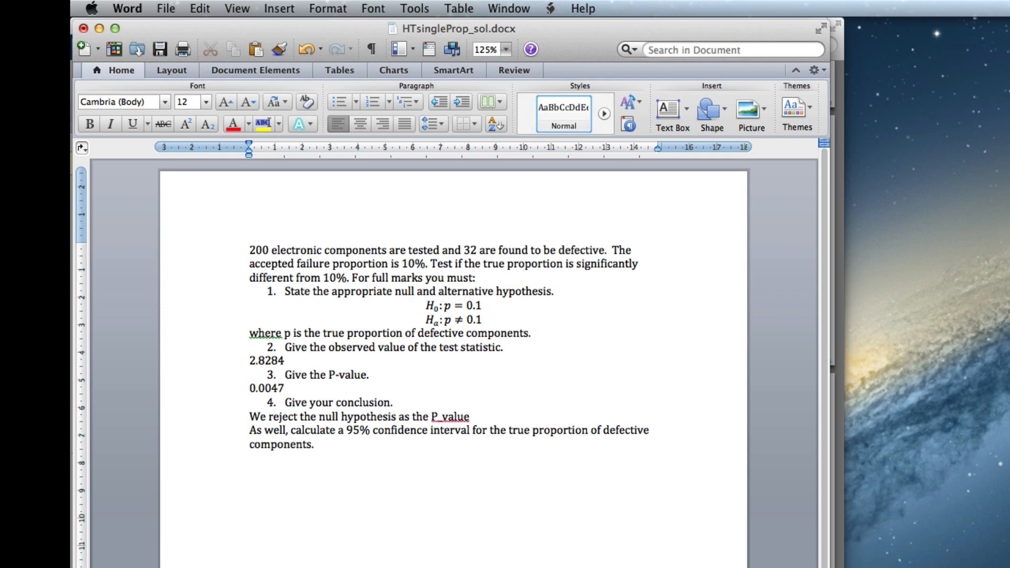
type("=")
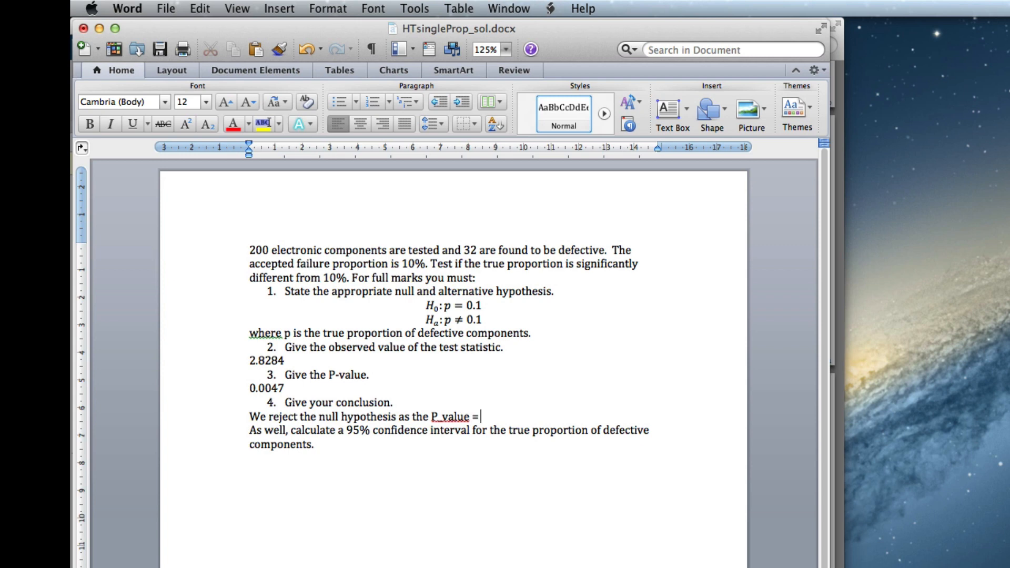
type("0.0047 is le")
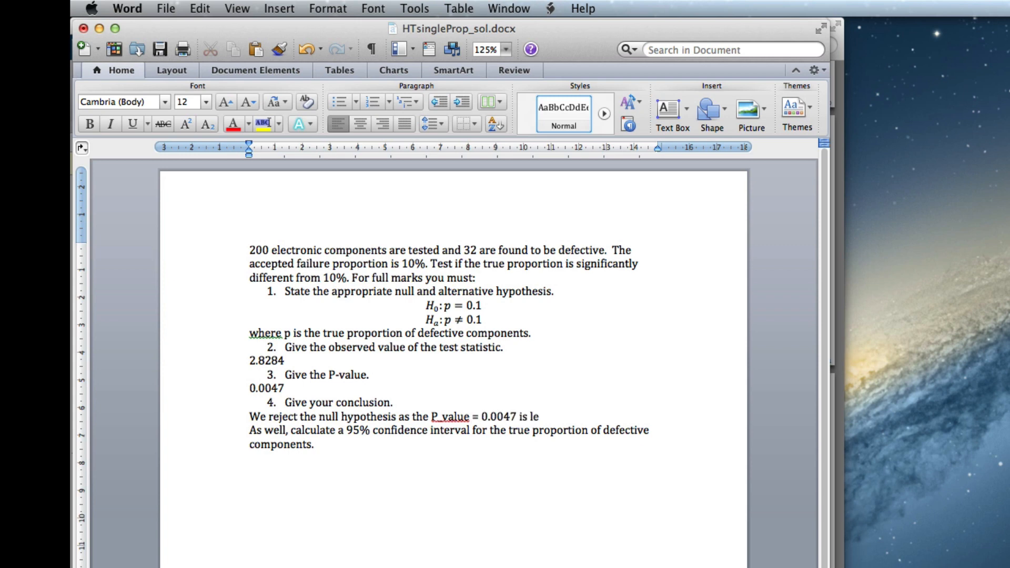
type("ss than 0.05, and")
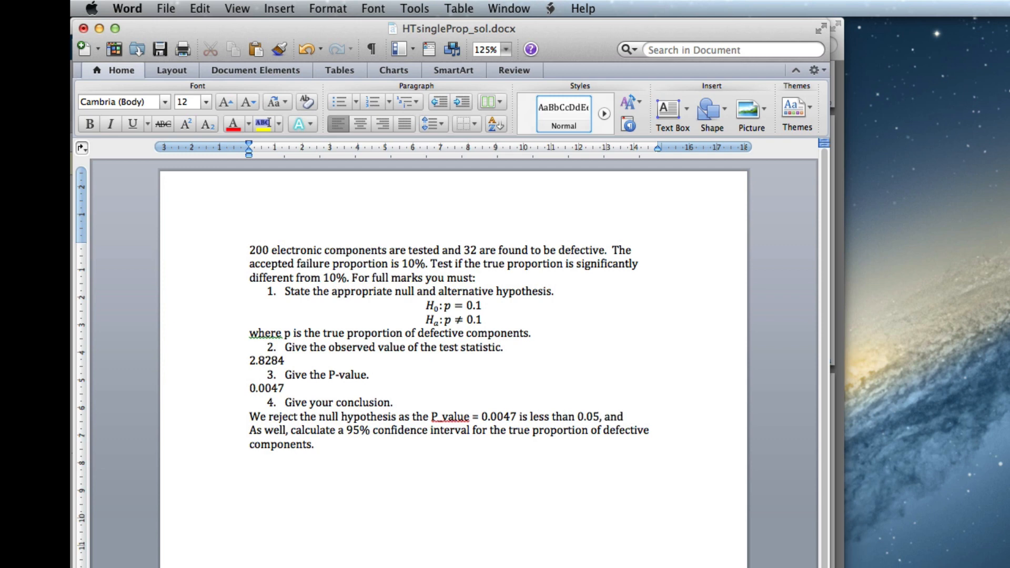
State the defective proportion differs significantly from 0.1 and is in fact higher.
type("conclude")
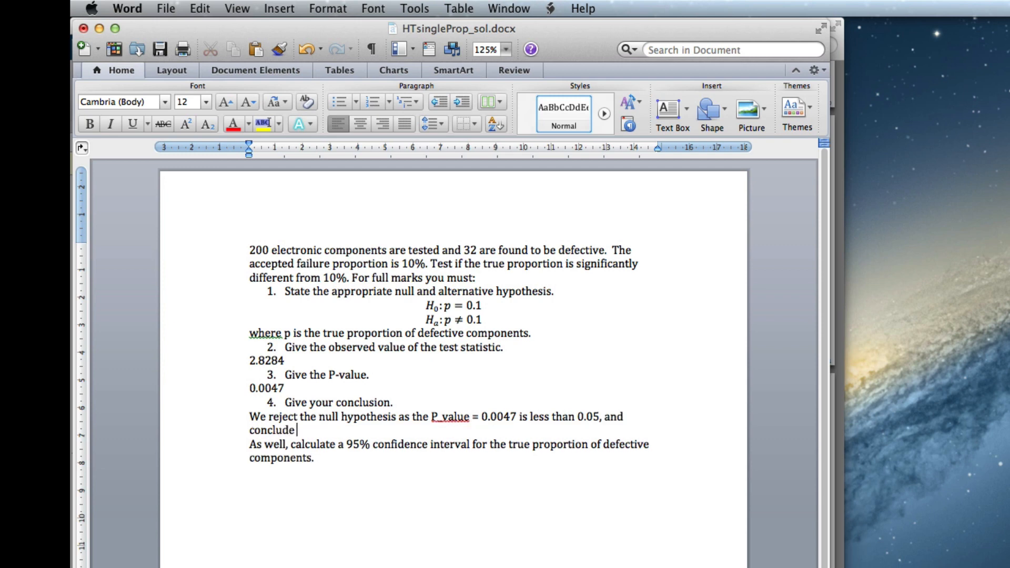
type("that the true pro")
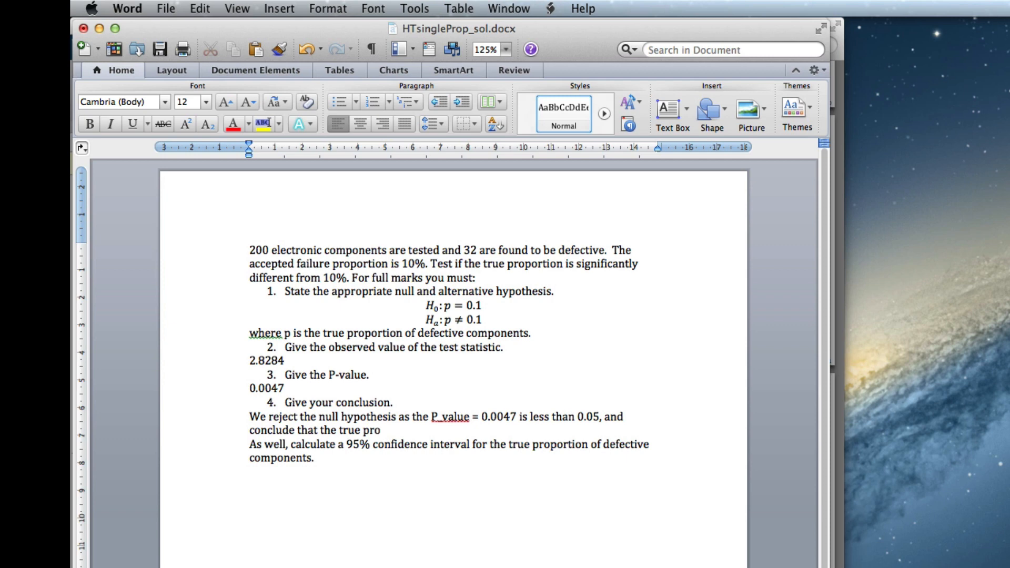
type("portion of defective")
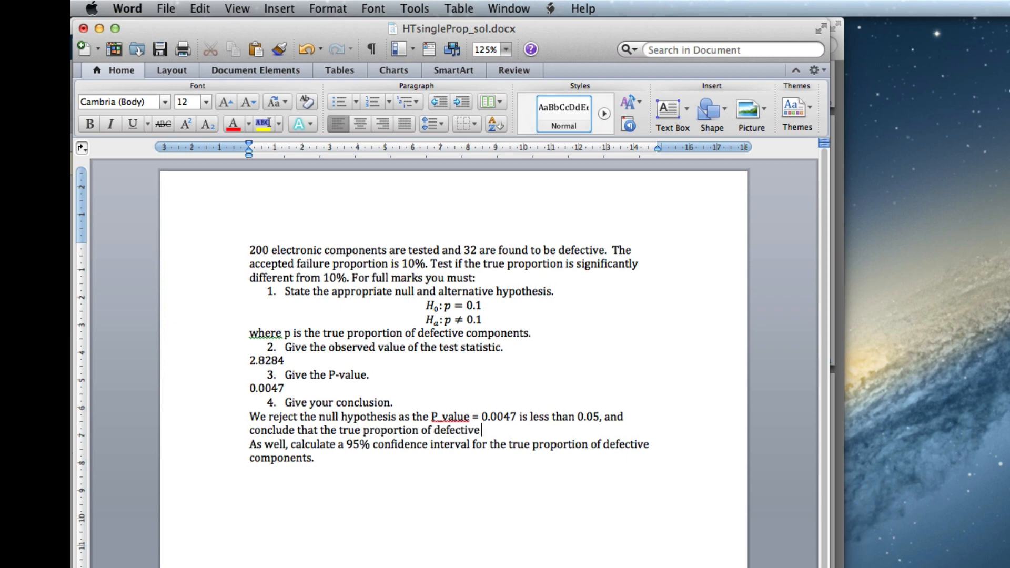
type("compe")
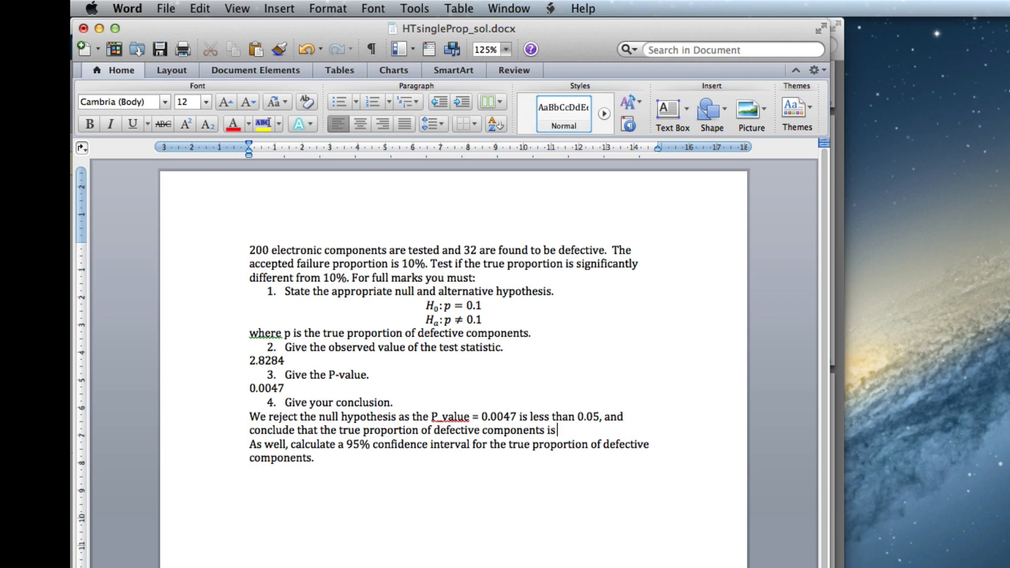
type("signifi")
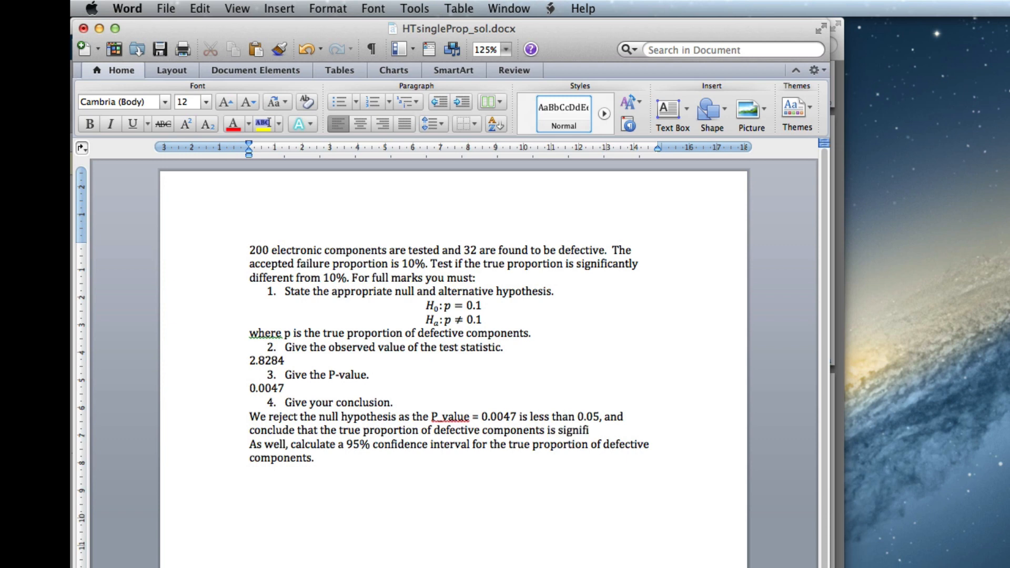
type("cantly")
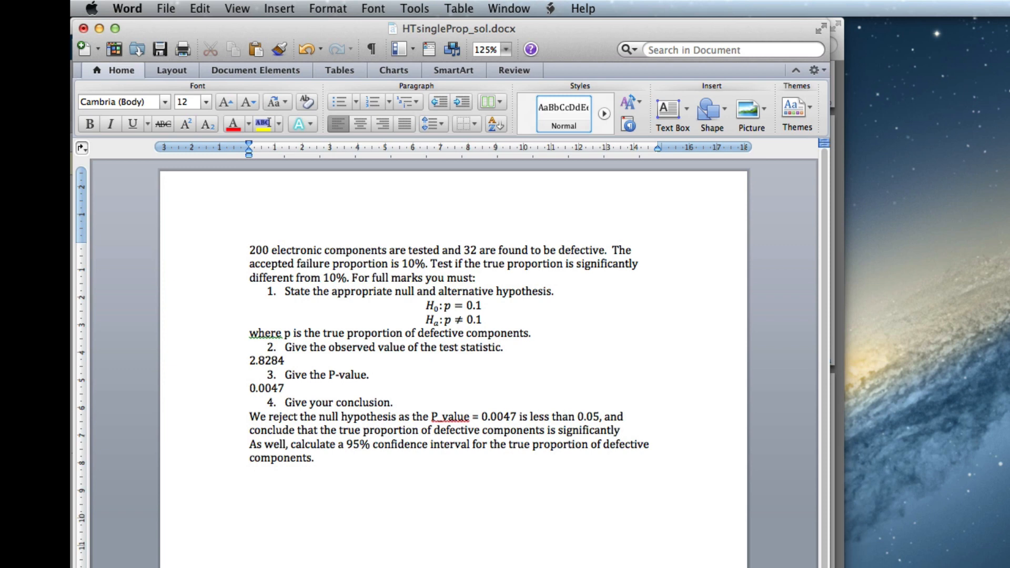
type("different from 0")
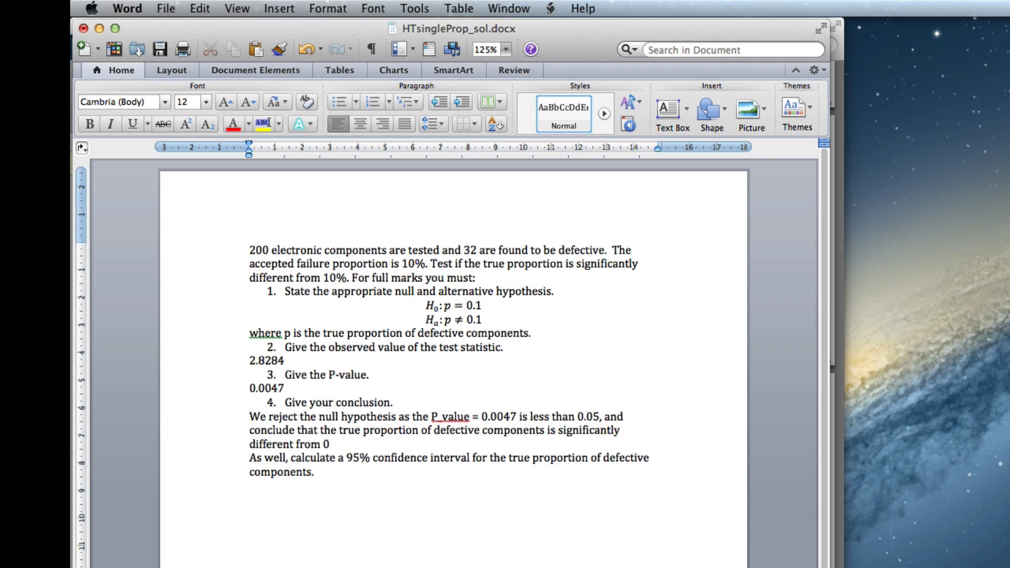
type(".1.")
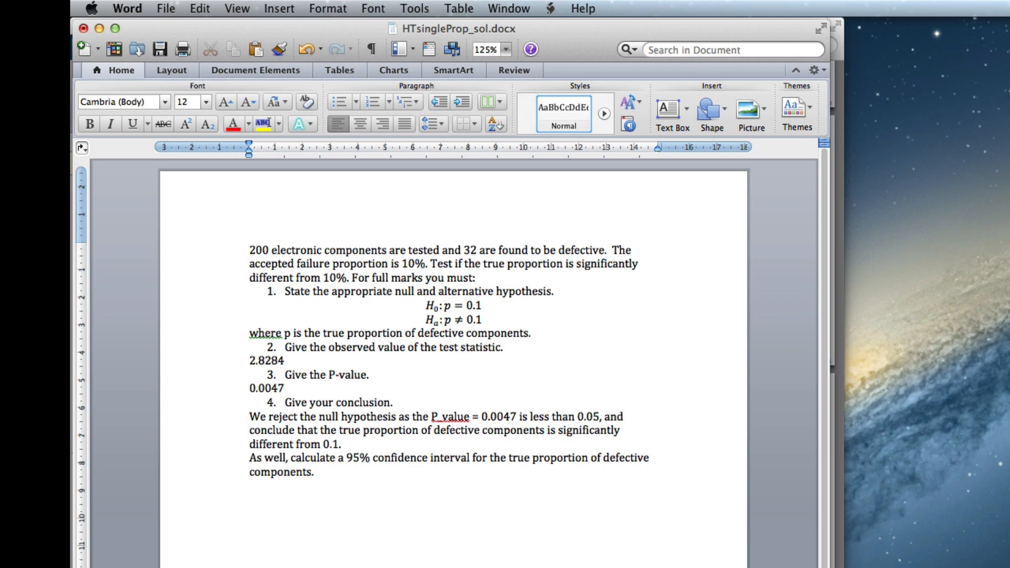
type("In fact is i")
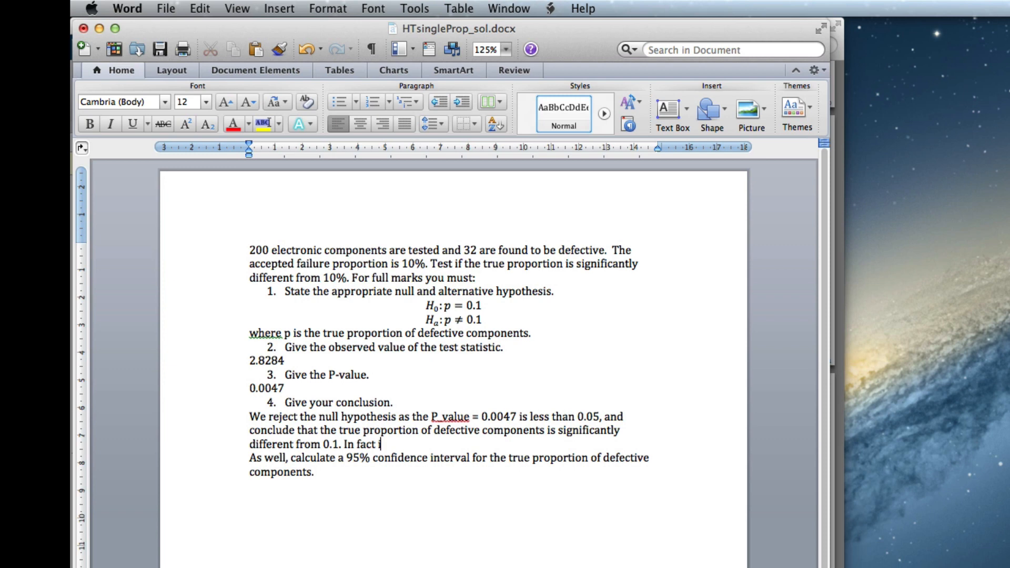
type("it is higt")
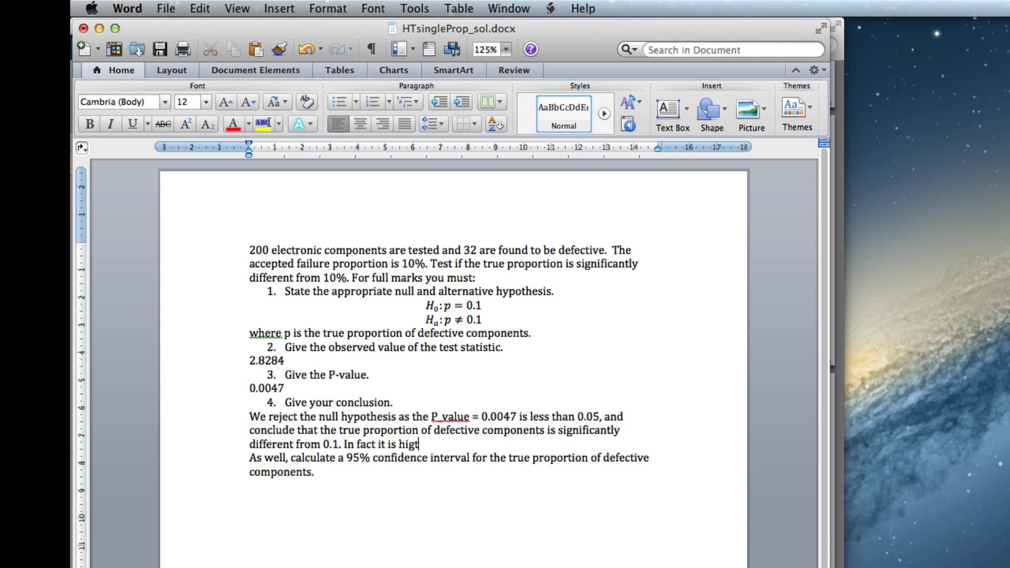
type("her")
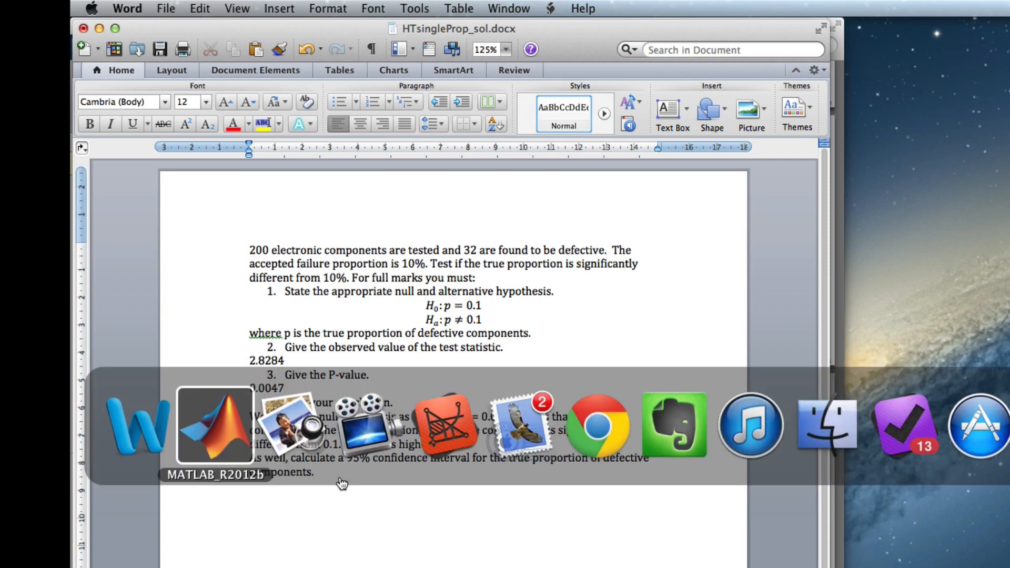
Bring Preview forward to view the normal curve with 0.95 centre and 0.025 tails.
left_click(216, 425)
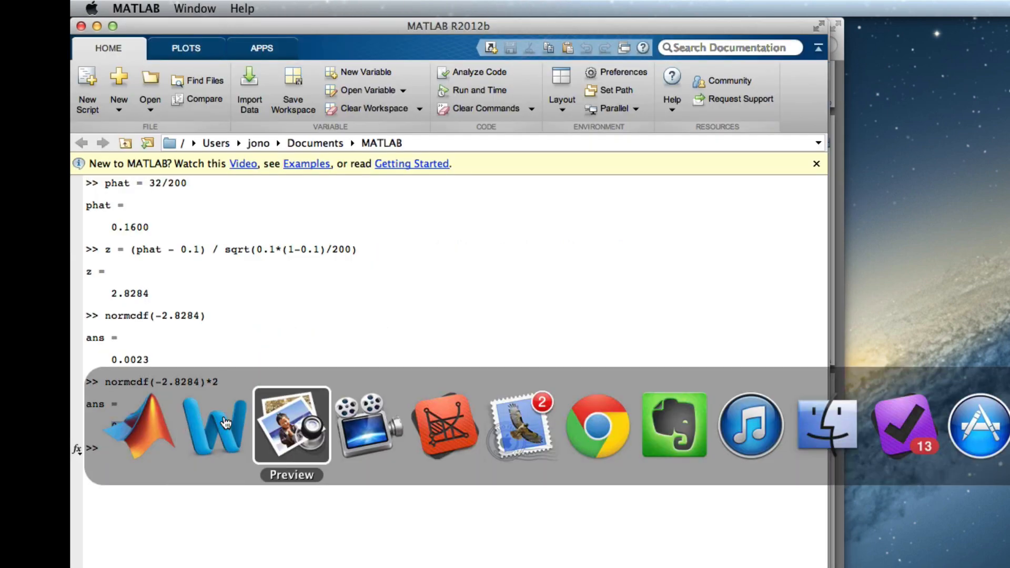
left_click(291, 425)
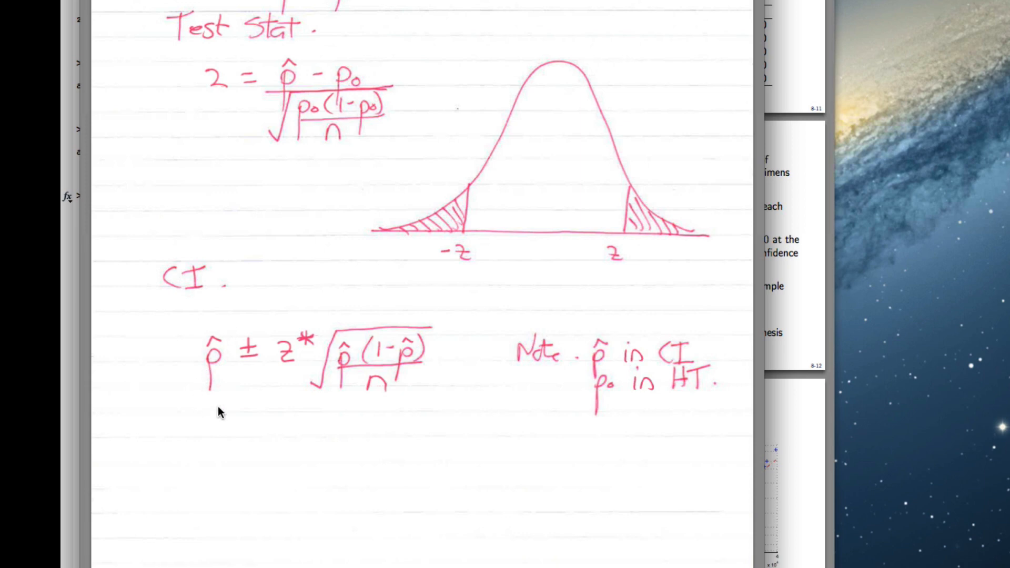
mouse_move(322, 393)
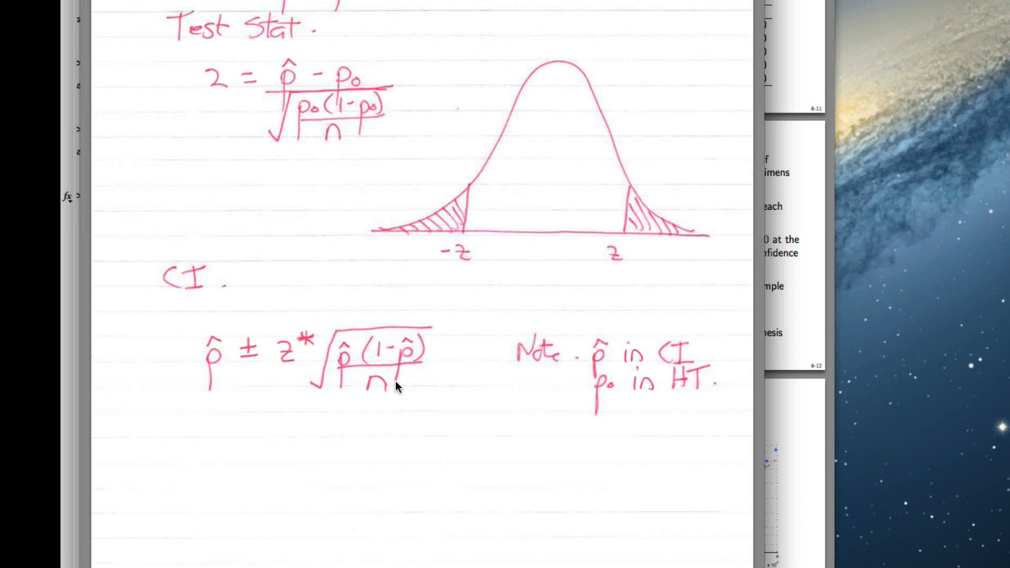
mouse_move(325, 341)
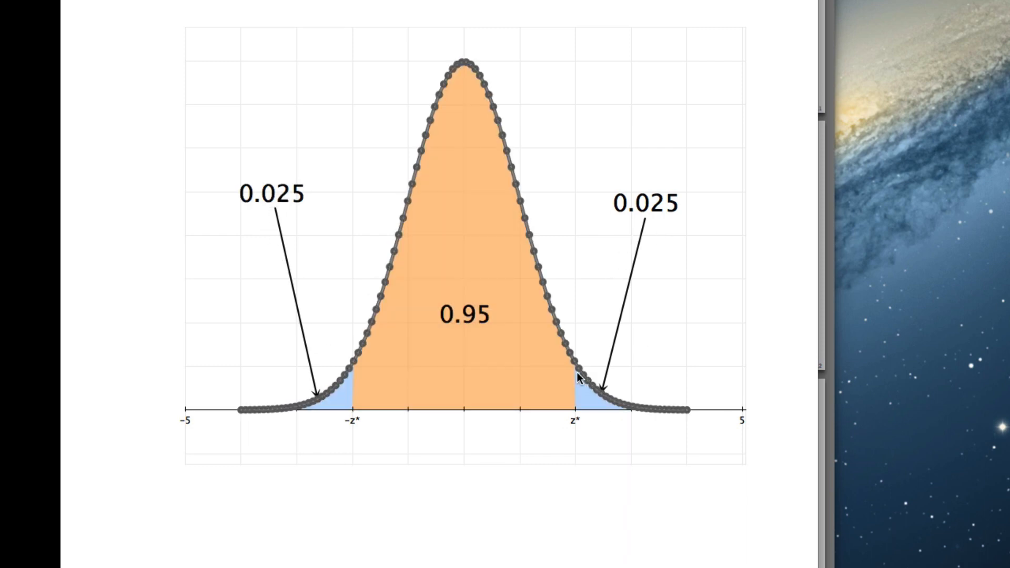
mouse_move(565, 350)
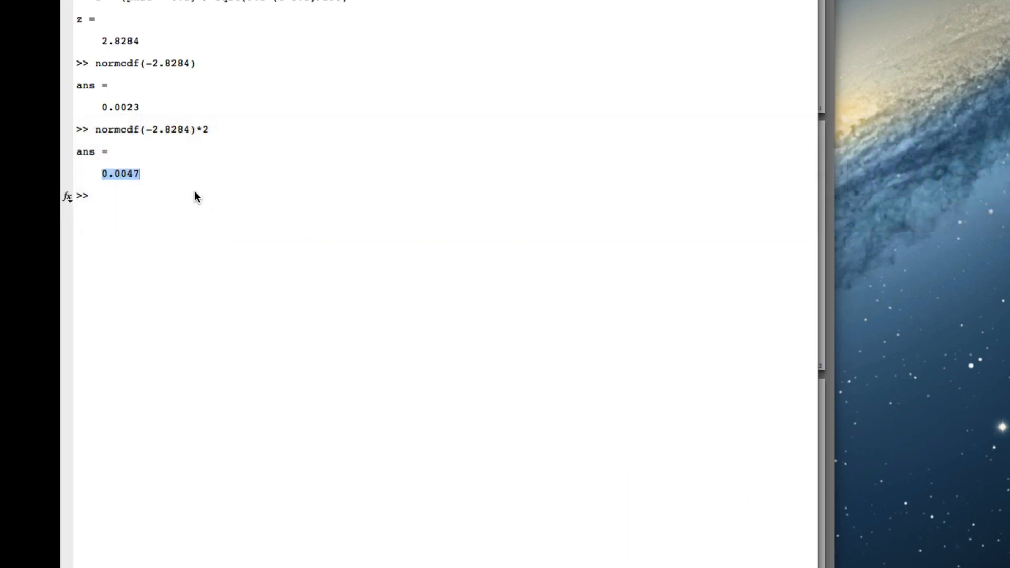
Run norminv(0.975) in MATLAB to get the critical value z* = 1.9600.
type("normin")
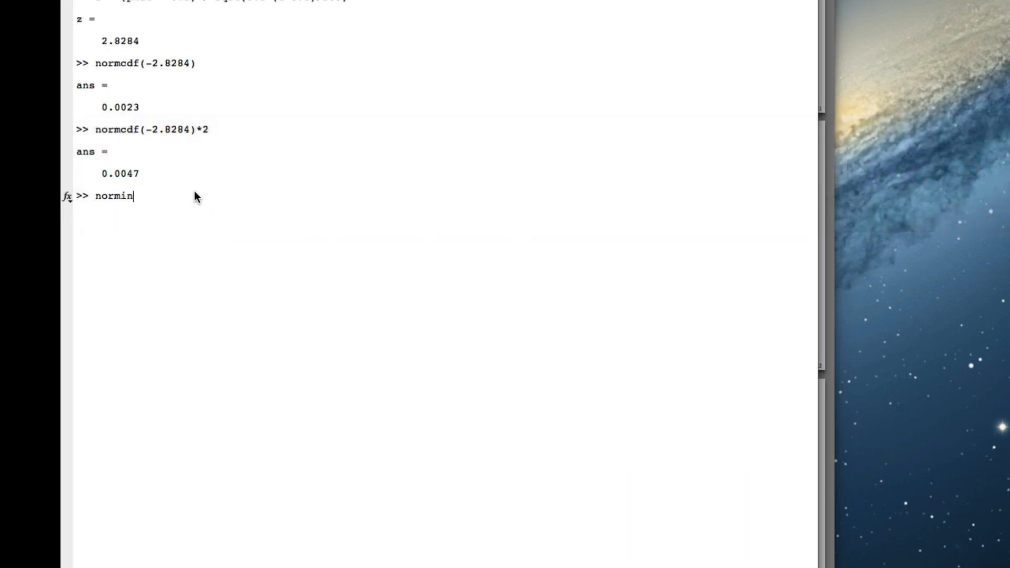
type("v(")
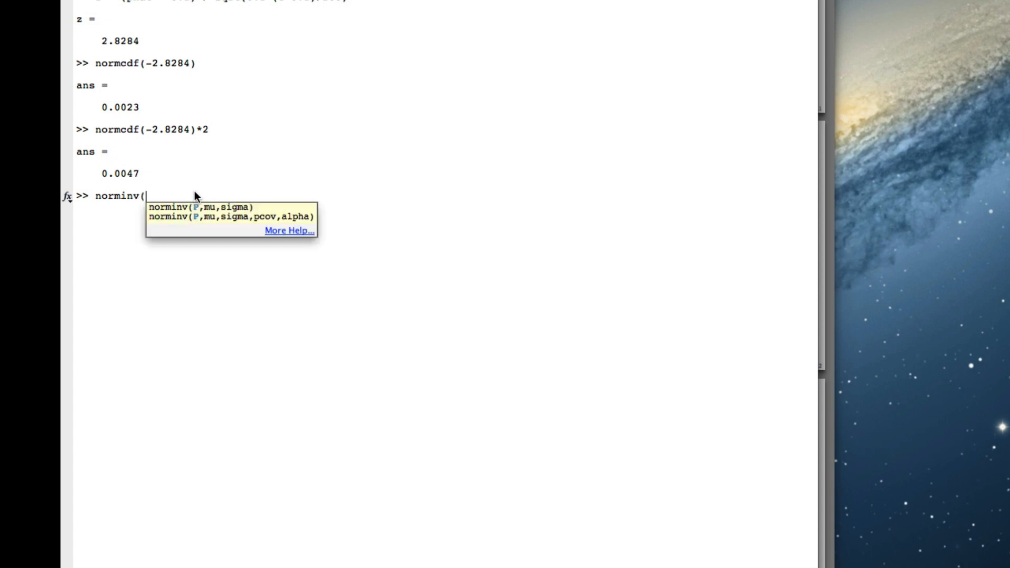
type("0.975")
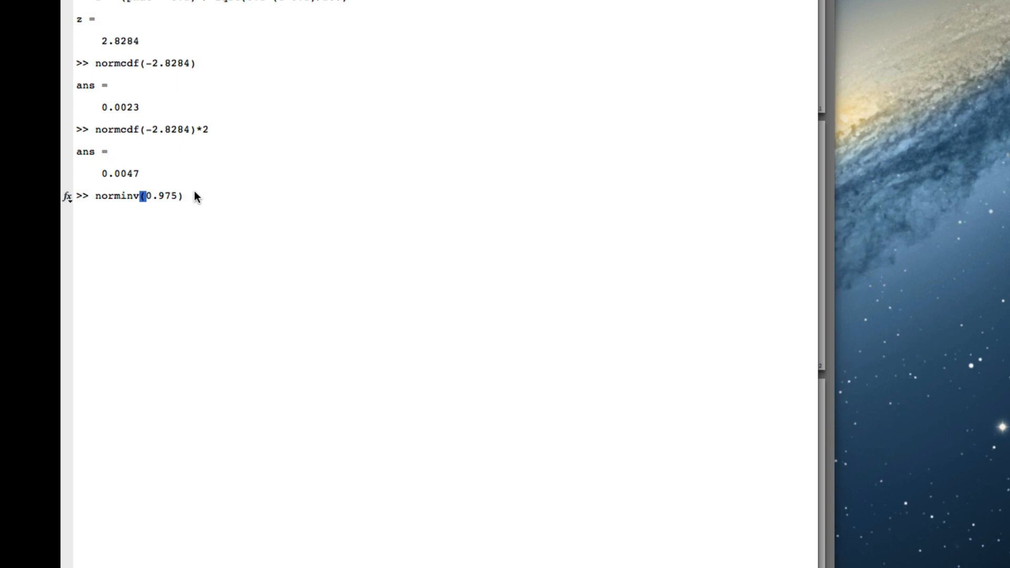
key("Return")
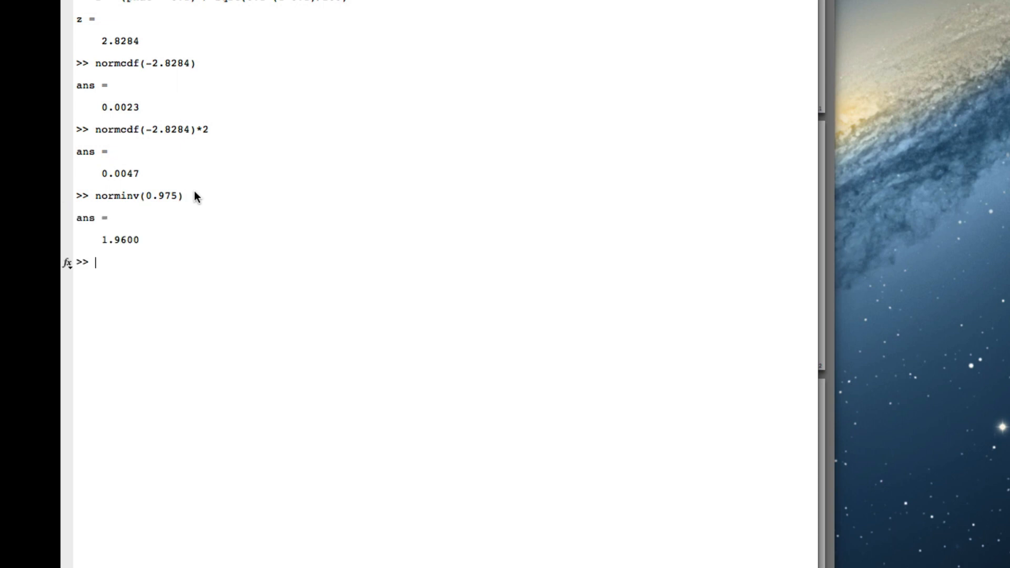
mouse_move(123, 262)
type("phat -")
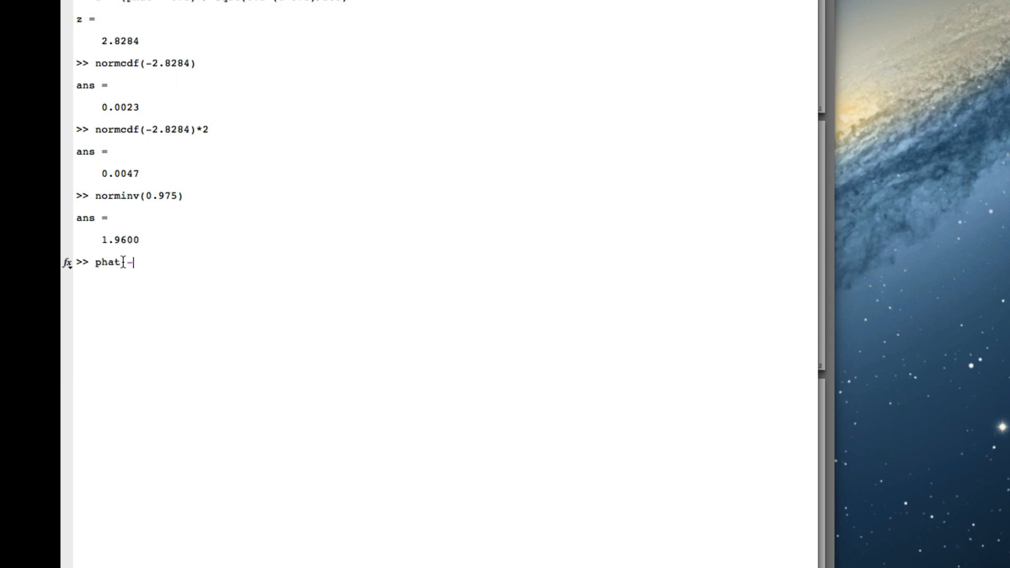
Compute the lower bound phat - 1.96*sqrt(phat*(1-phat)/200), giving 0.1092.
type("1")
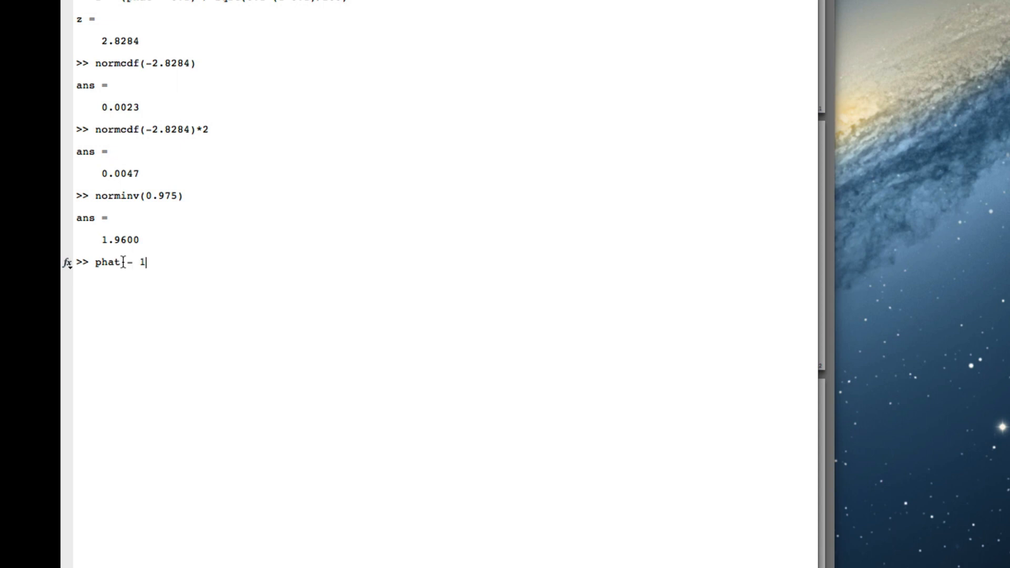
left_click(282, 170)
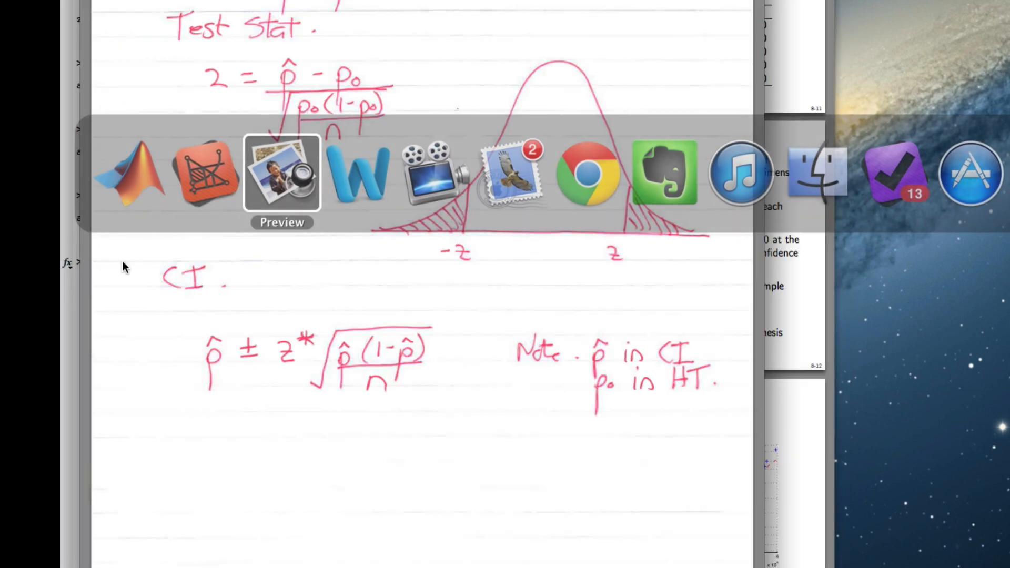
mouse_move(348, 364)
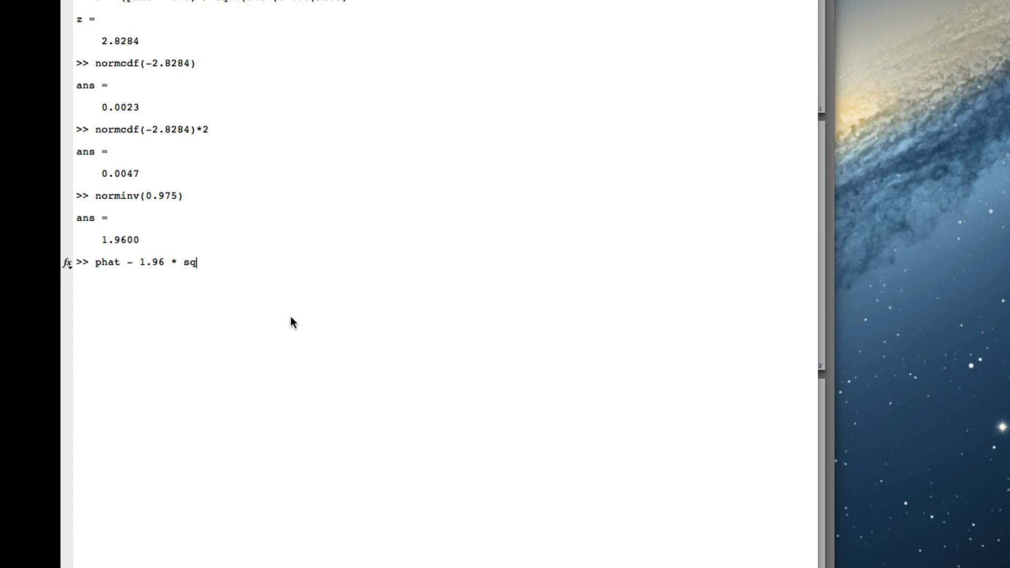
type("rt(p")
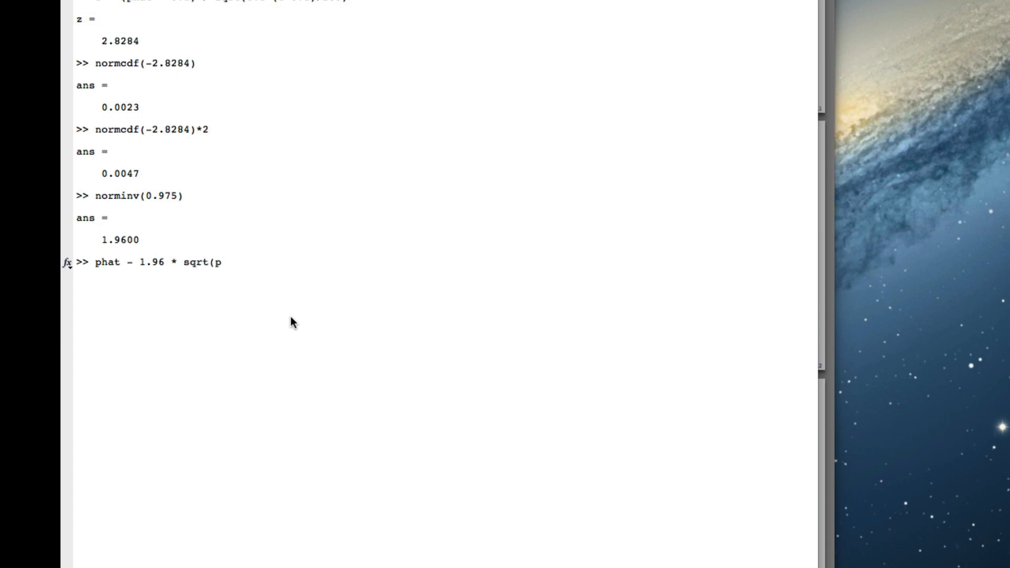
type("hat*(1-phat")
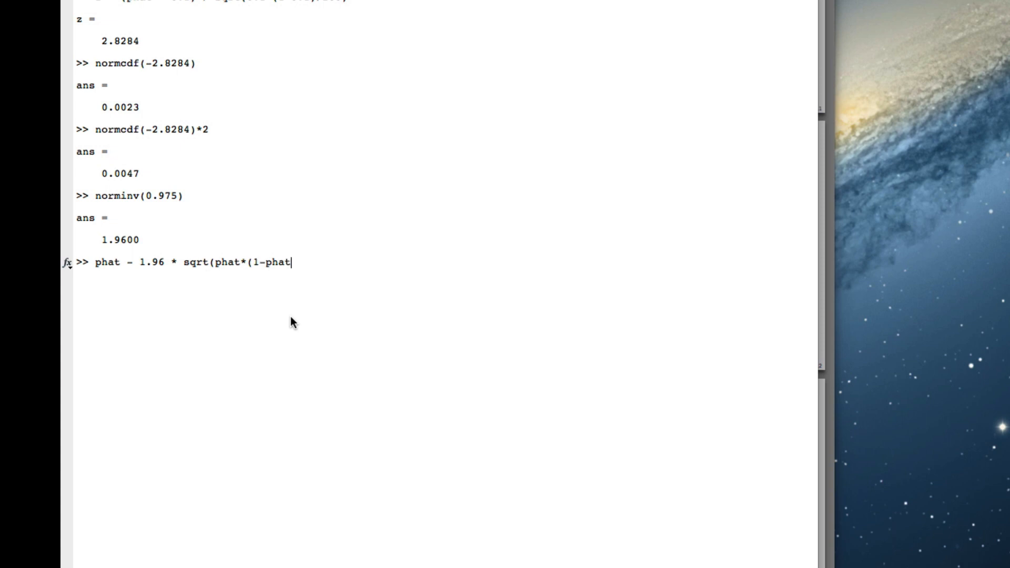
type(")/")
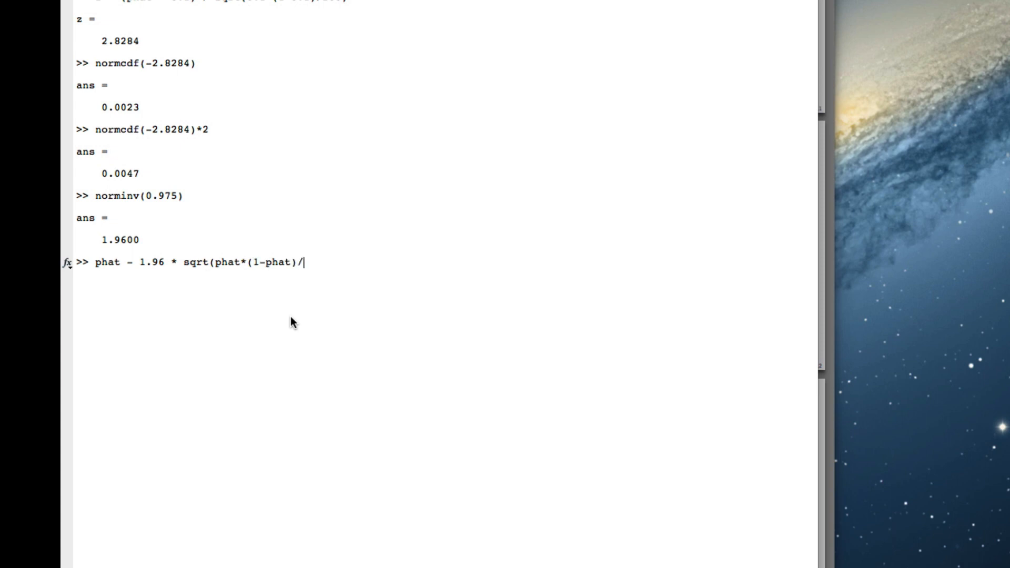
type("200")
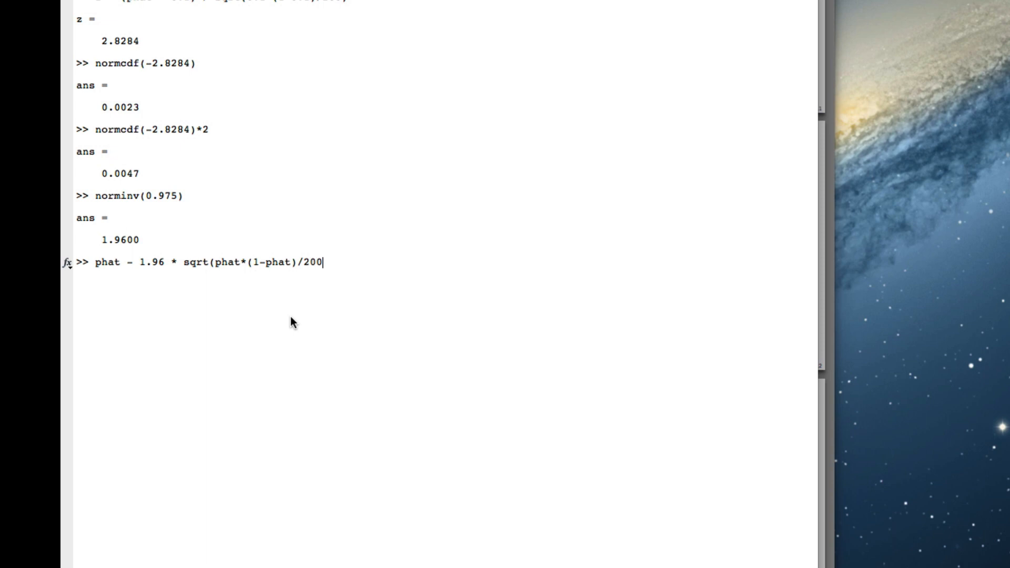
key("Return")
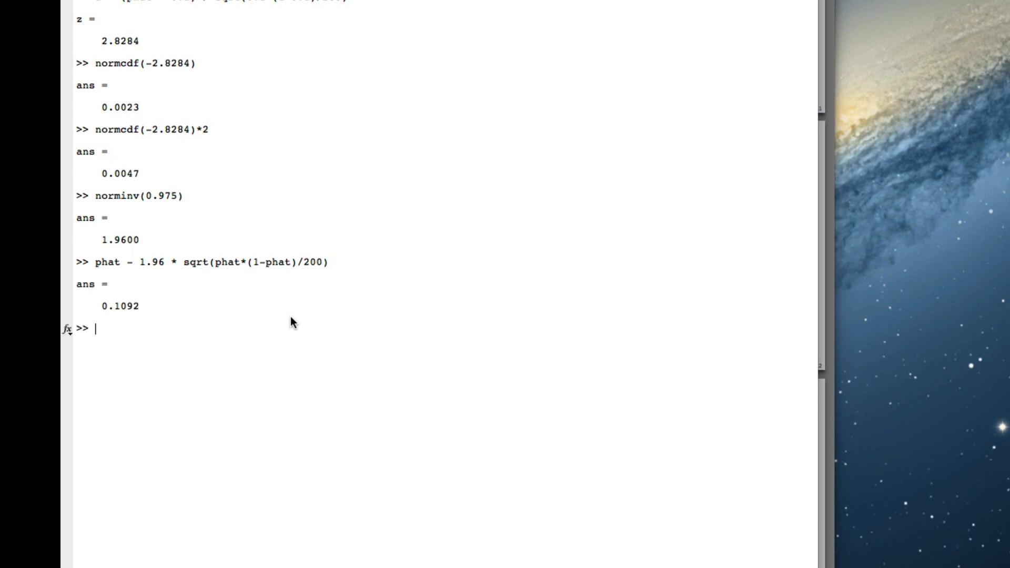
Recall the expression with + instead of - to get the upper bound 0.2108.
key("Up")
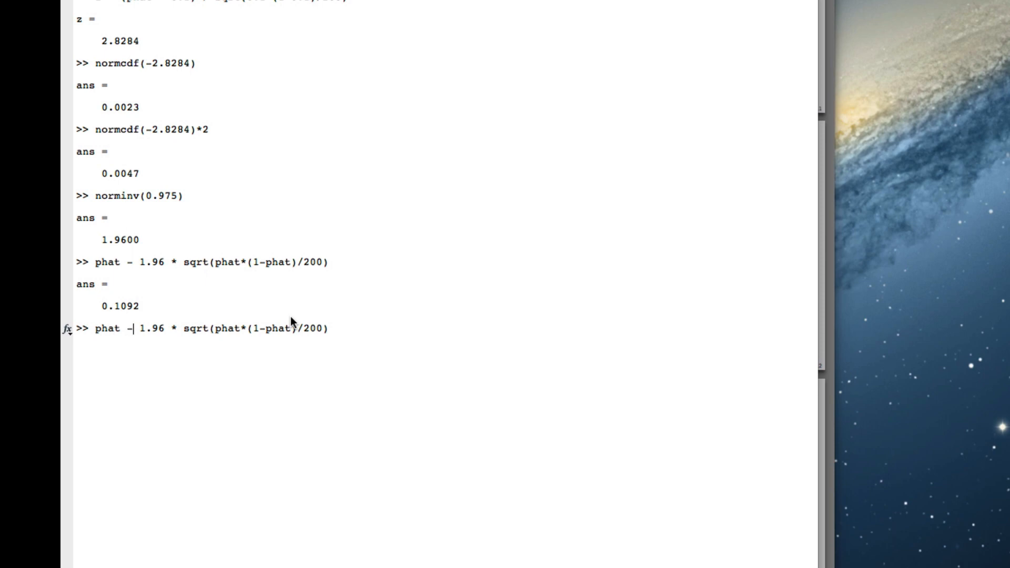
type("+")
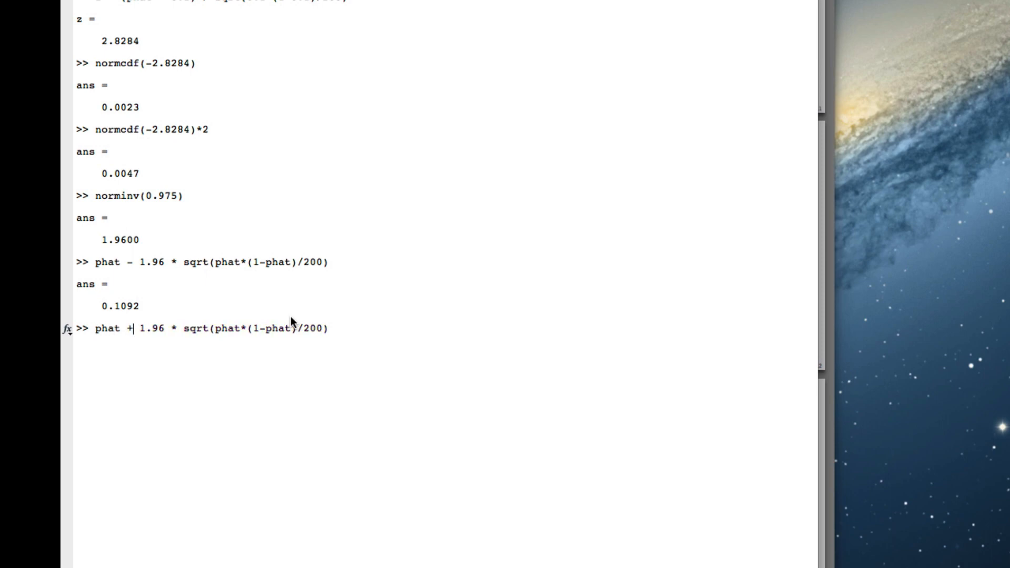
key("Return")
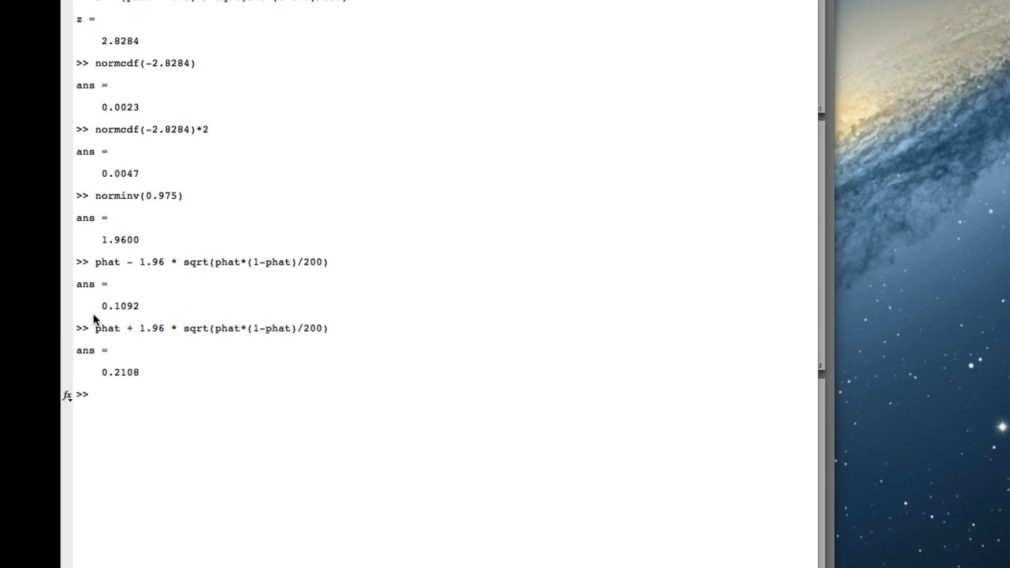
Enter the confidence interval (0.1092, 0.2108) below the question in Word.
double_click(119, 306)
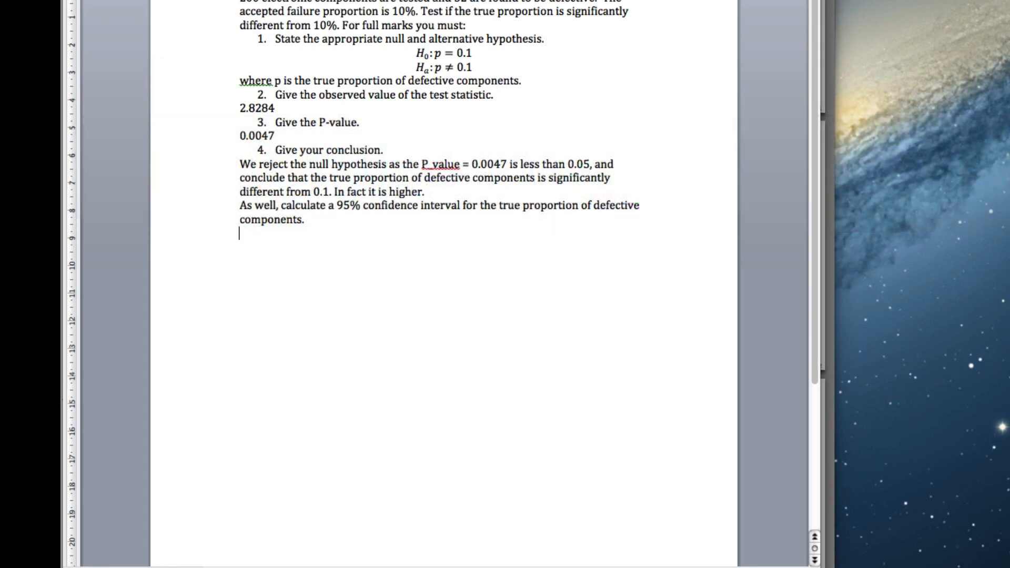
type("0.1092")
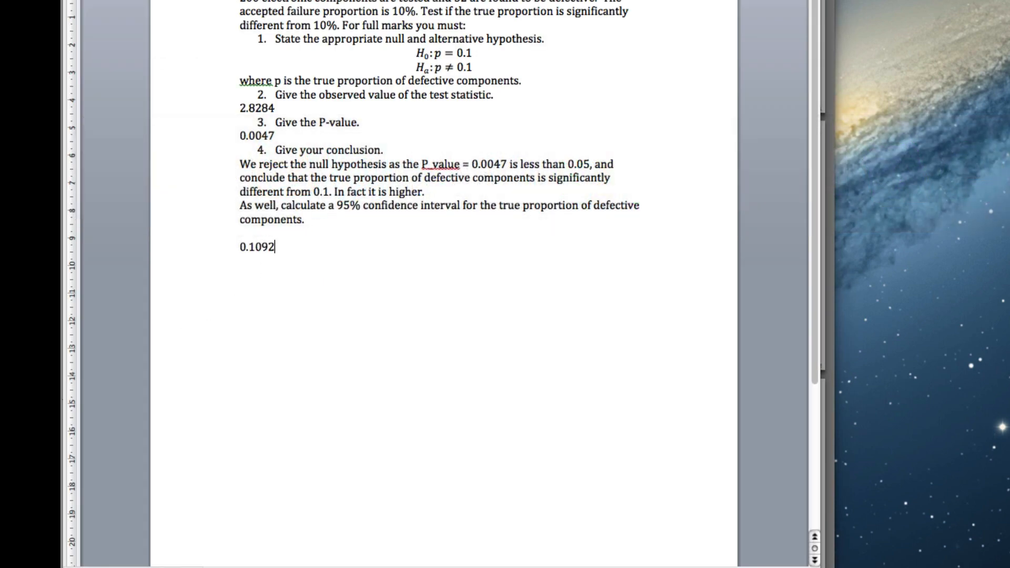
left_click(242, 246)
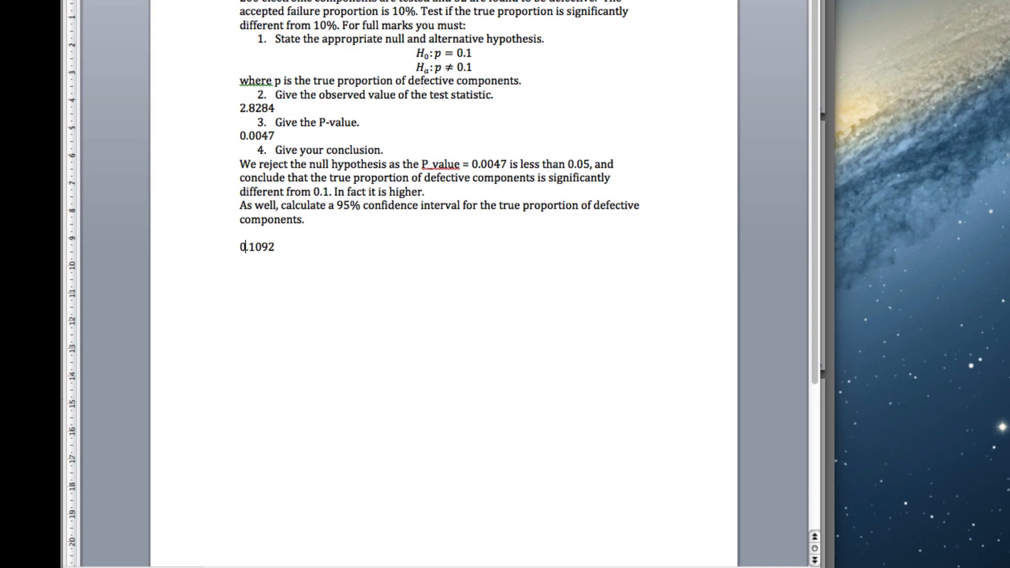
type("(")
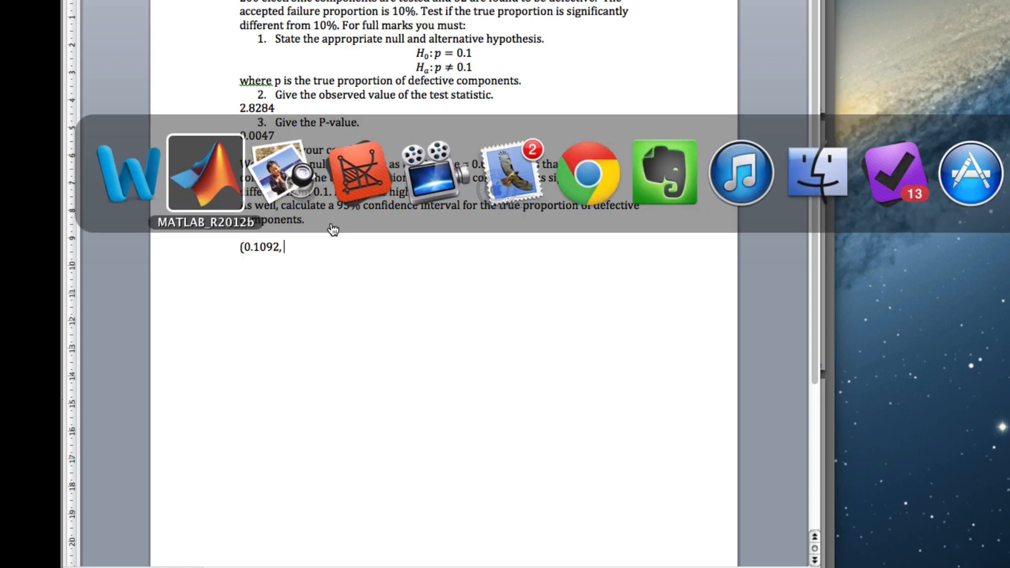
left_click(205, 172)
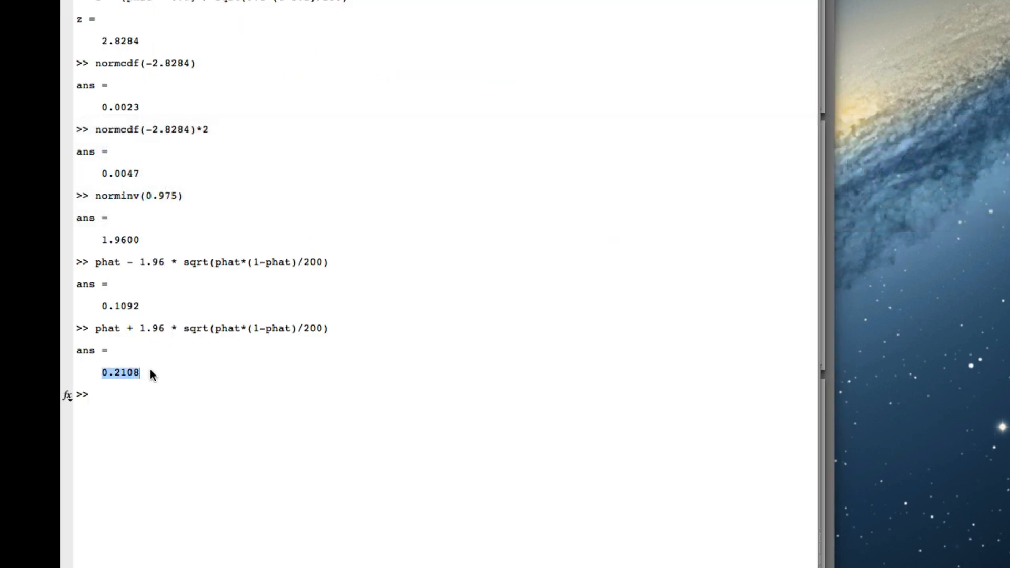
mouse_move(160, 359)
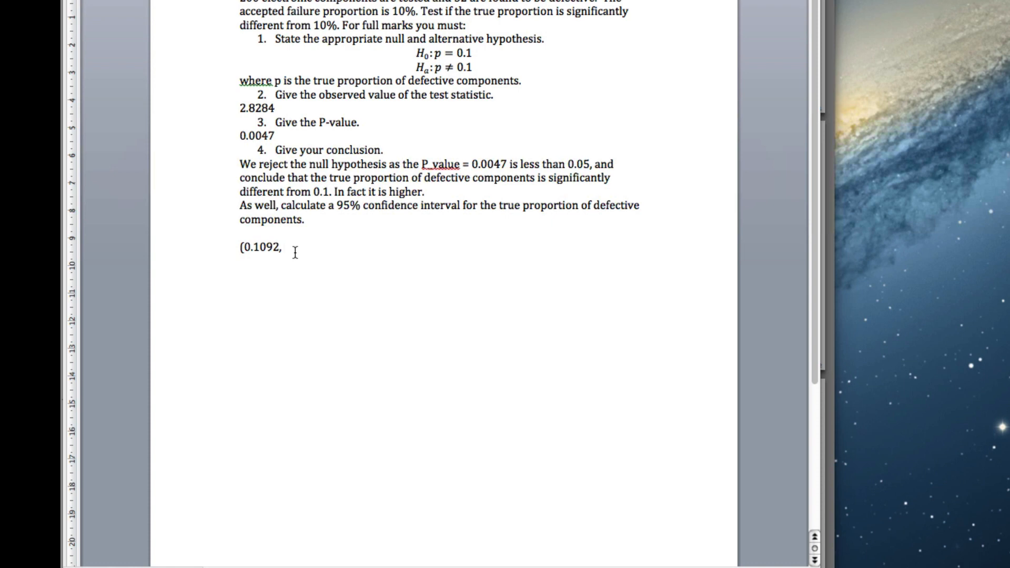
type("0.2108)")
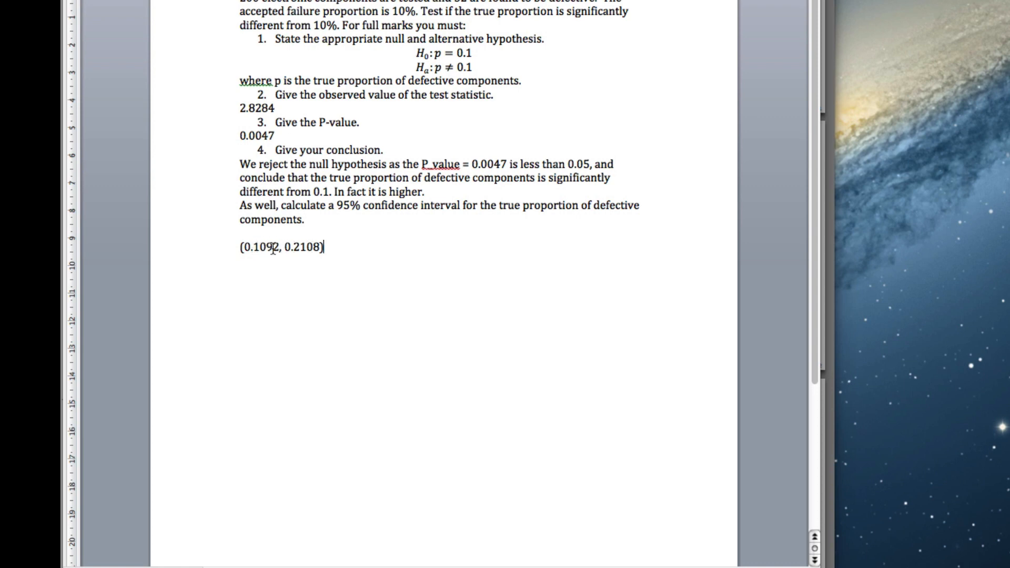
mouse_move(340, 246)
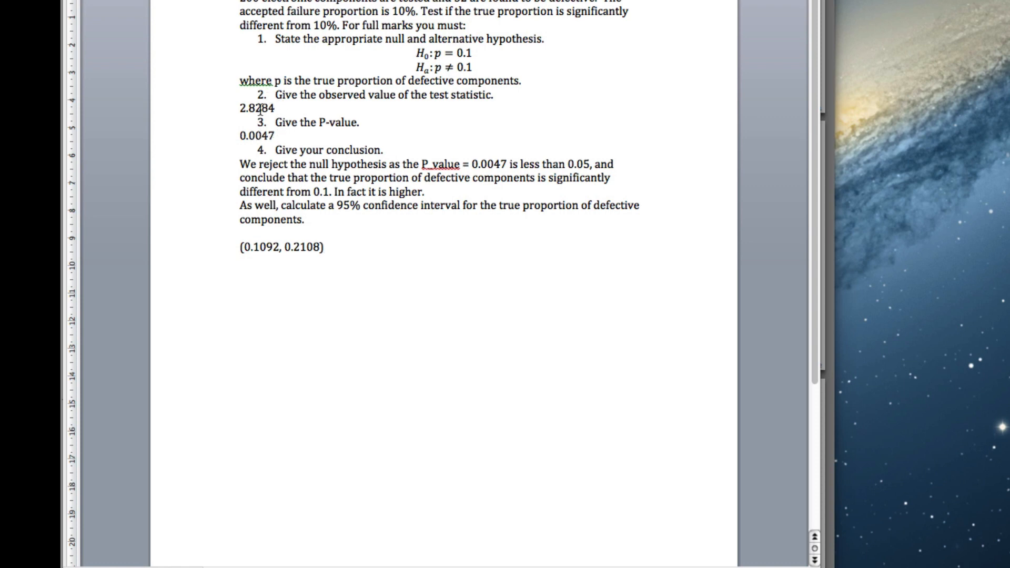
left_click(323, 246)
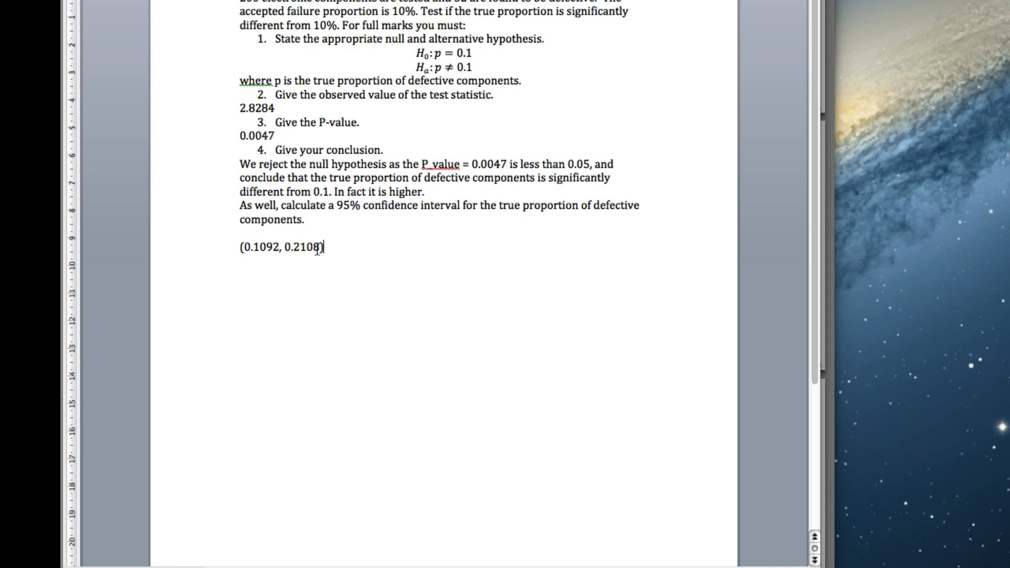